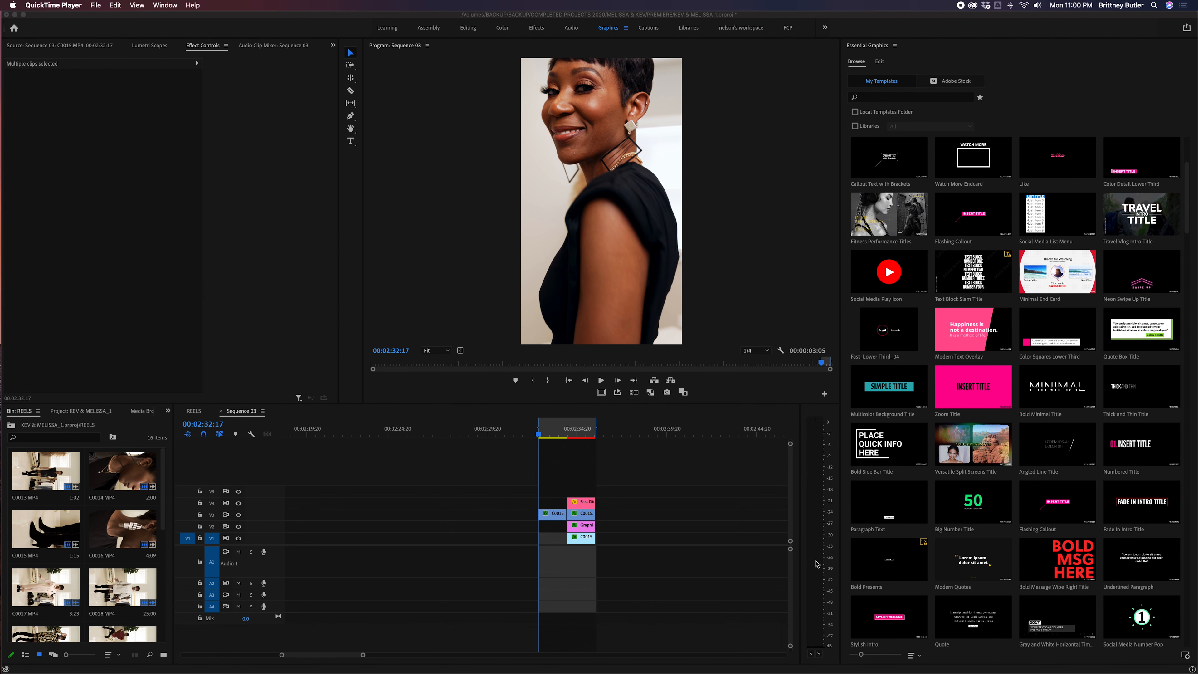
Delete the stacked title and background layers, leaving the single scaled-down C0015.MP4 clip at full opacity
click(576, 428)
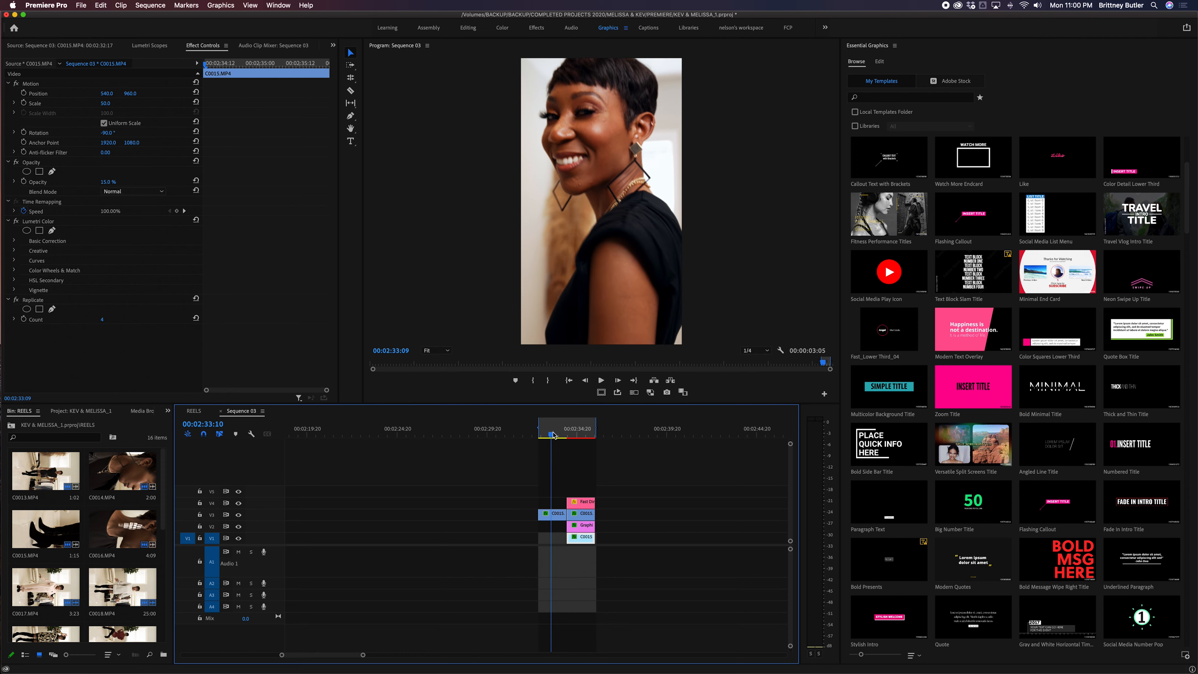
click(542, 429)
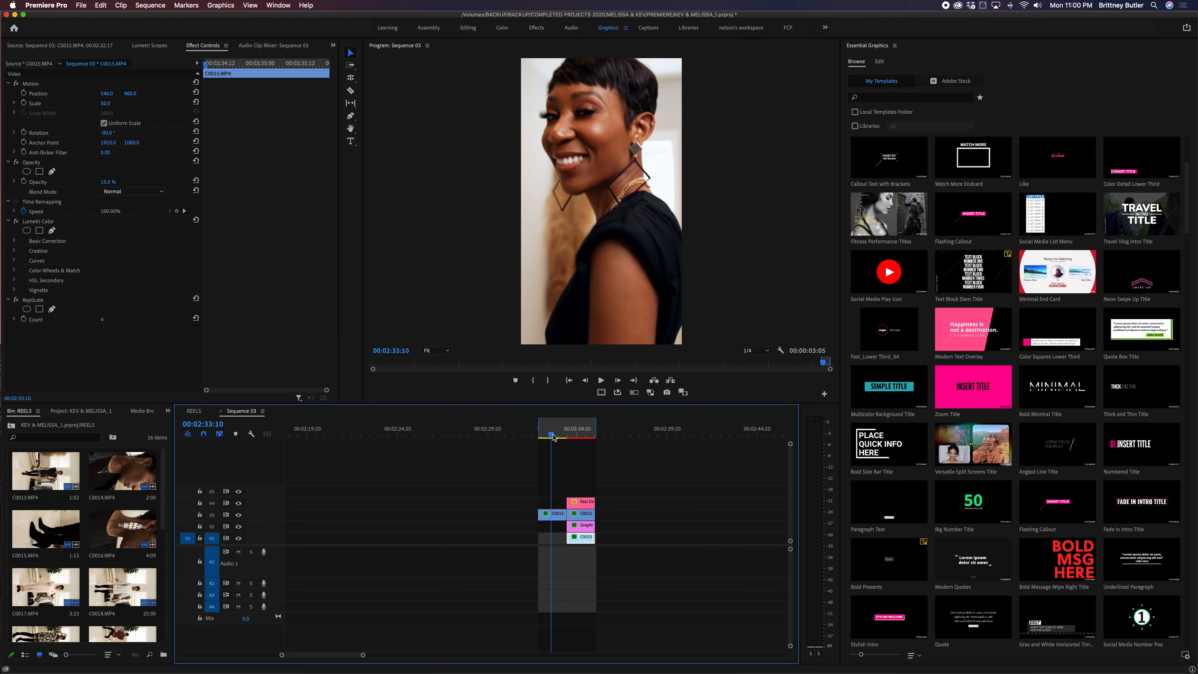
click(574, 429)
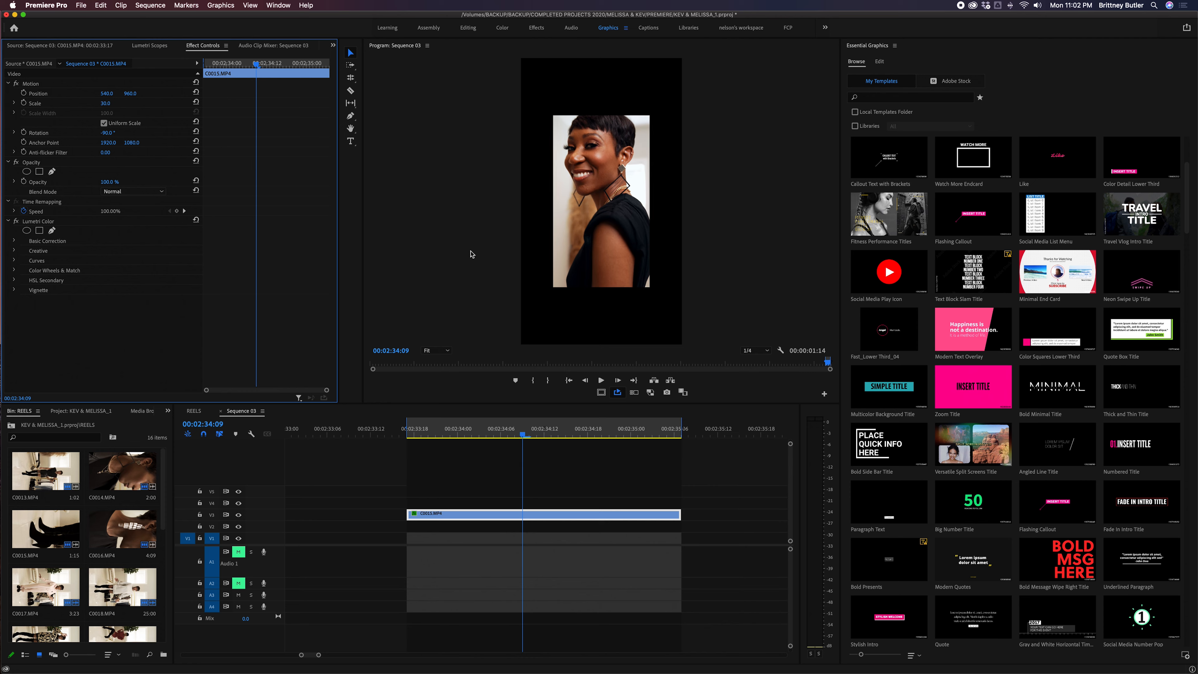
mouse_move(561, 556)
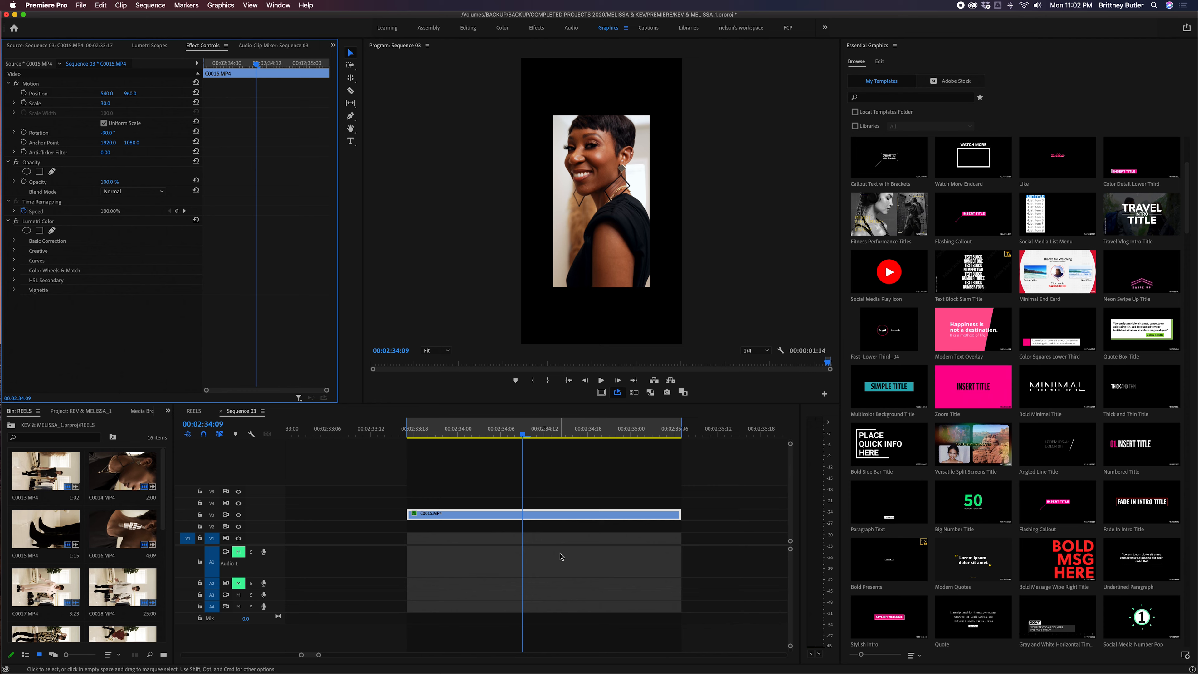
mouse_move(690, 472)
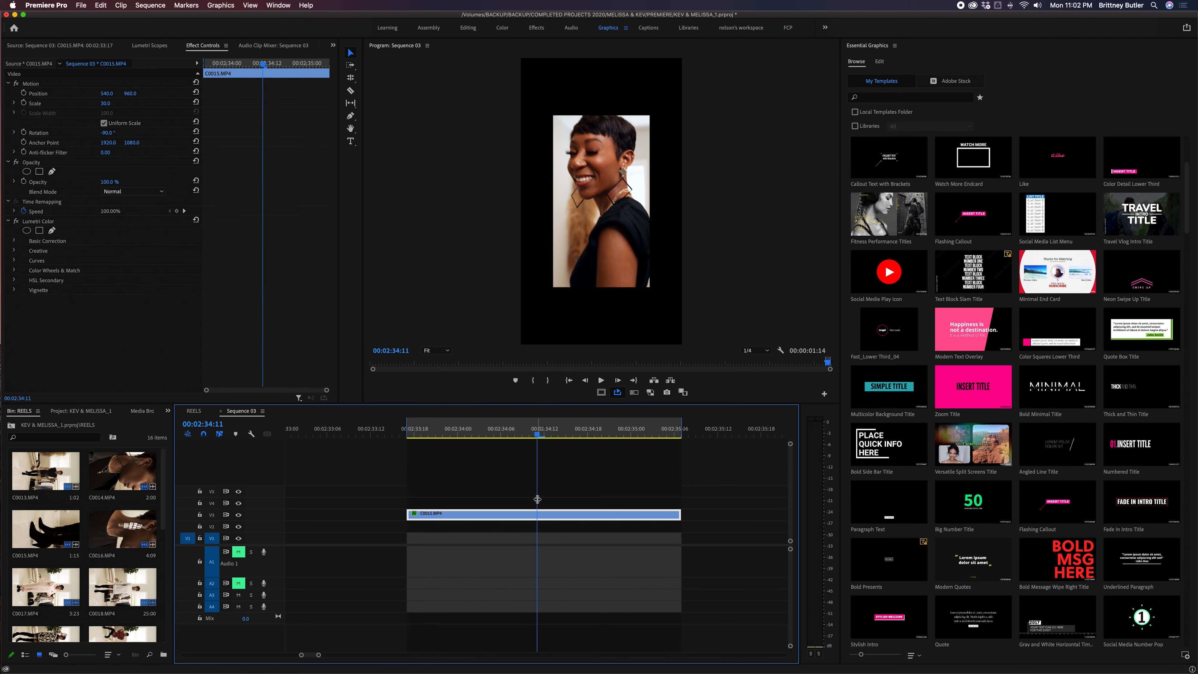
mouse_move(1028, 188)
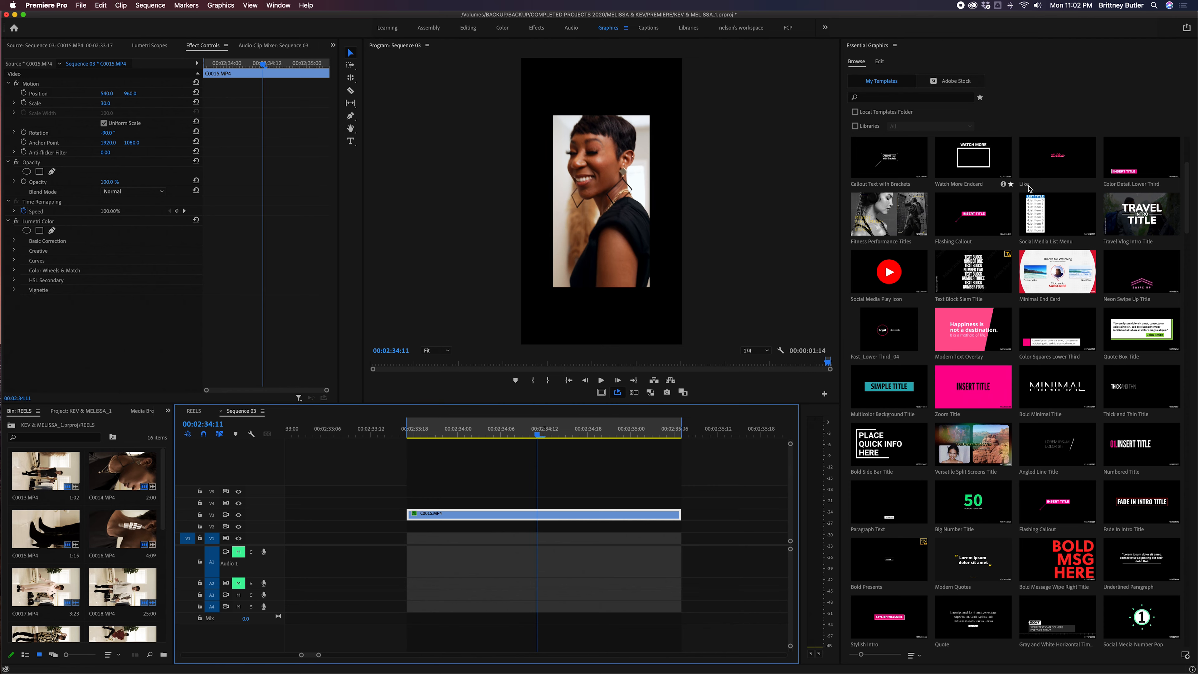
mouse_move(983, 204)
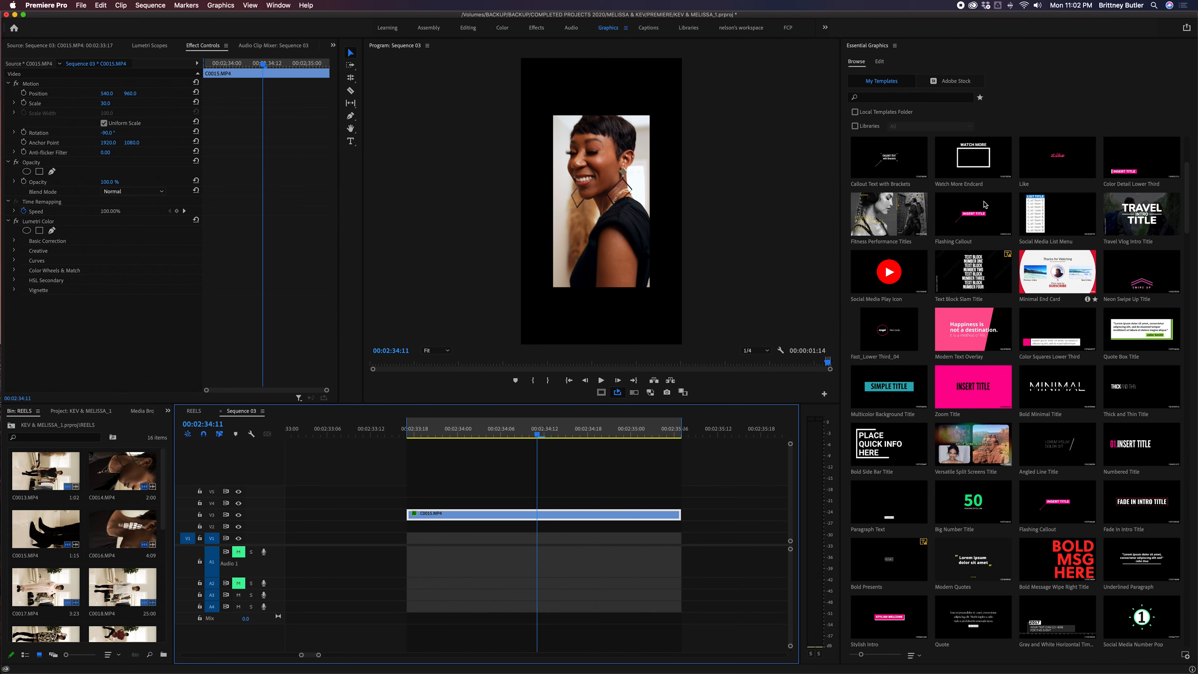
Add a Rectangle layer in Essential Graphics Edit and toggle its stroke and red fill
click(879, 62)
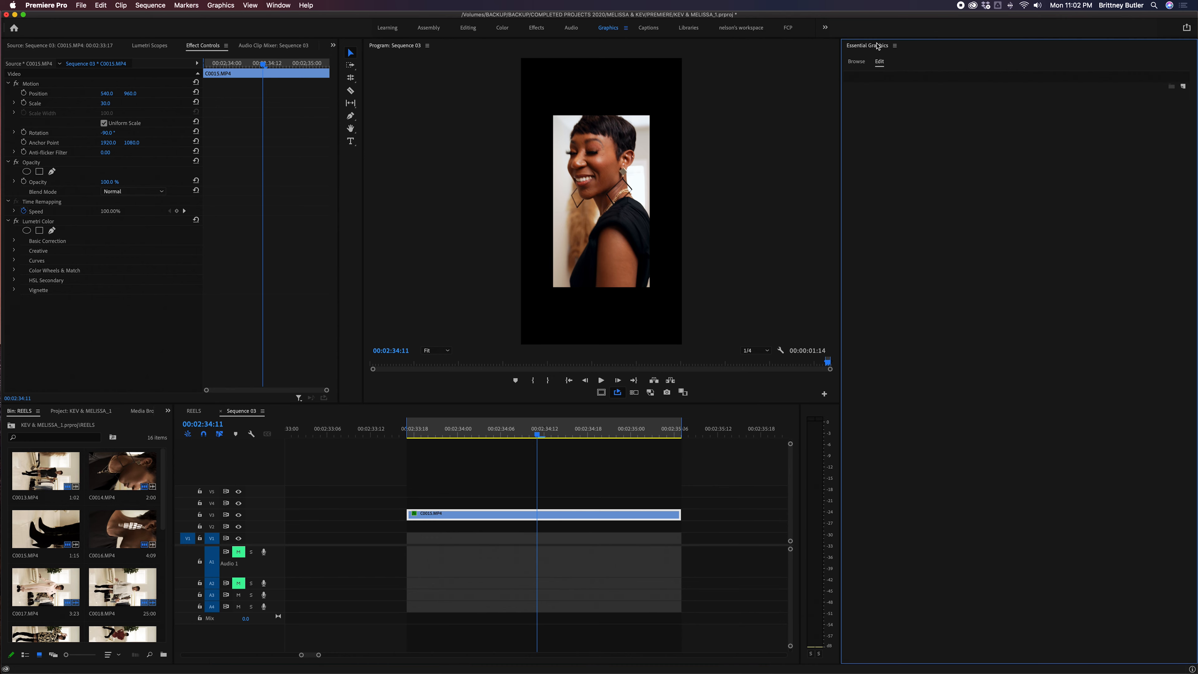
mouse_move(1183, 89)
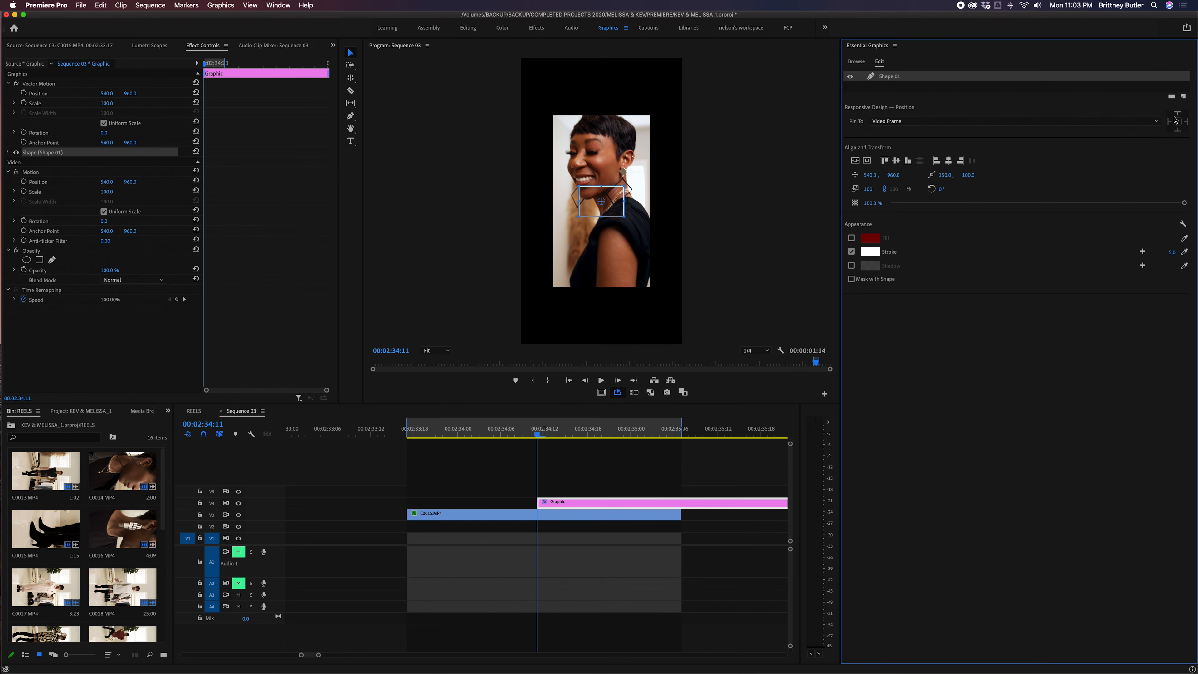
click(850, 238)
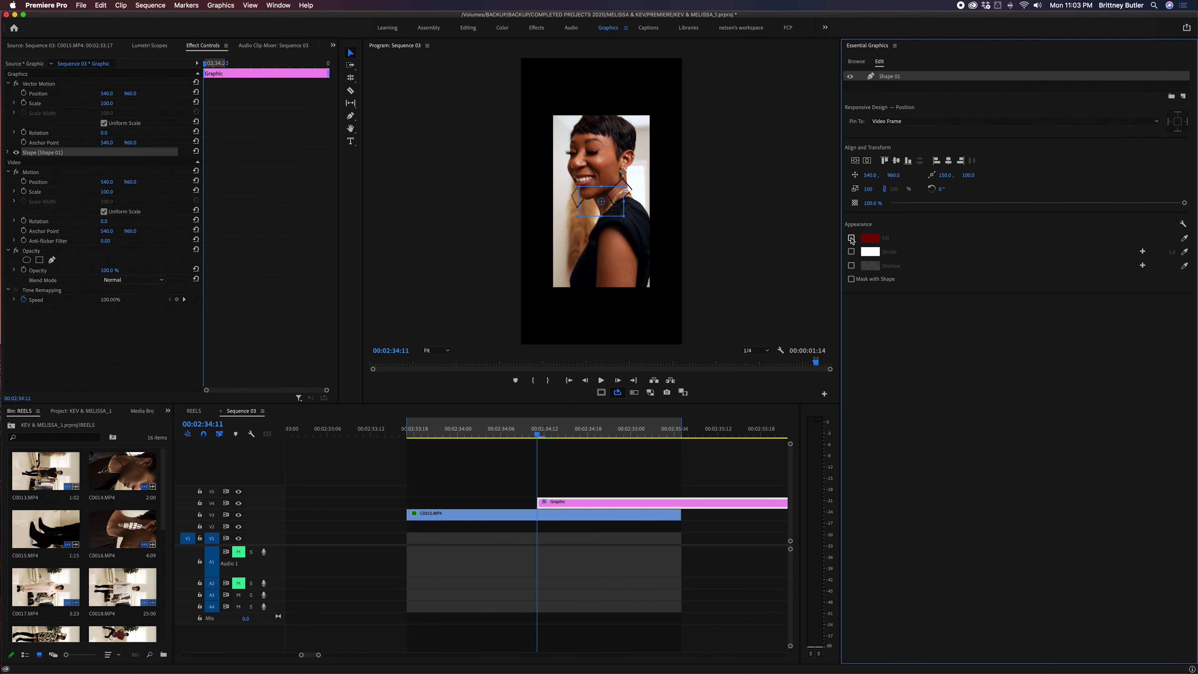
click(851, 237)
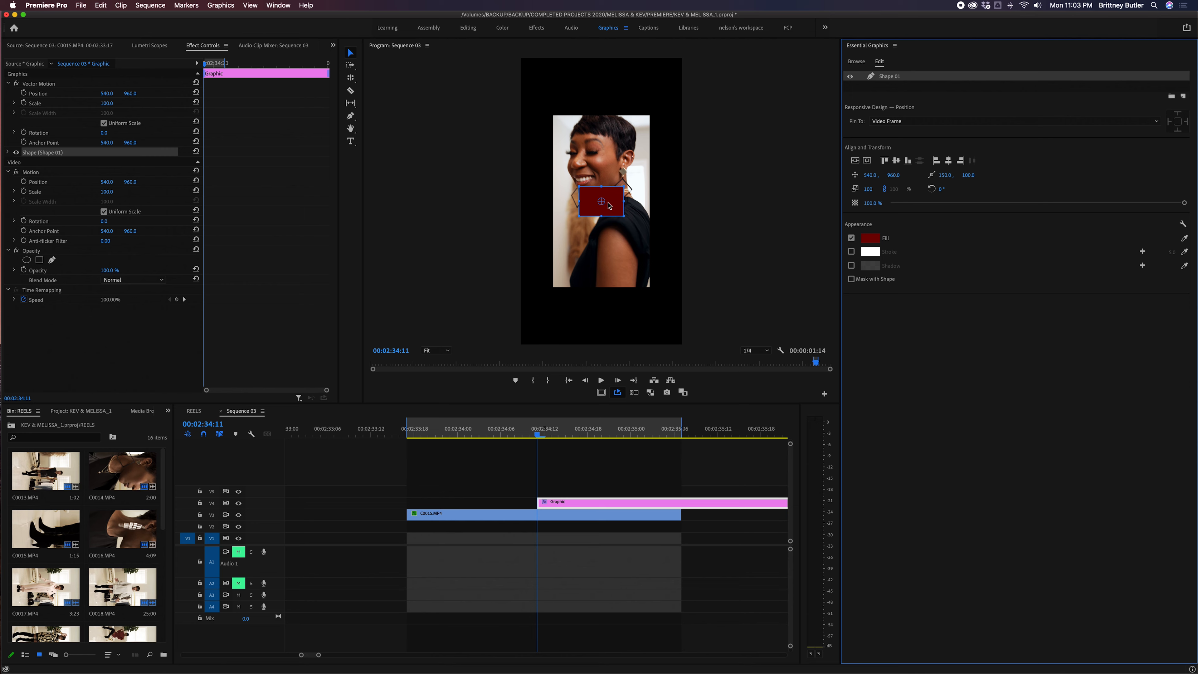
mouse_move(197, 510)
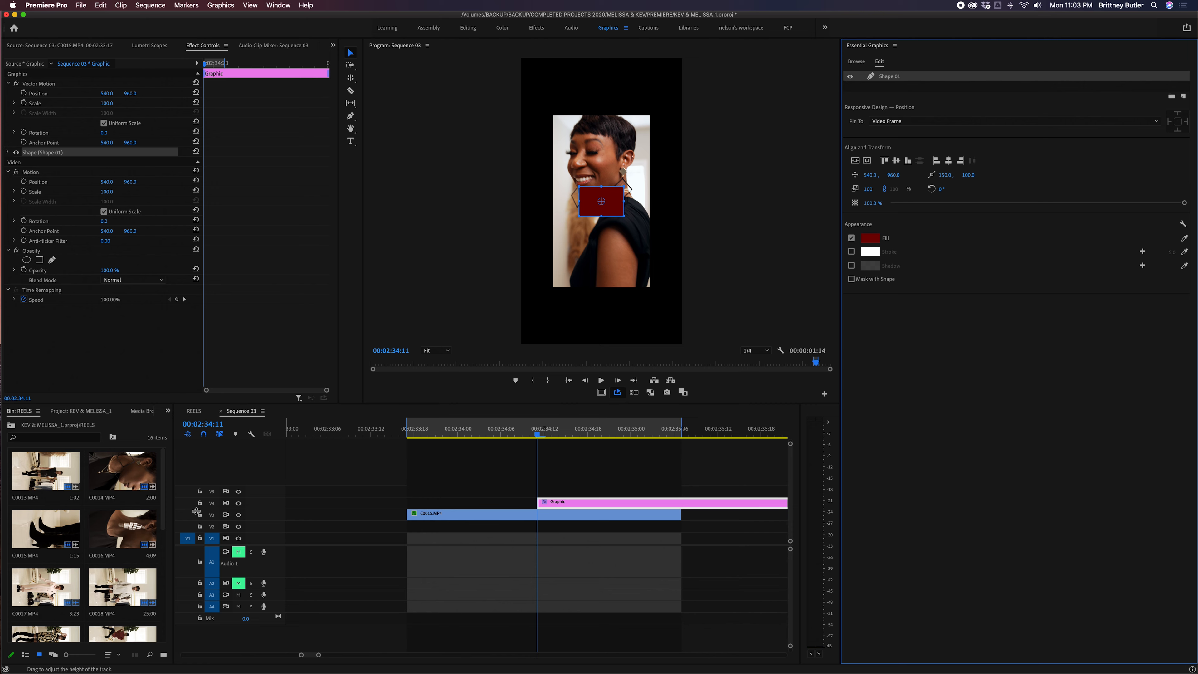
mouse_move(523, 198)
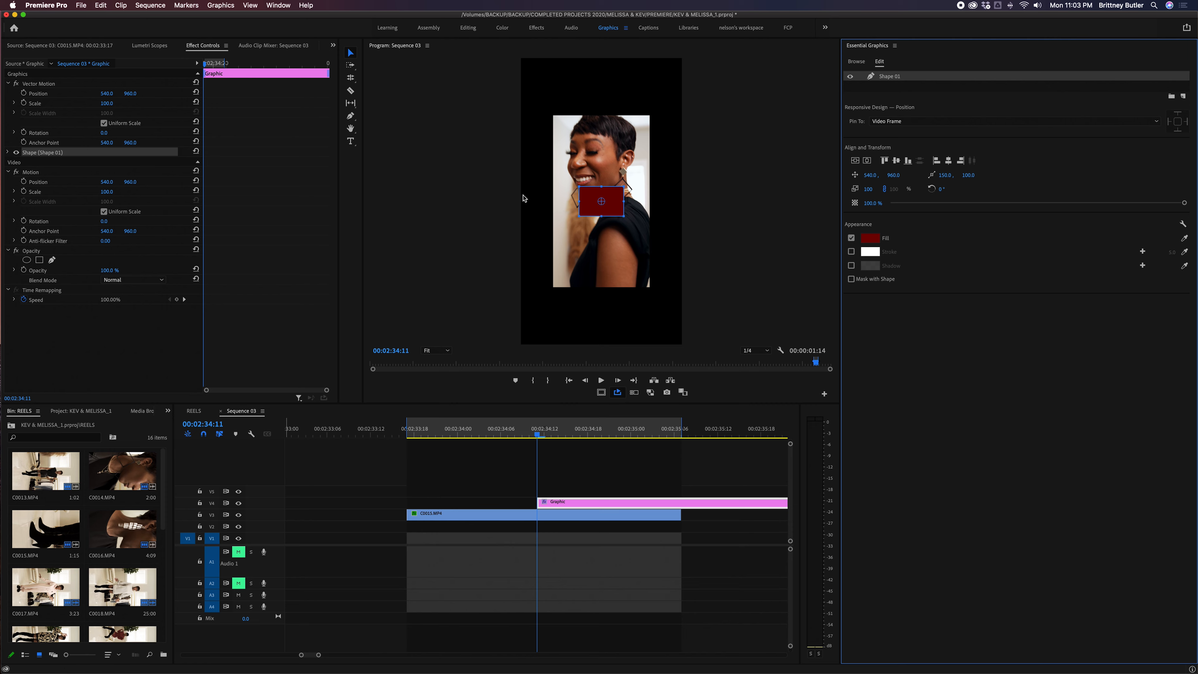
mouse_move(1194, 98)
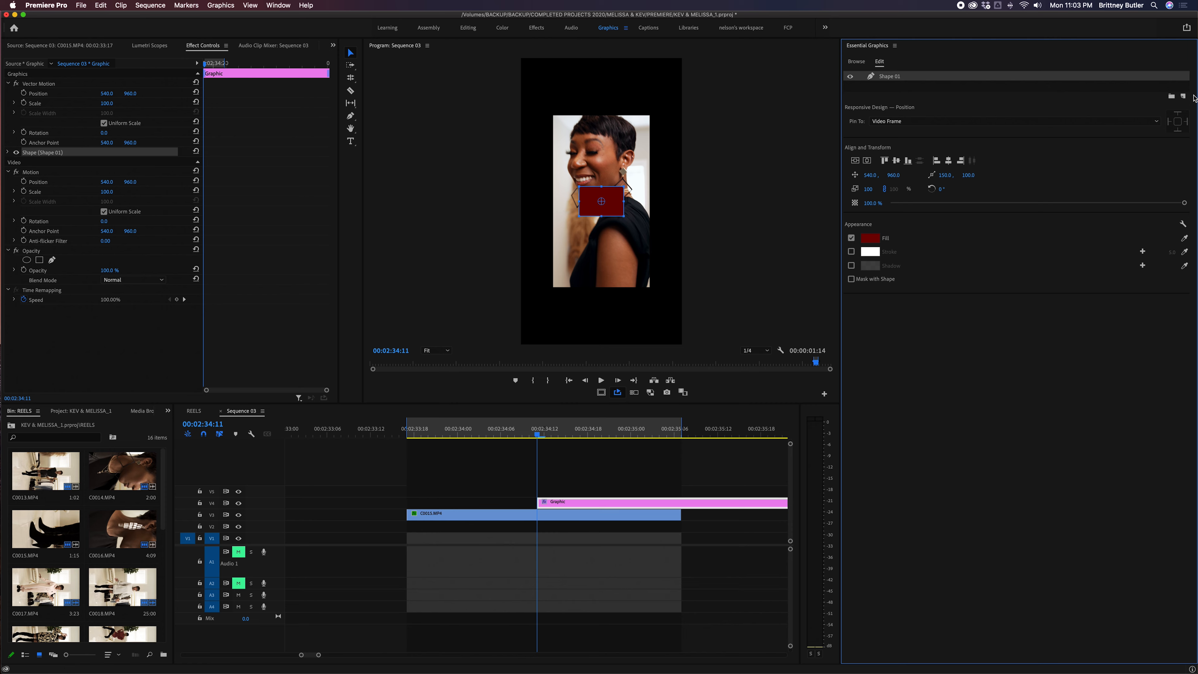
click(1171, 96)
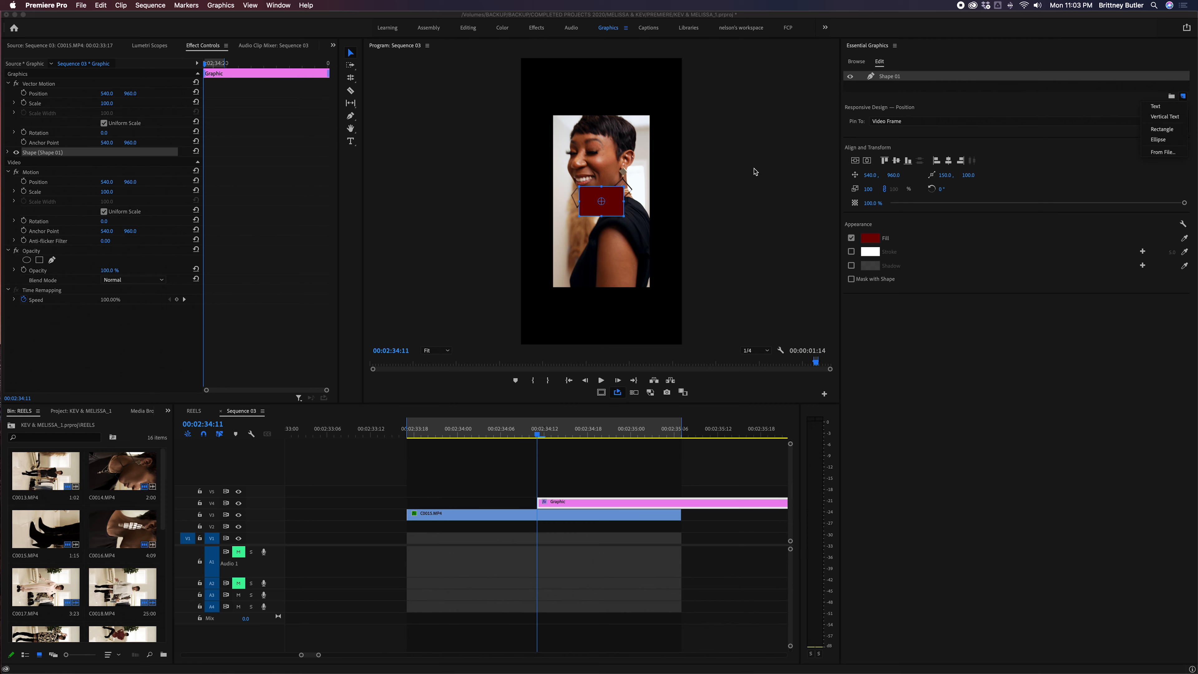
Leave the rectangle with no fill and a white outline, adjusting the stroke thickness
click(851, 238)
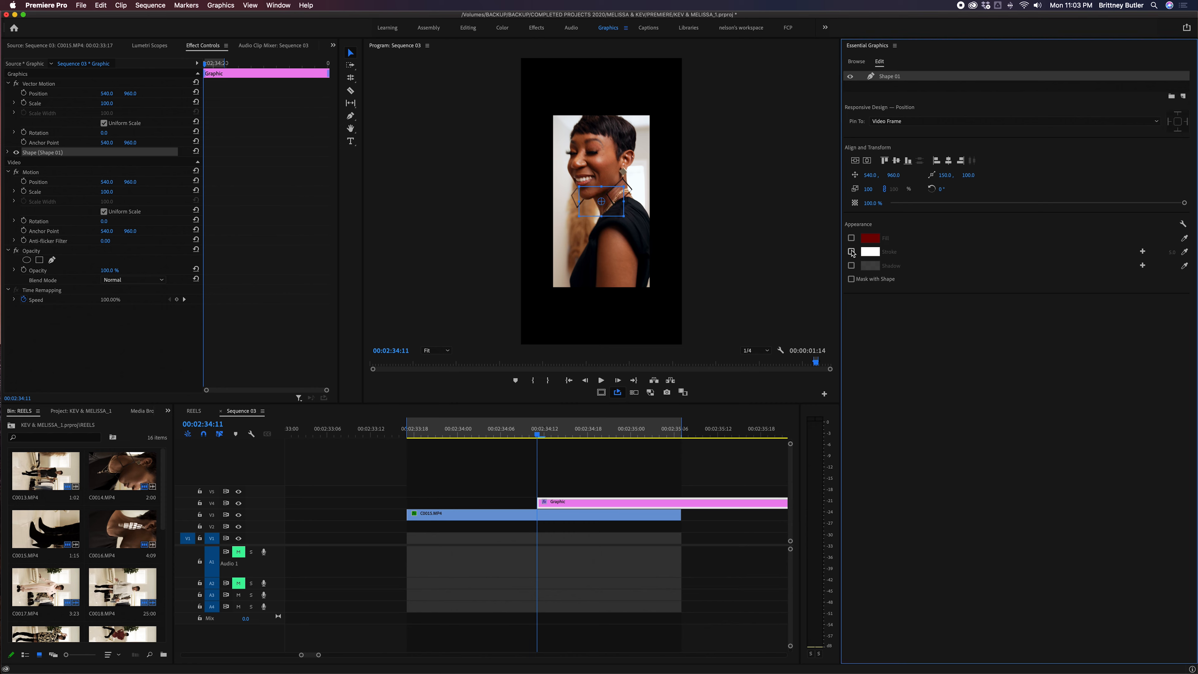
click(850, 252)
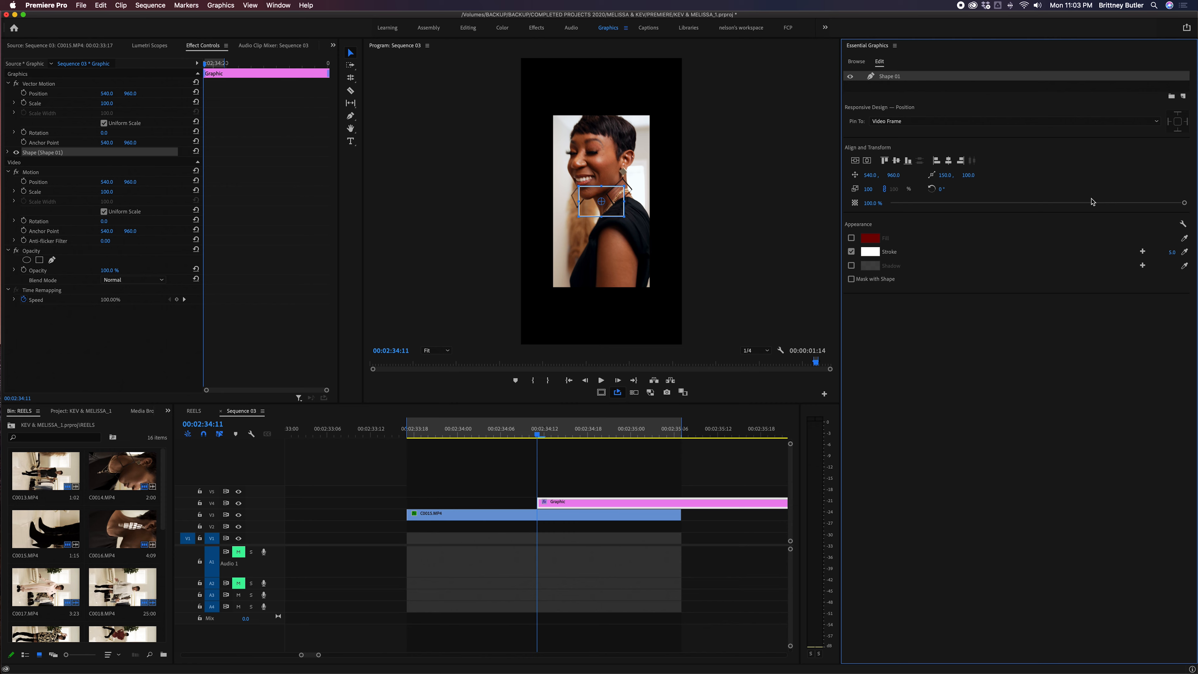
mouse_move(1173, 256)
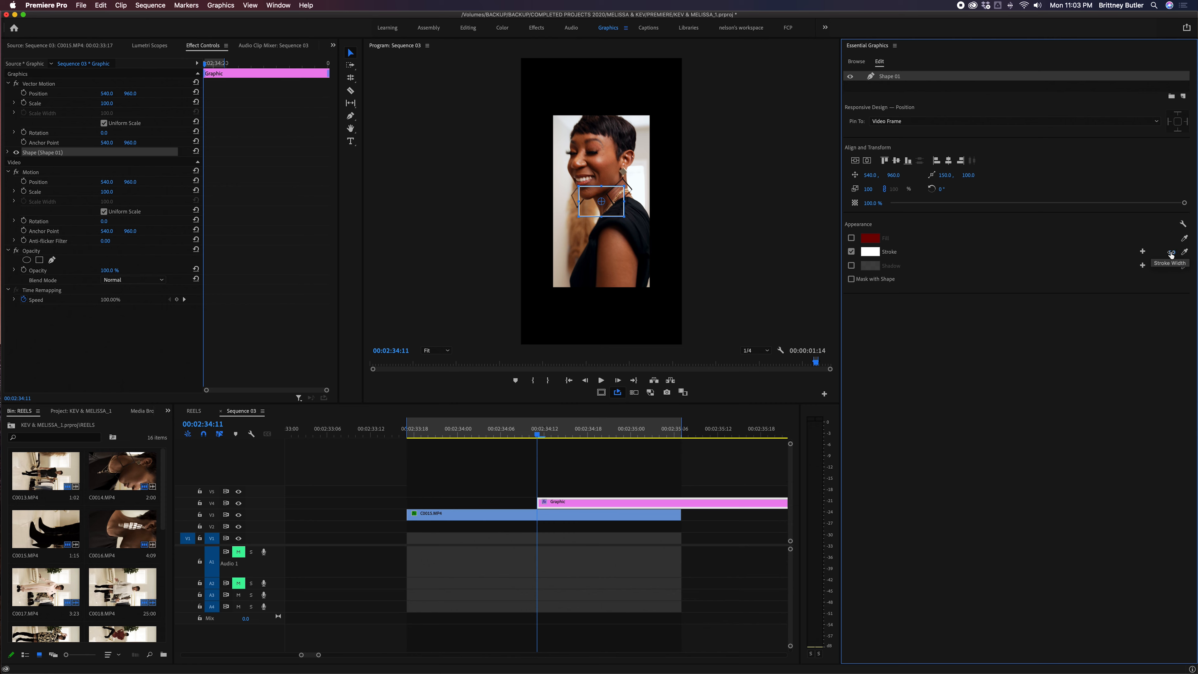
click(1157, 252)
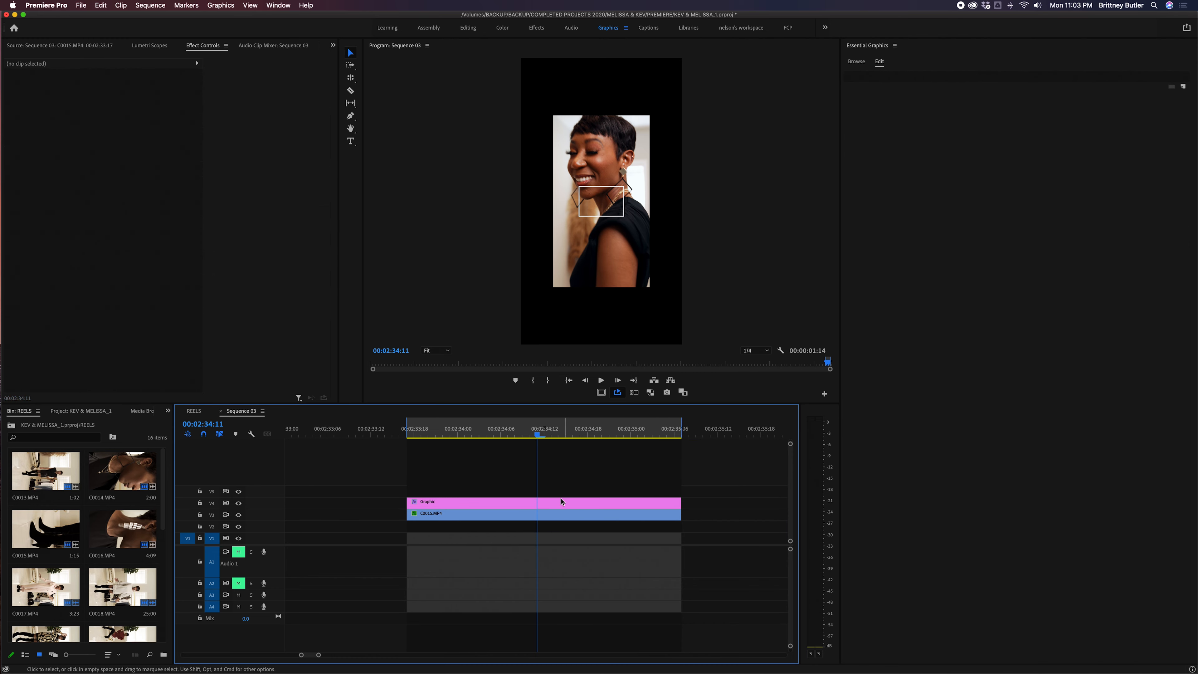
Unlink Uniform Scale on the Graphic clip and stretch the rectangle into a tall frame around C0015
click(470, 501)
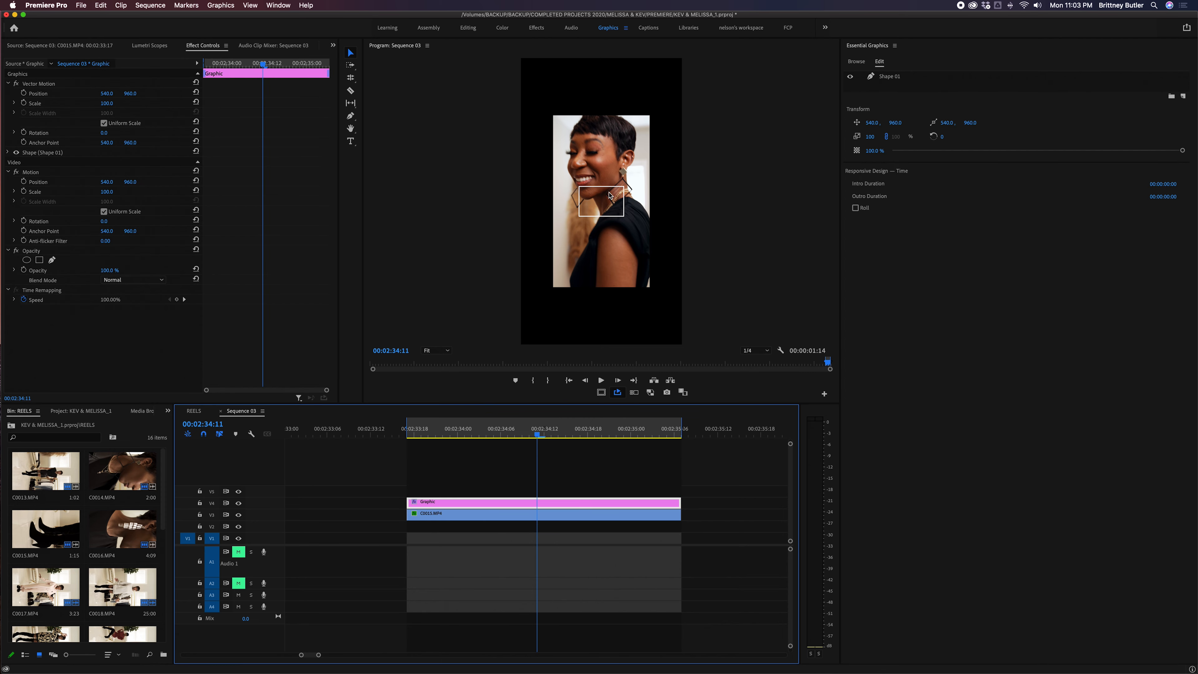
mouse_move(411, 391)
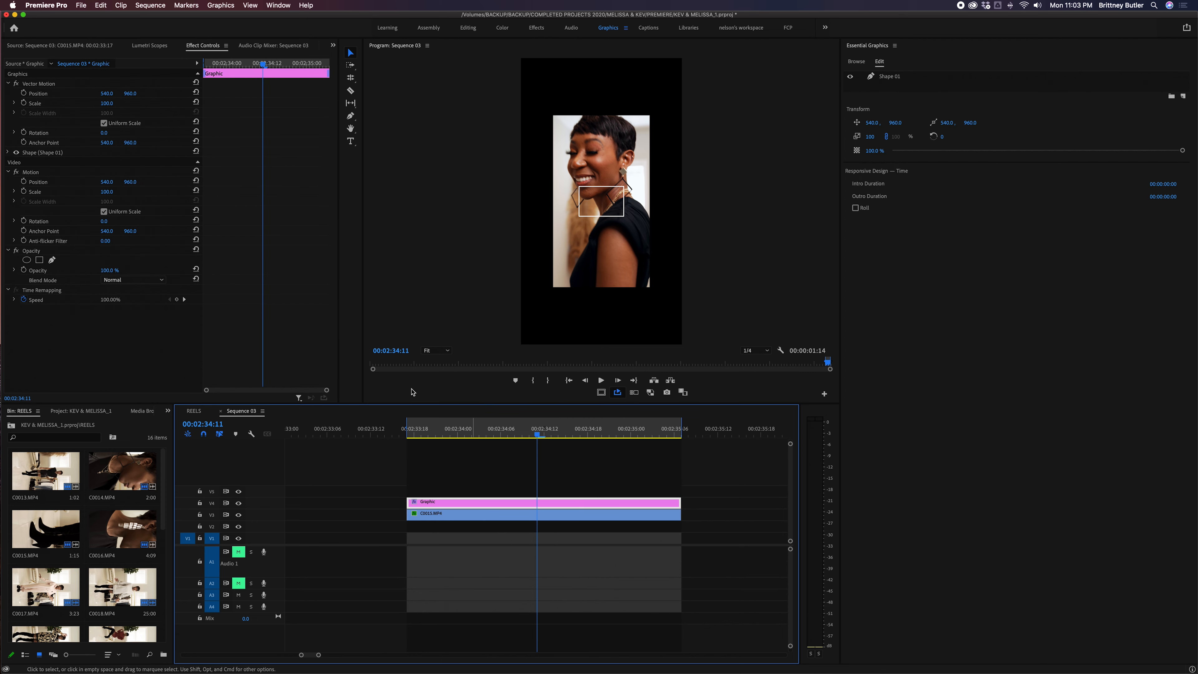
click(104, 123)
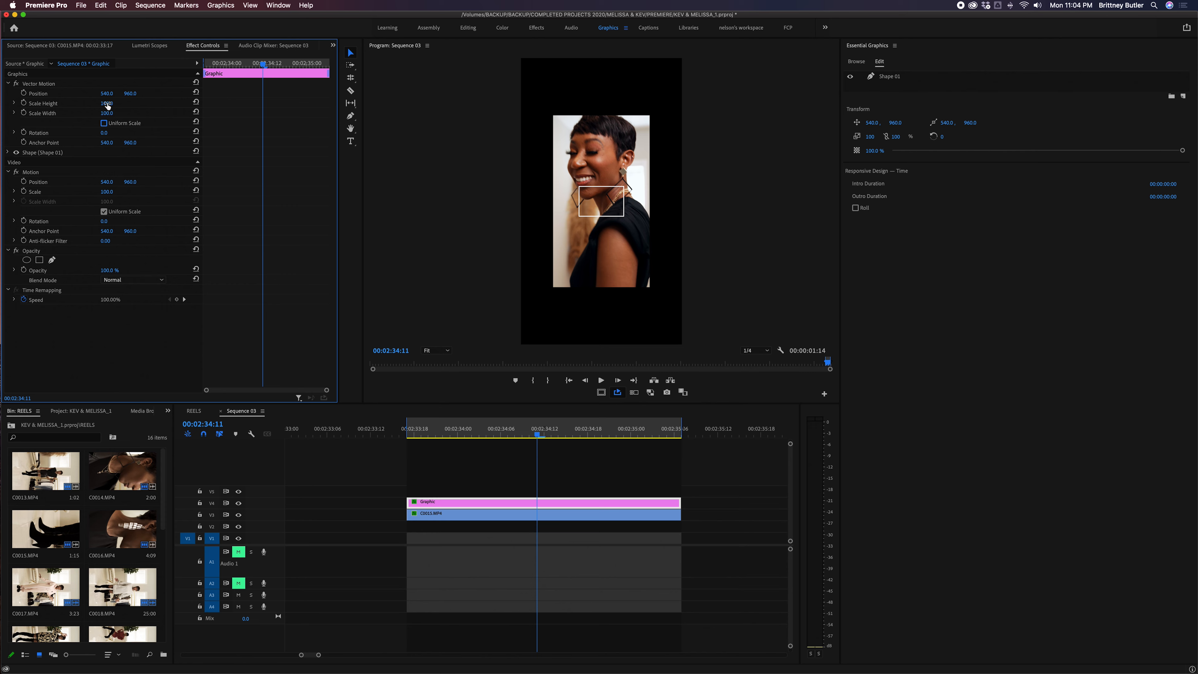
drag(107, 103, 107, 103)
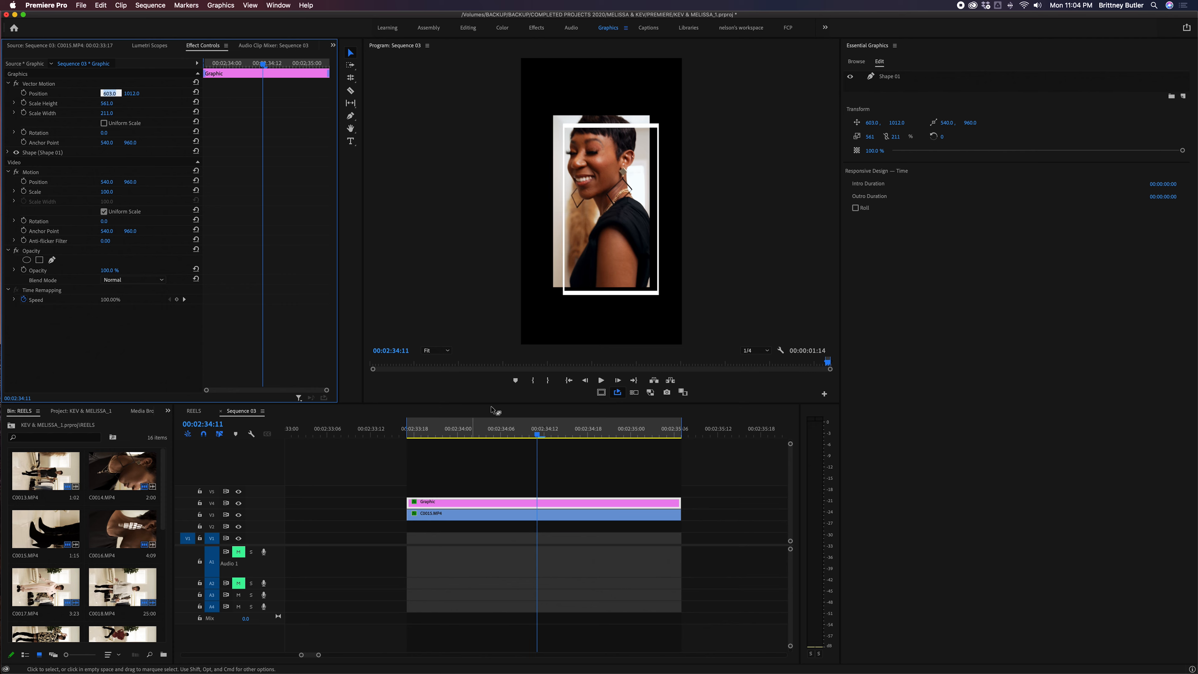
mouse_move(619, 235)
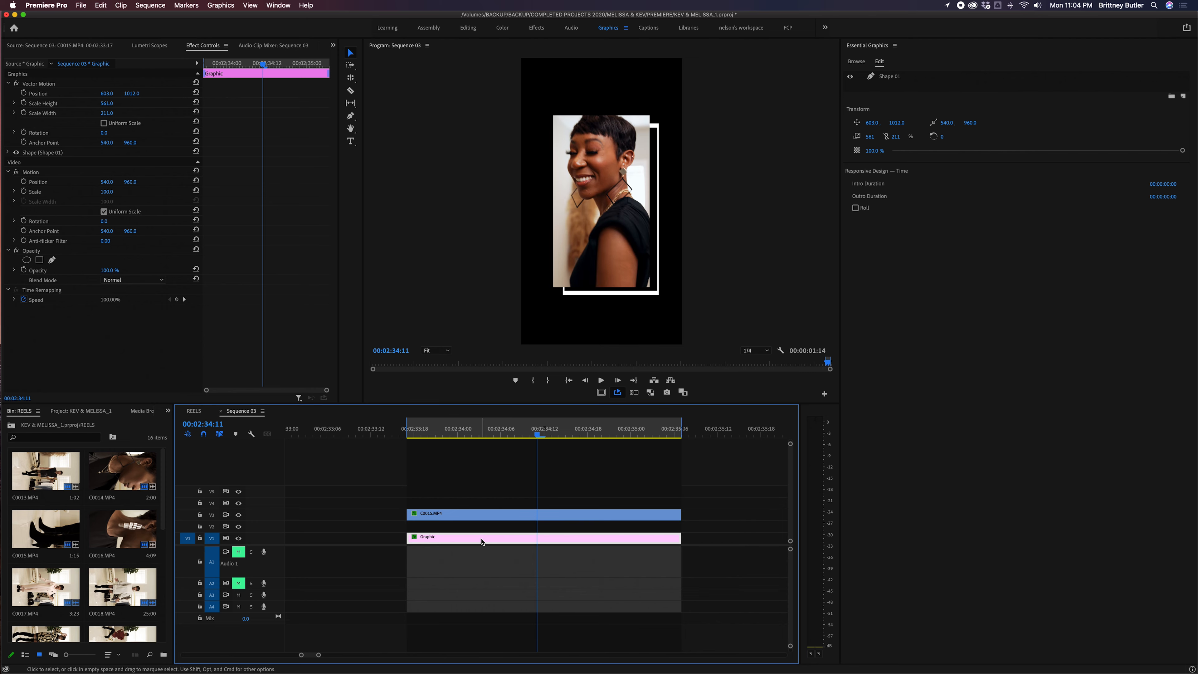
mouse_move(481, 542)
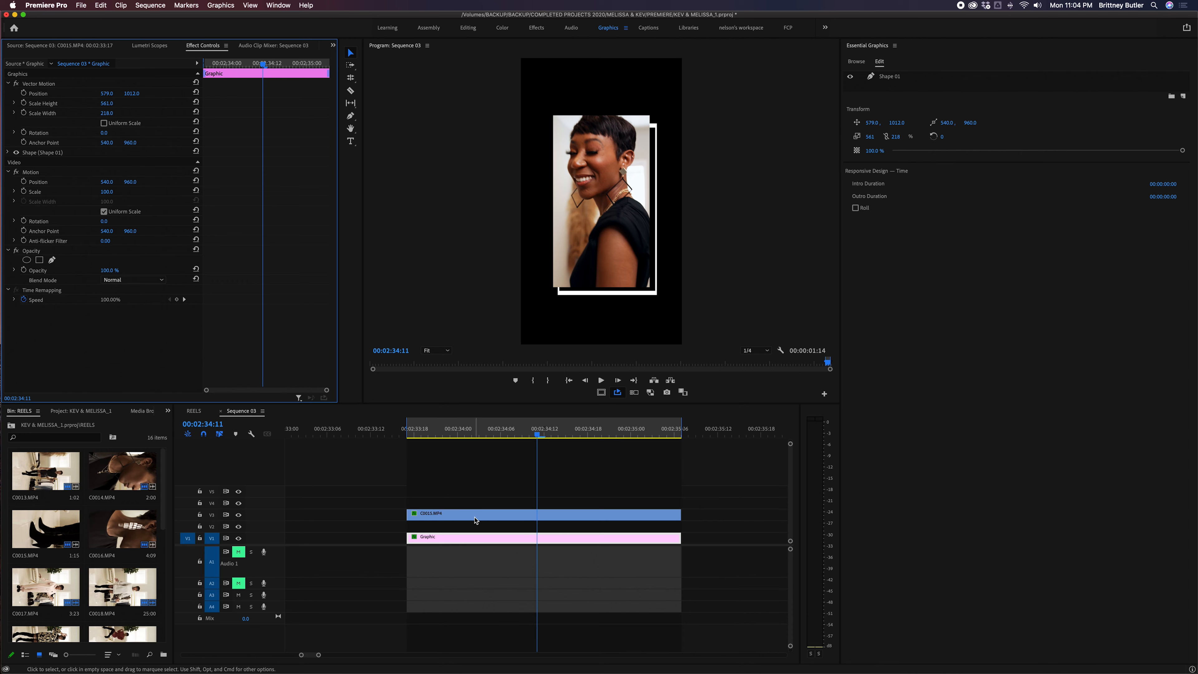
mouse_move(495, 511)
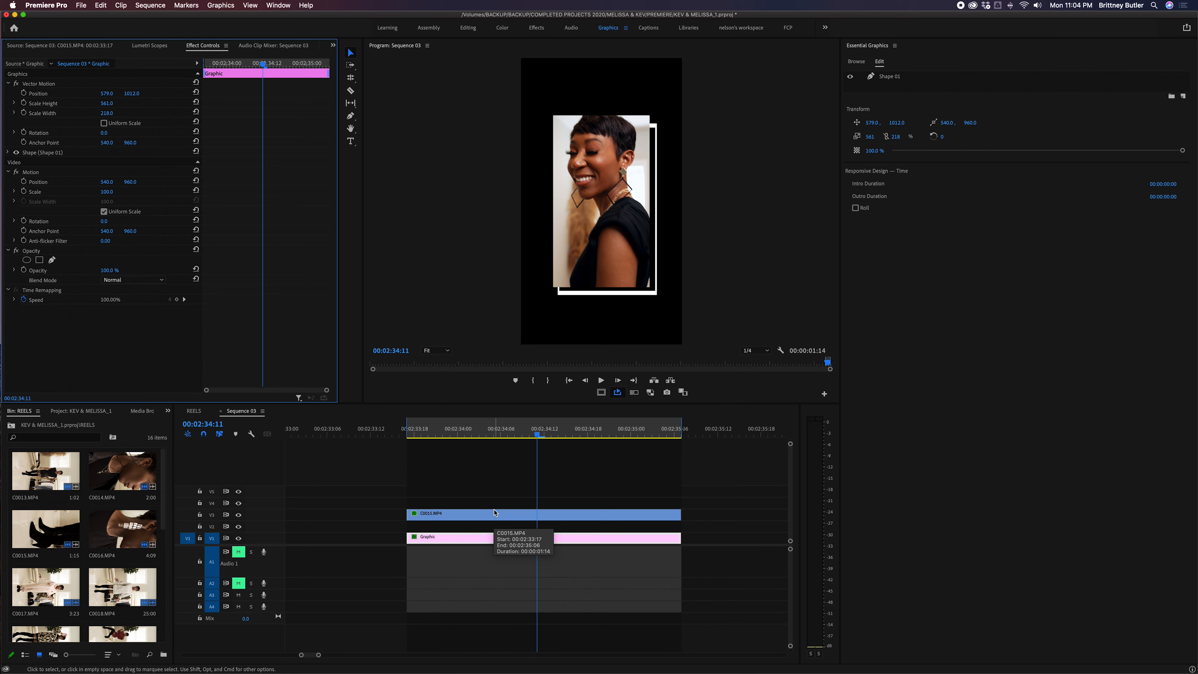
mouse_move(494, 513)
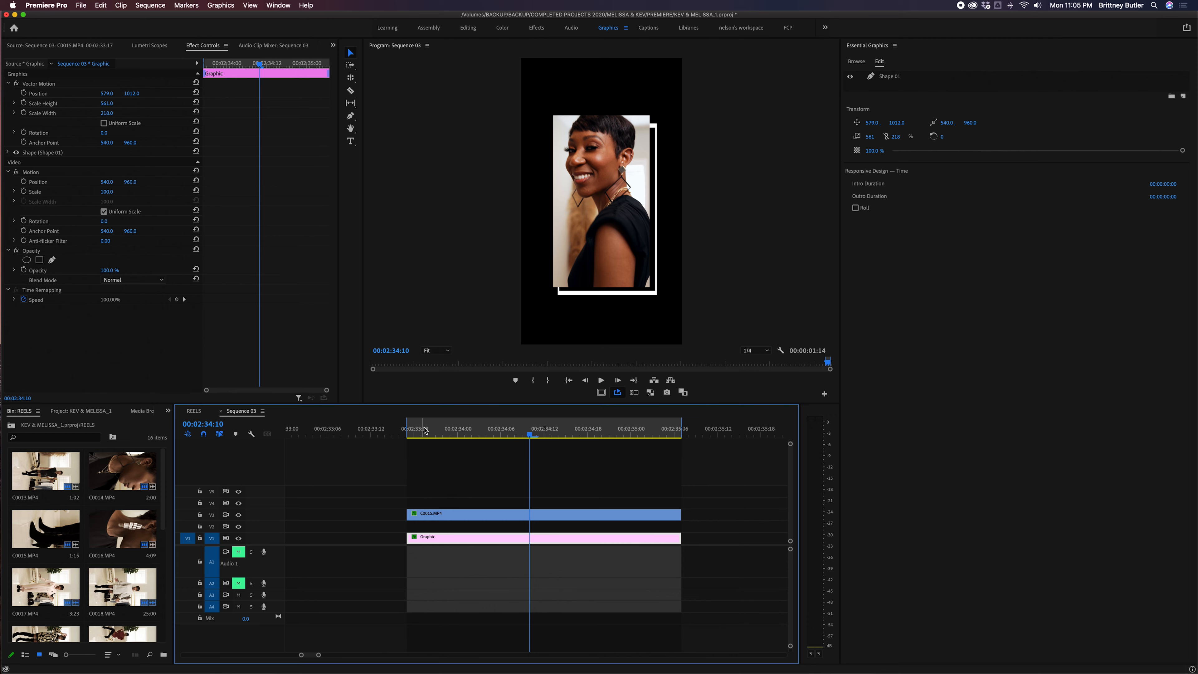
mouse_move(606, 425)
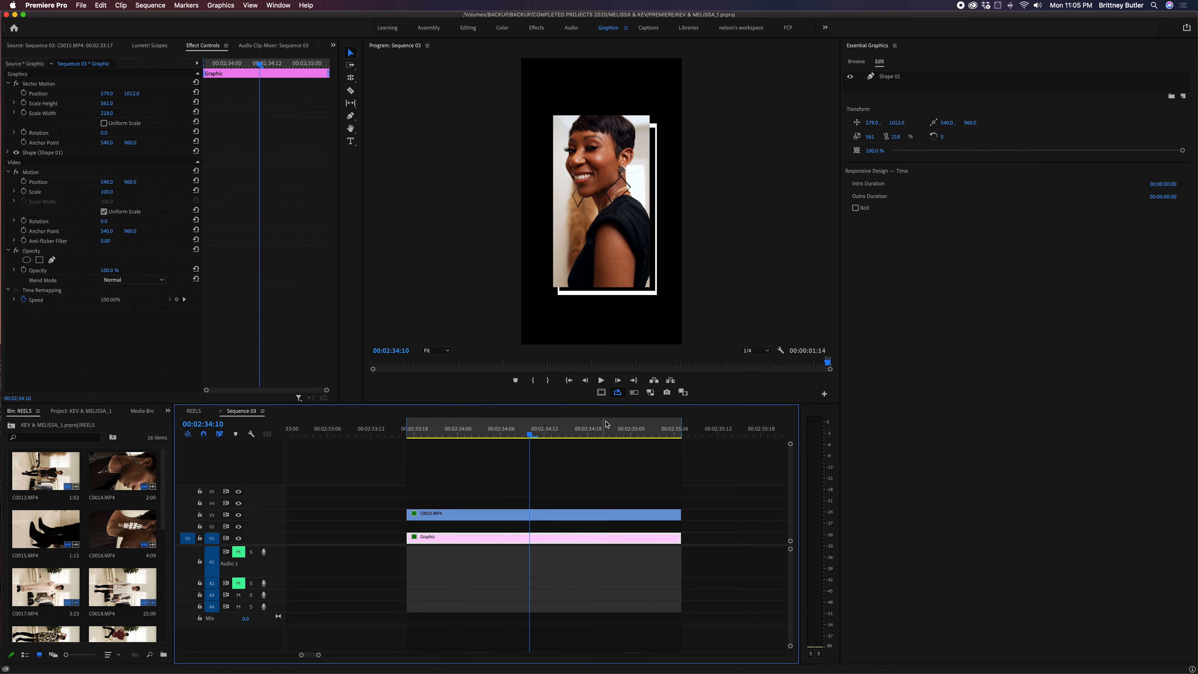
mouse_move(466, 416)
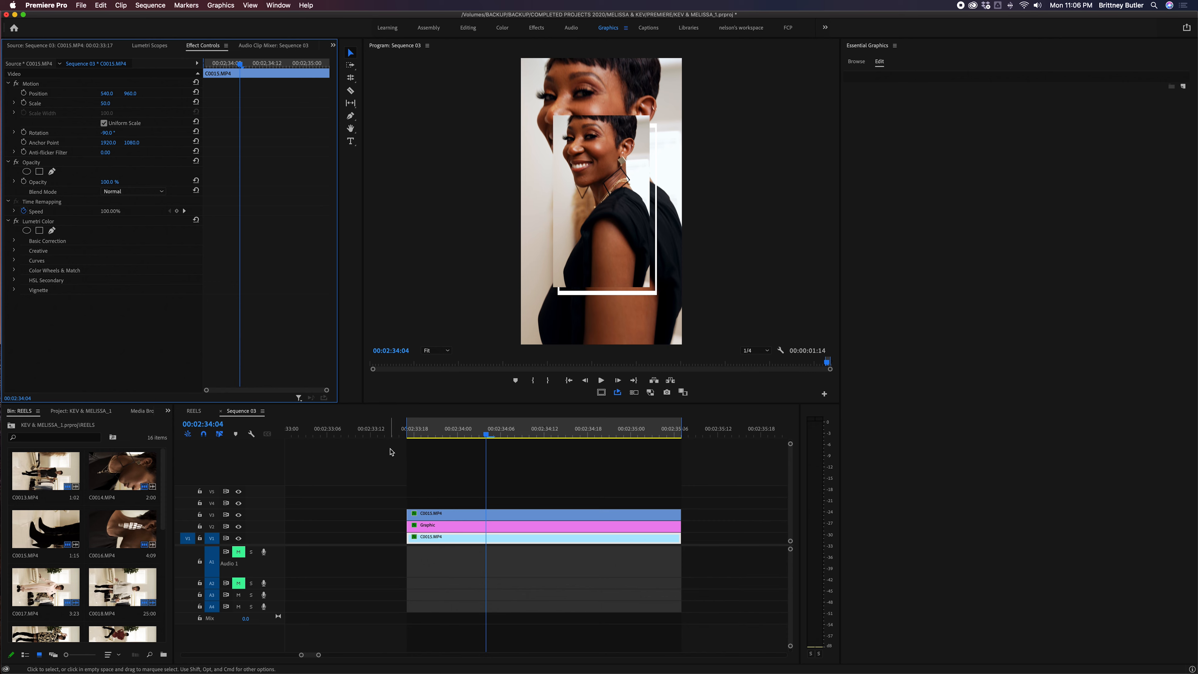
click(659, 436)
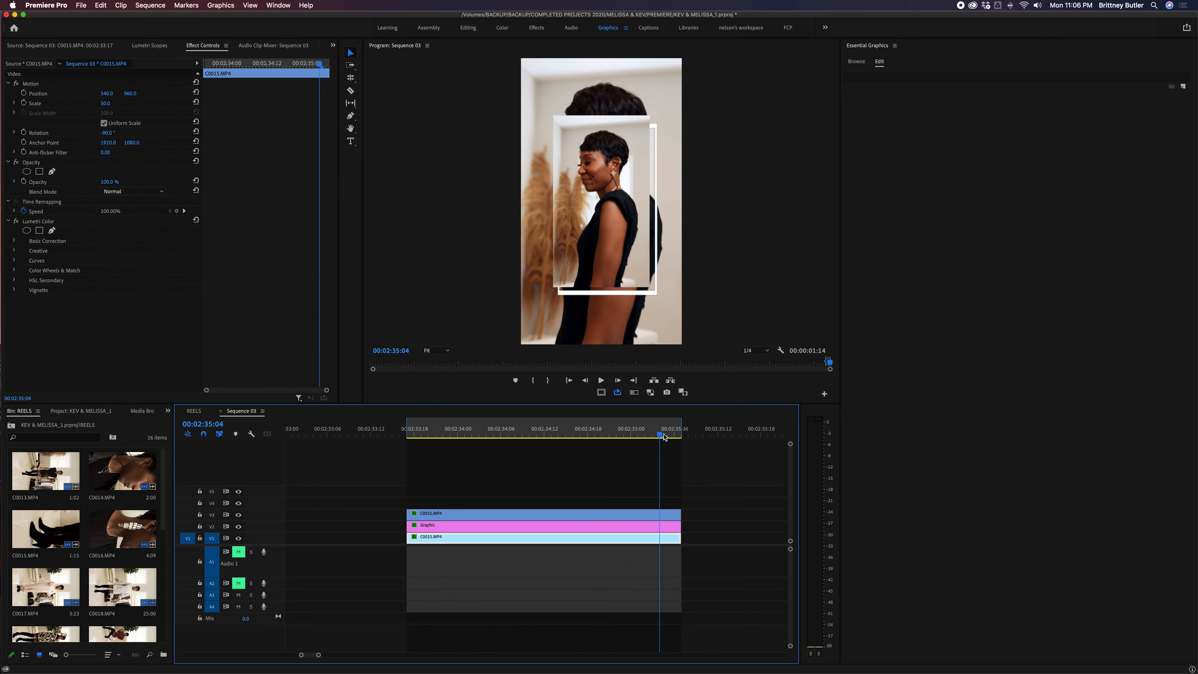
click(586, 429)
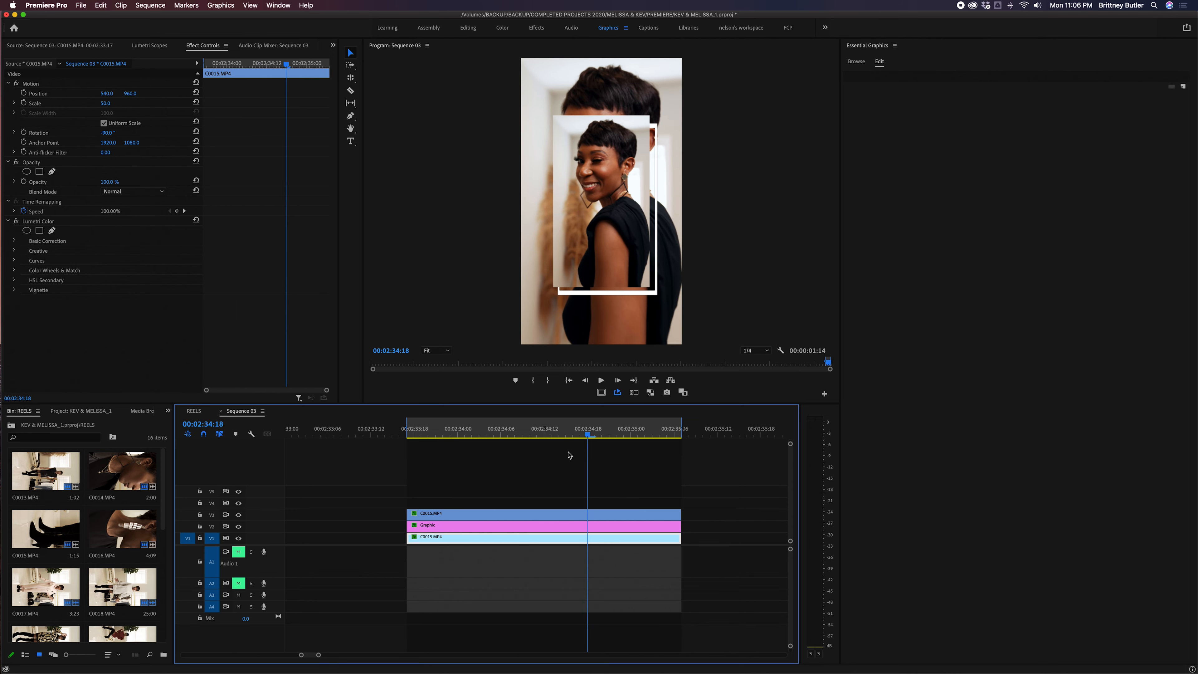
click(537, 537)
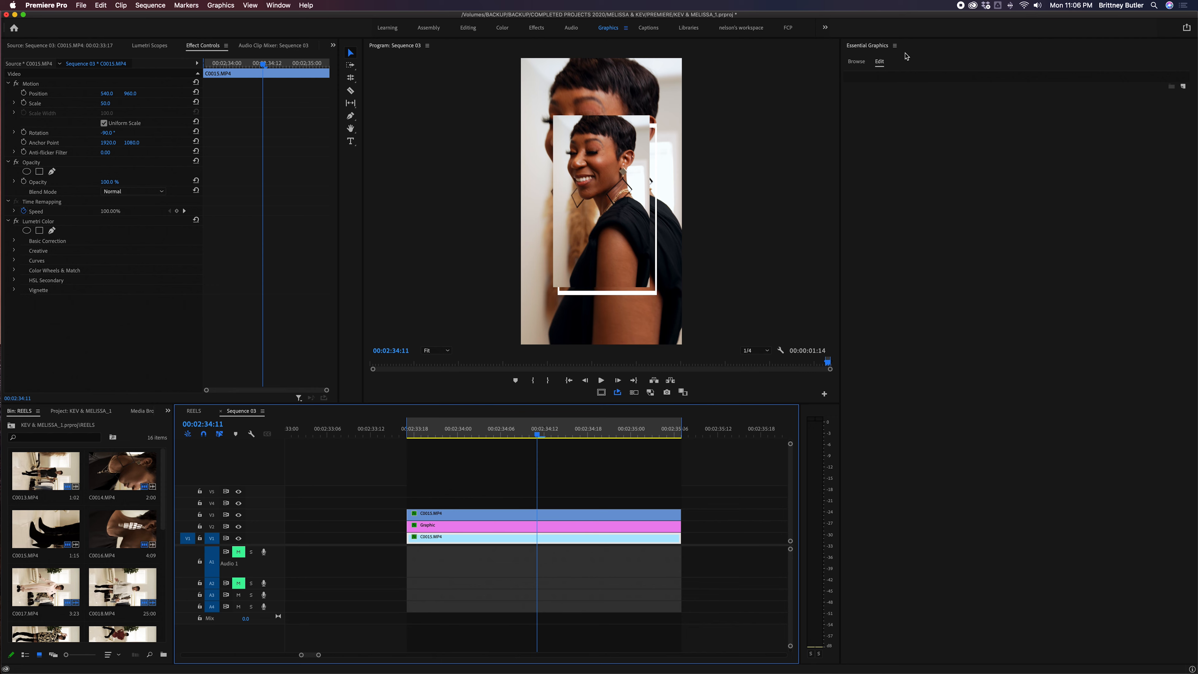
Show the History panel from the hidden panel list
click(279, 5)
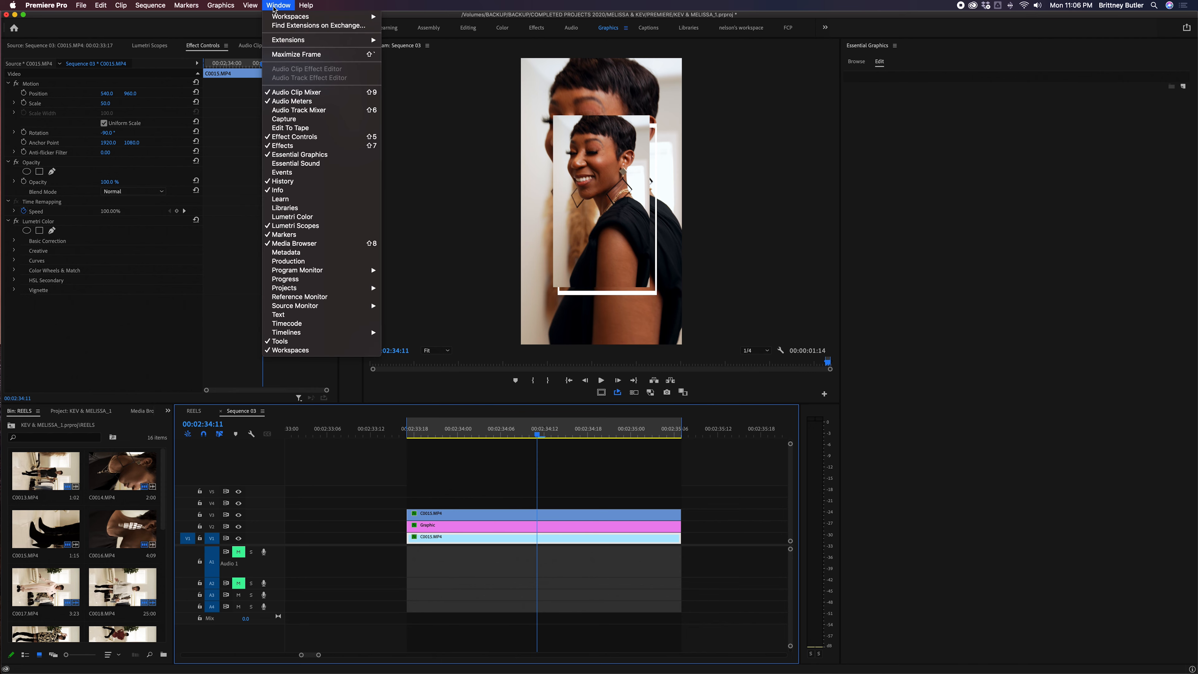
mouse_move(291, 127)
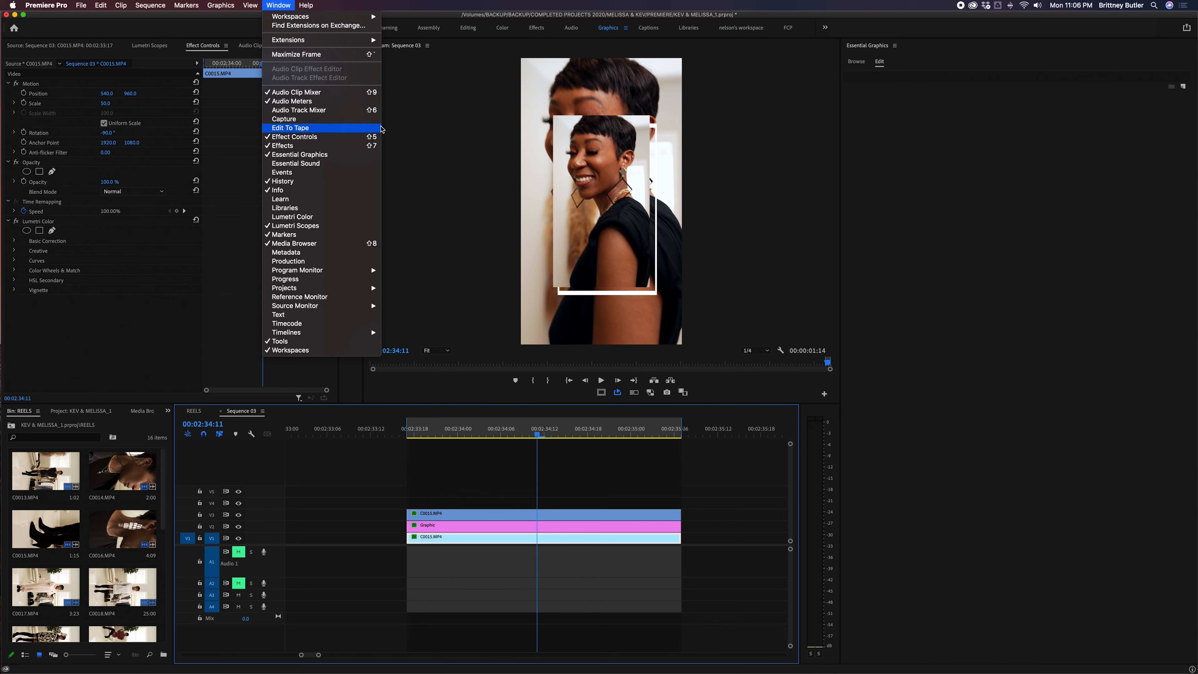
click(296, 92)
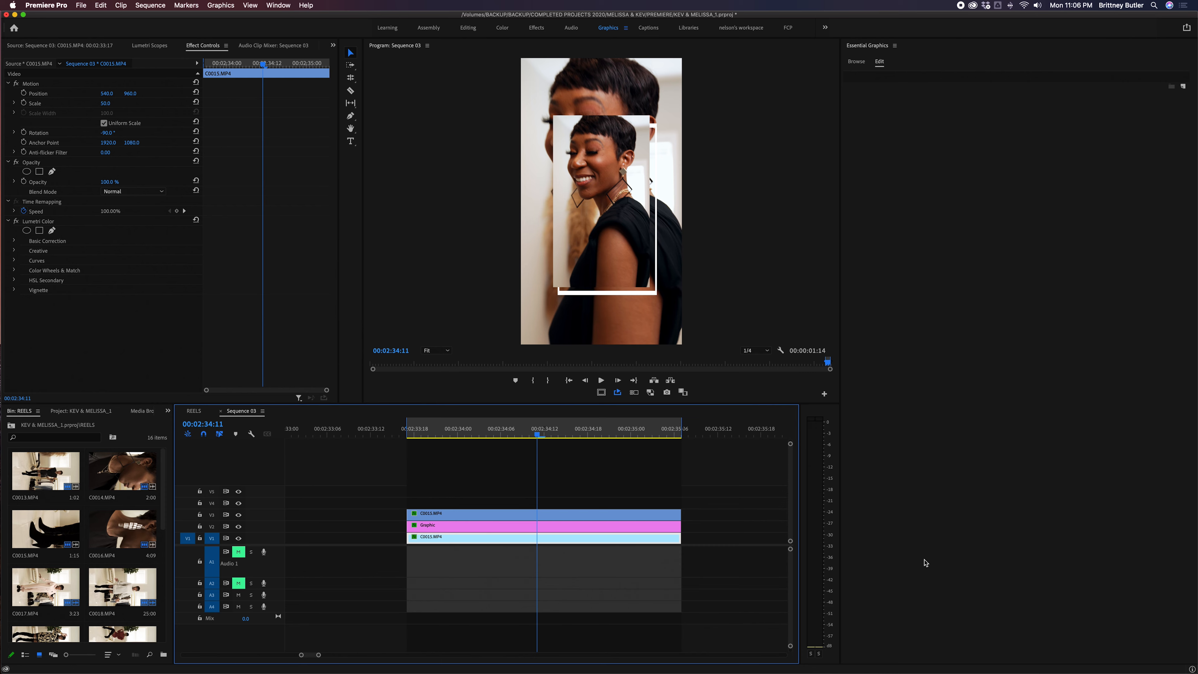
click(168, 411)
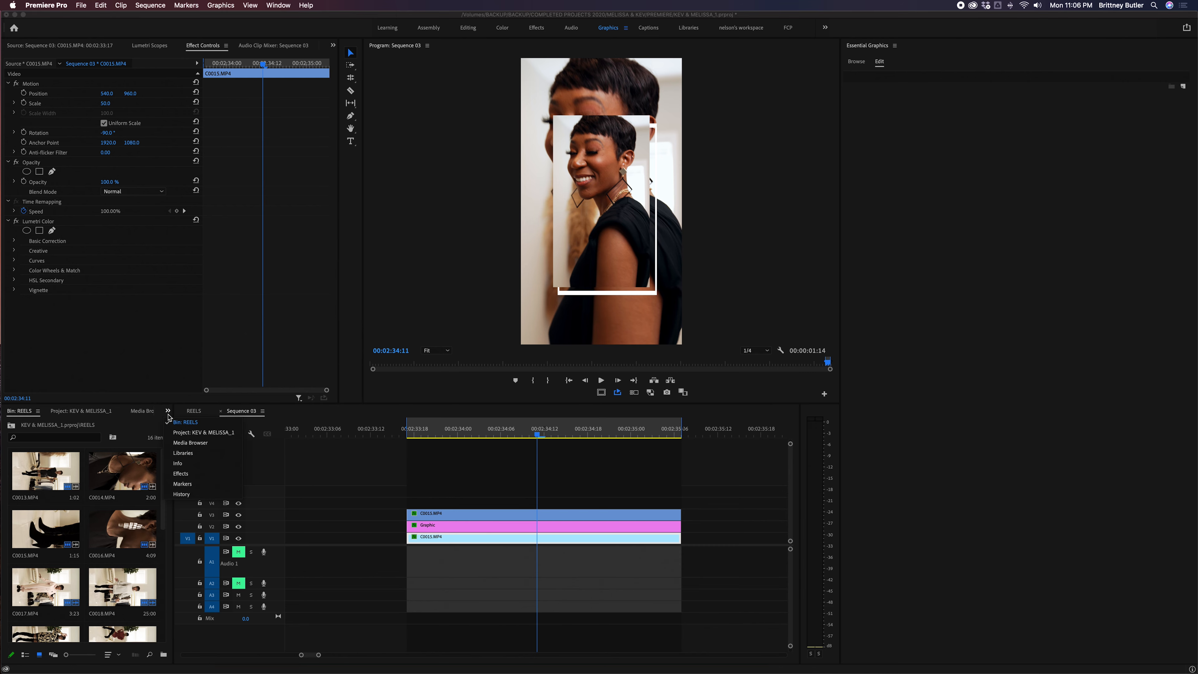
click(181, 473)
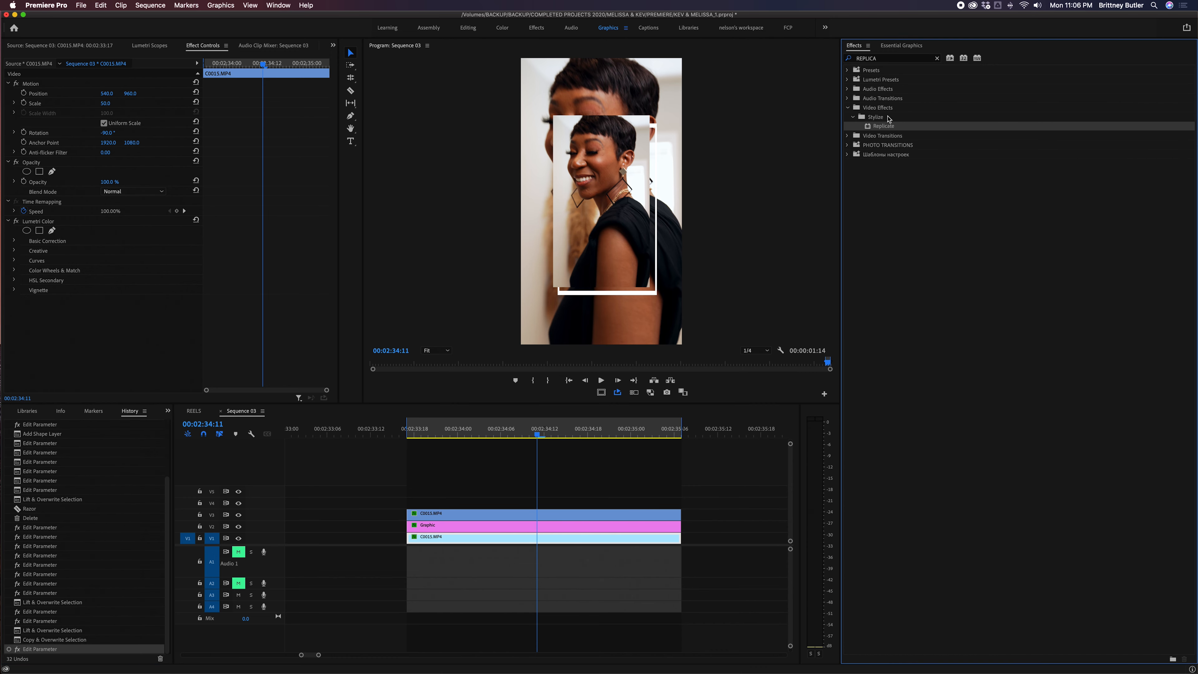
Apply the Replicate effect to the background clip with Count 4 for a four-by-four grid
click(936, 58)
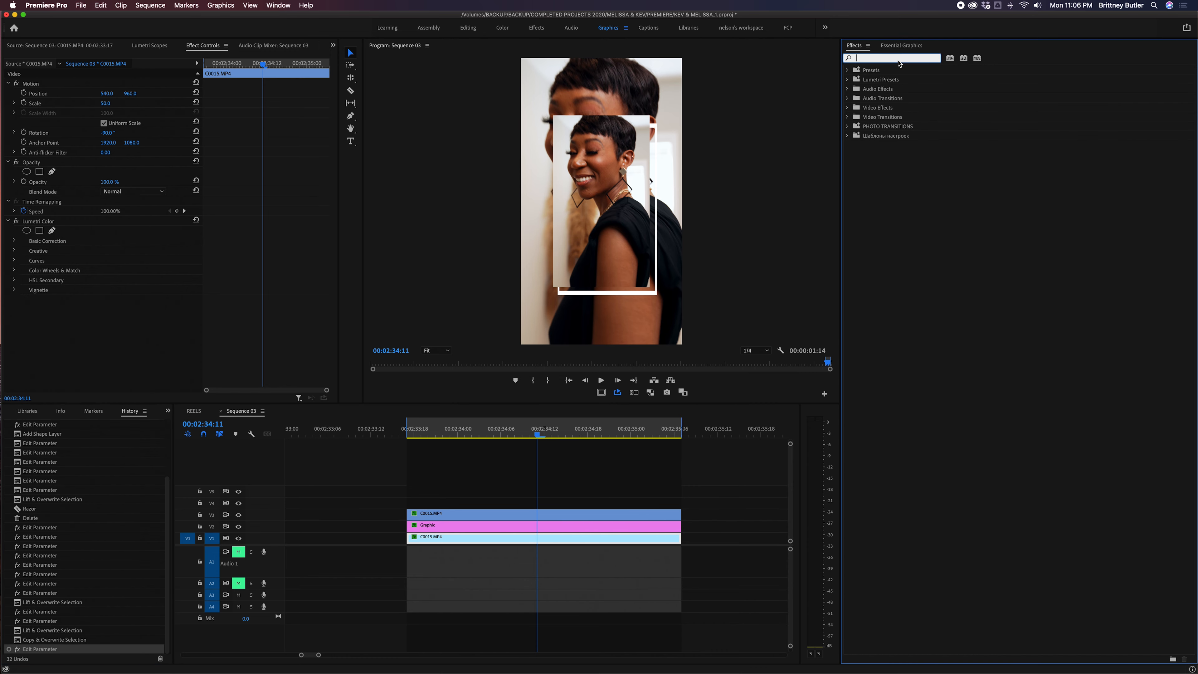
text(REPL)
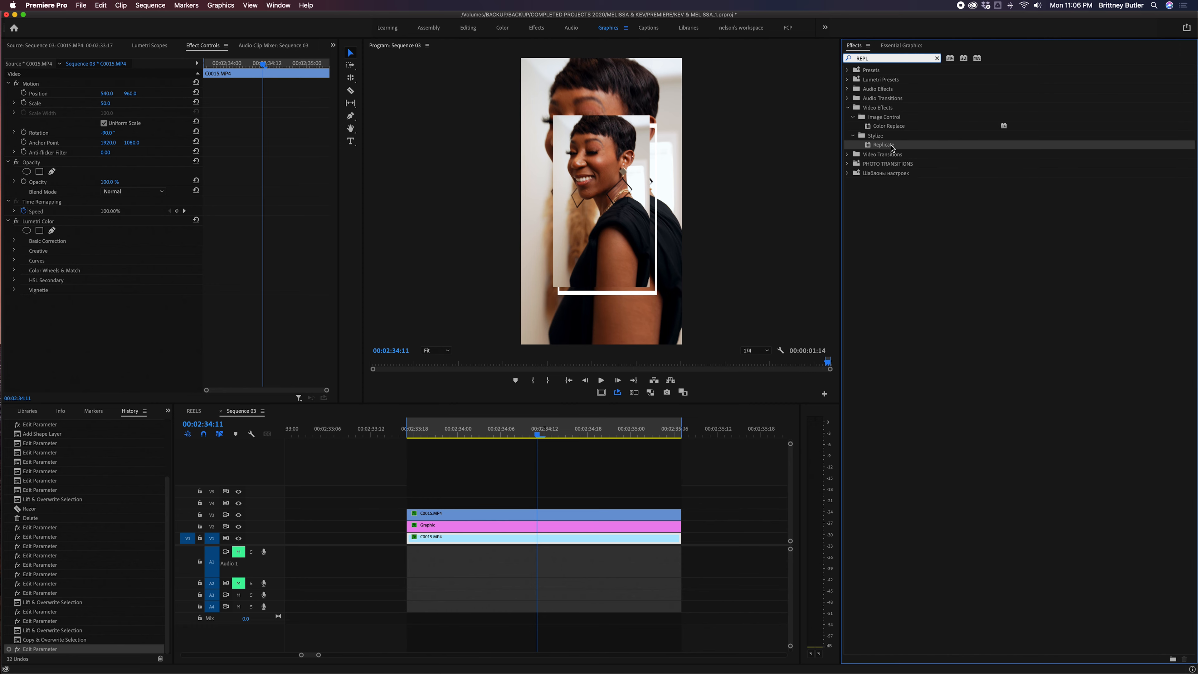
mouse_move(842, 203)
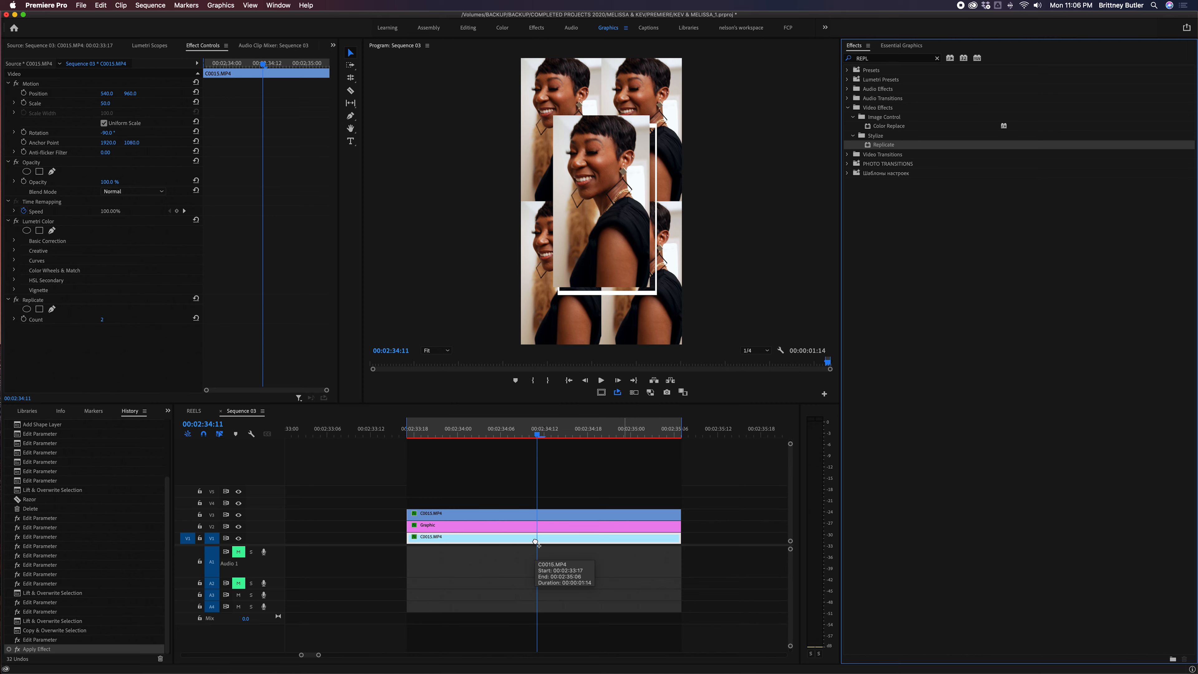
mouse_move(635, 310)
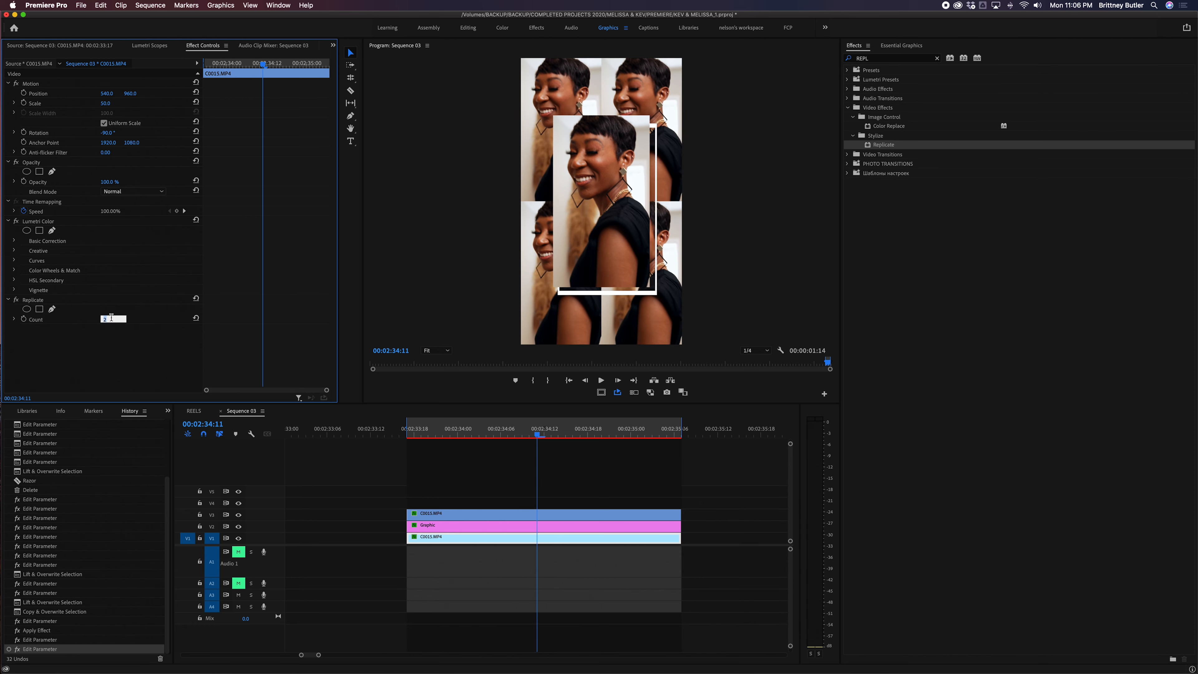
text(4)
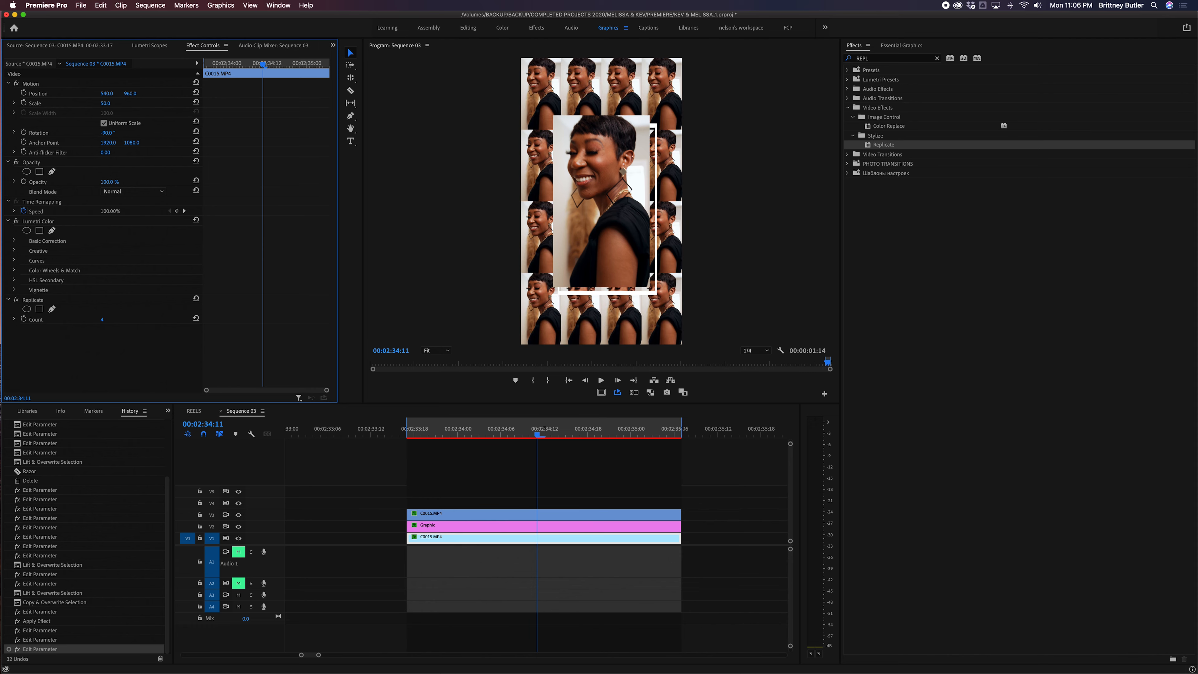
mouse_move(543, 90)
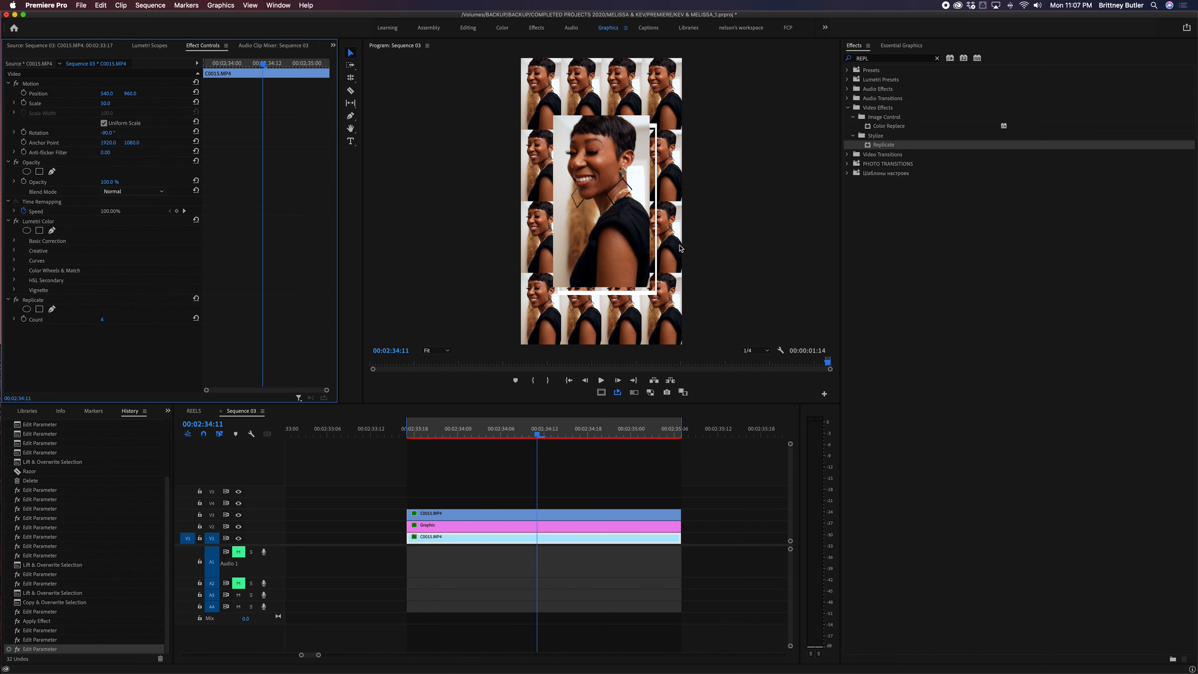
mouse_move(71, 253)
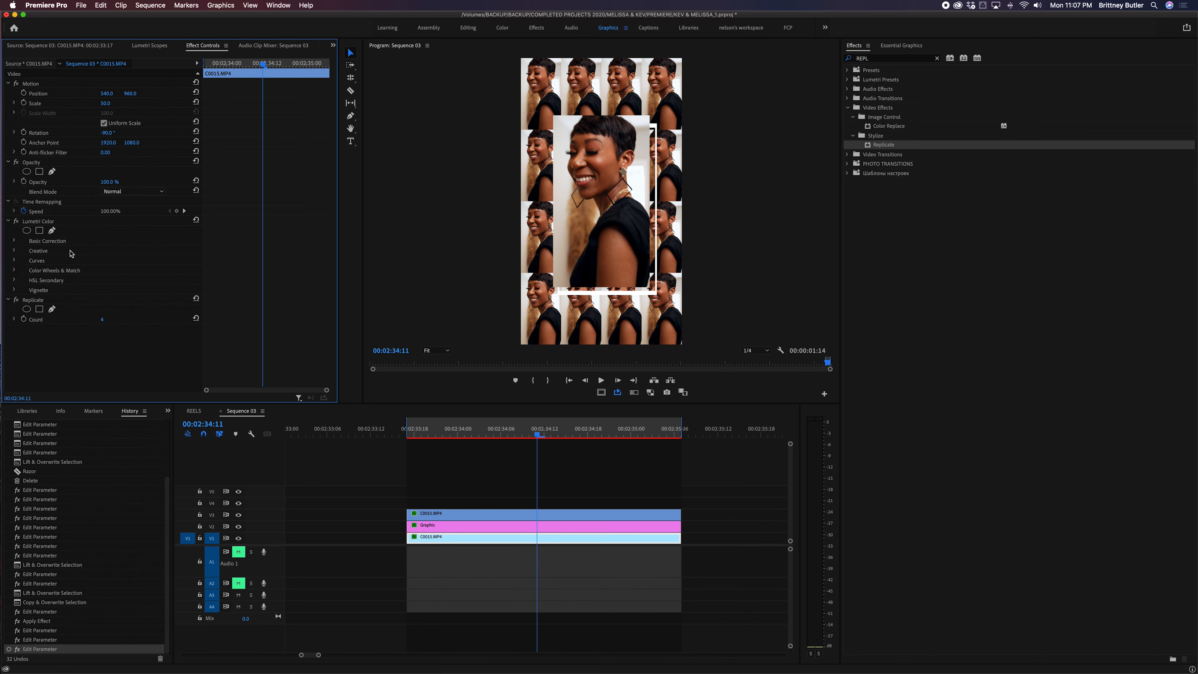
Lower the background clip's opacity to 15% and preview the faint tiled composite at several frames
click(453, 434)
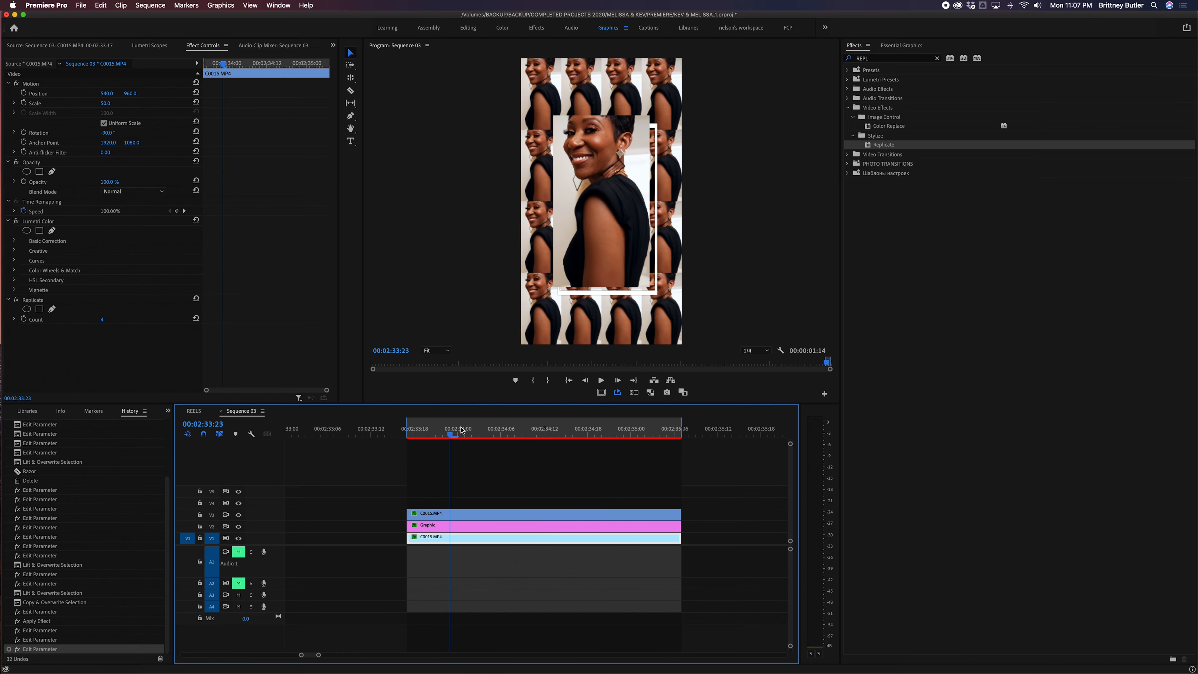
click(528, 434)
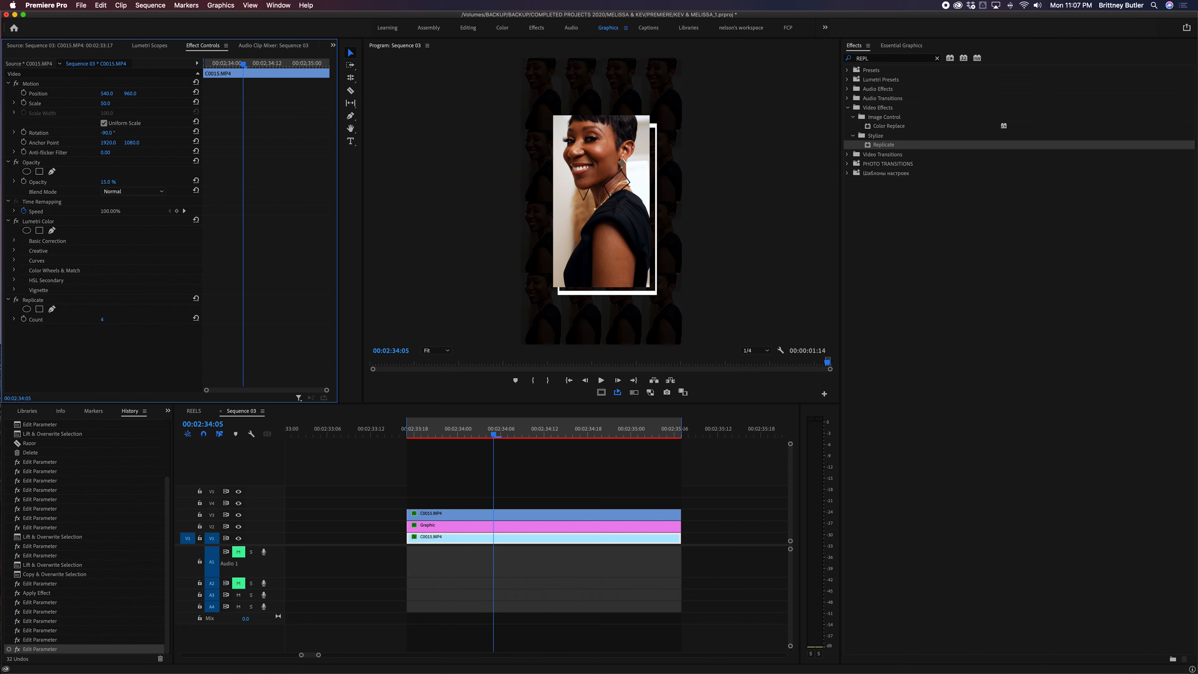
click(529, 435)
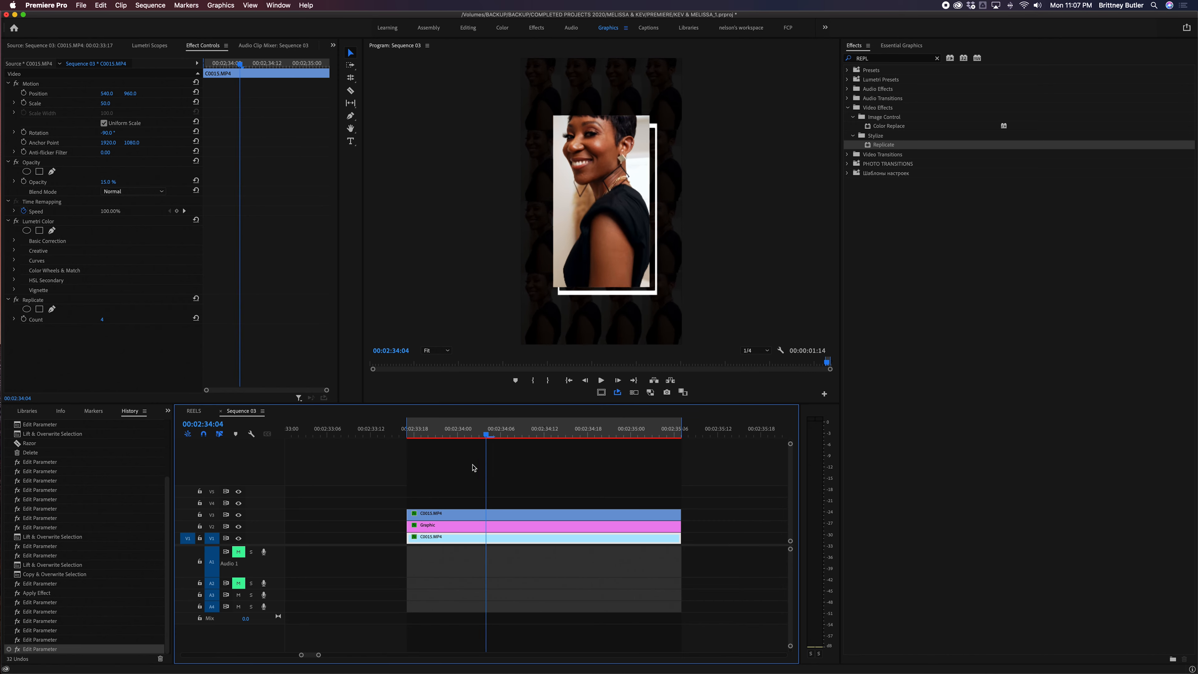
click(542, 434)
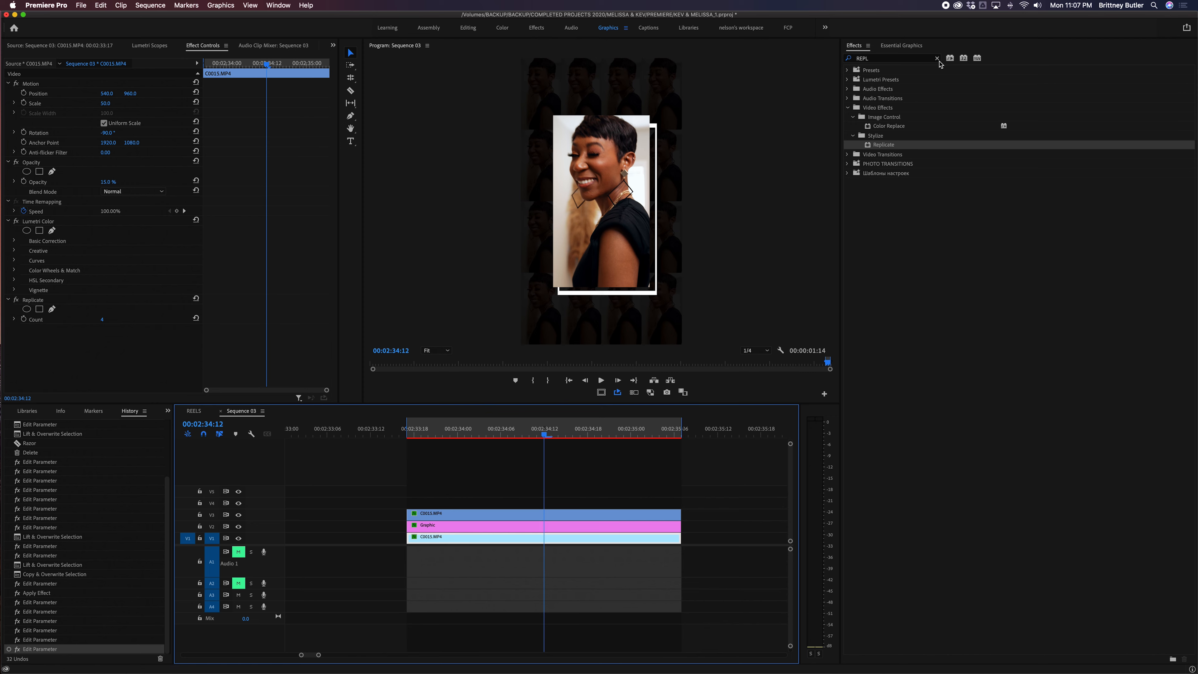
mouse_move(915, 48)
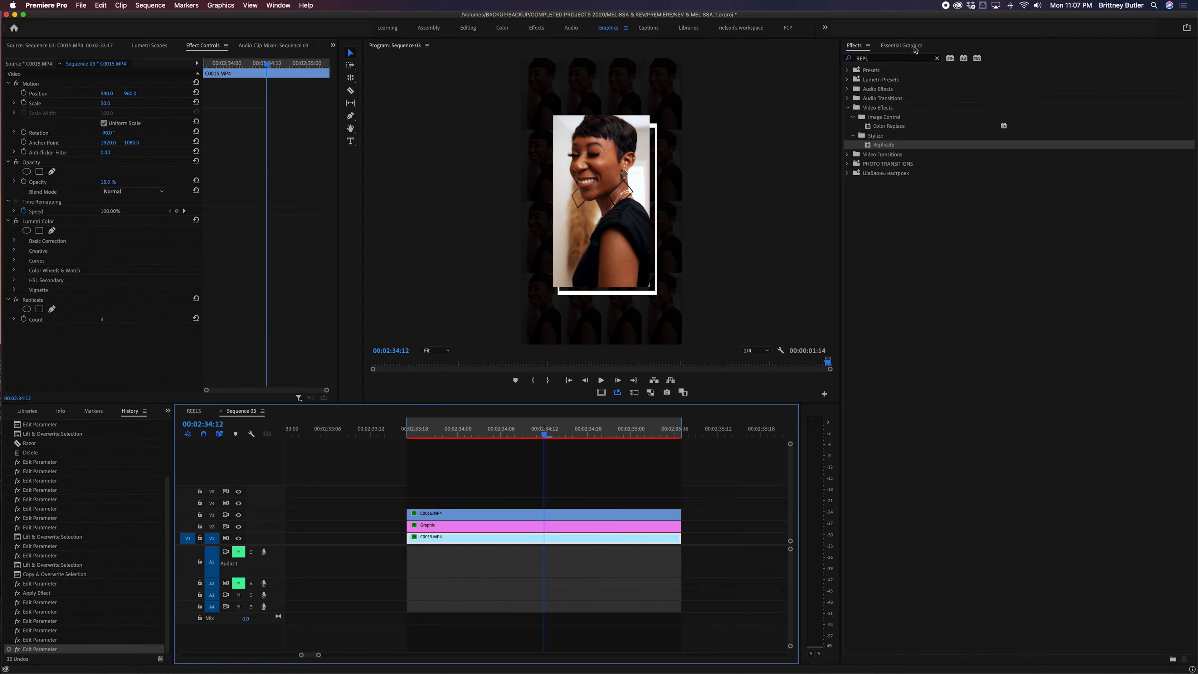
Browse Essential Graphics templates from Adobe Stock, limited to free ones
click(900, 45)
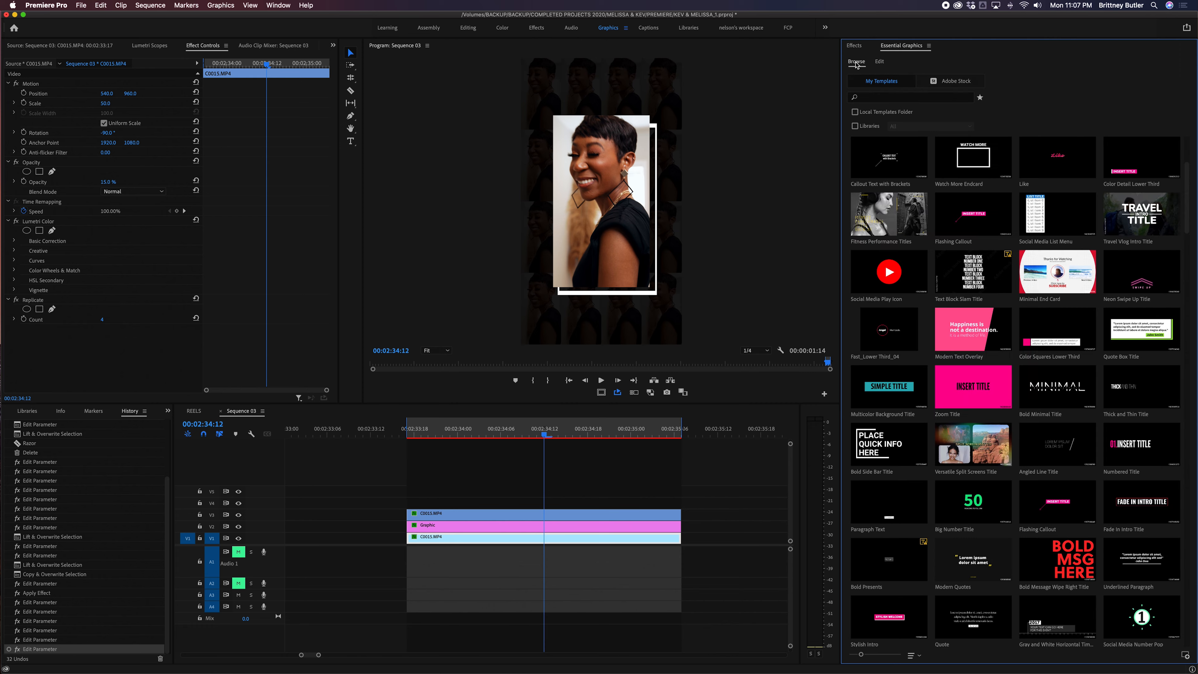
mouse_move(1088, 554)
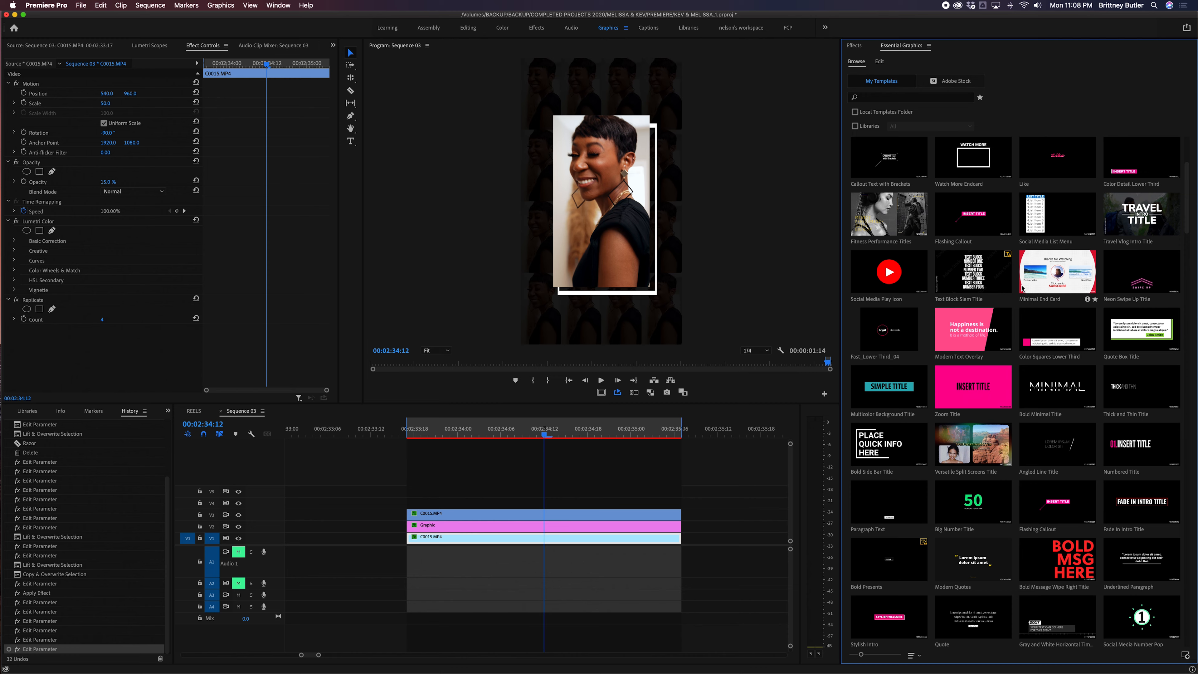
click(952, 81)
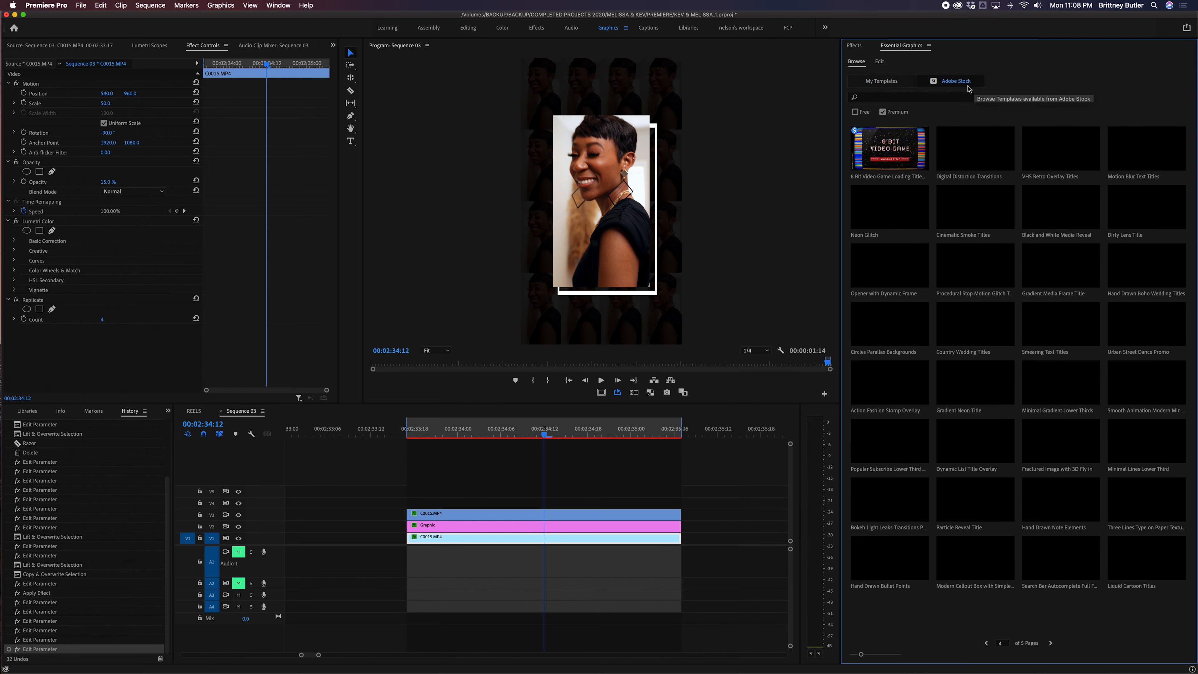
click(856, 112)
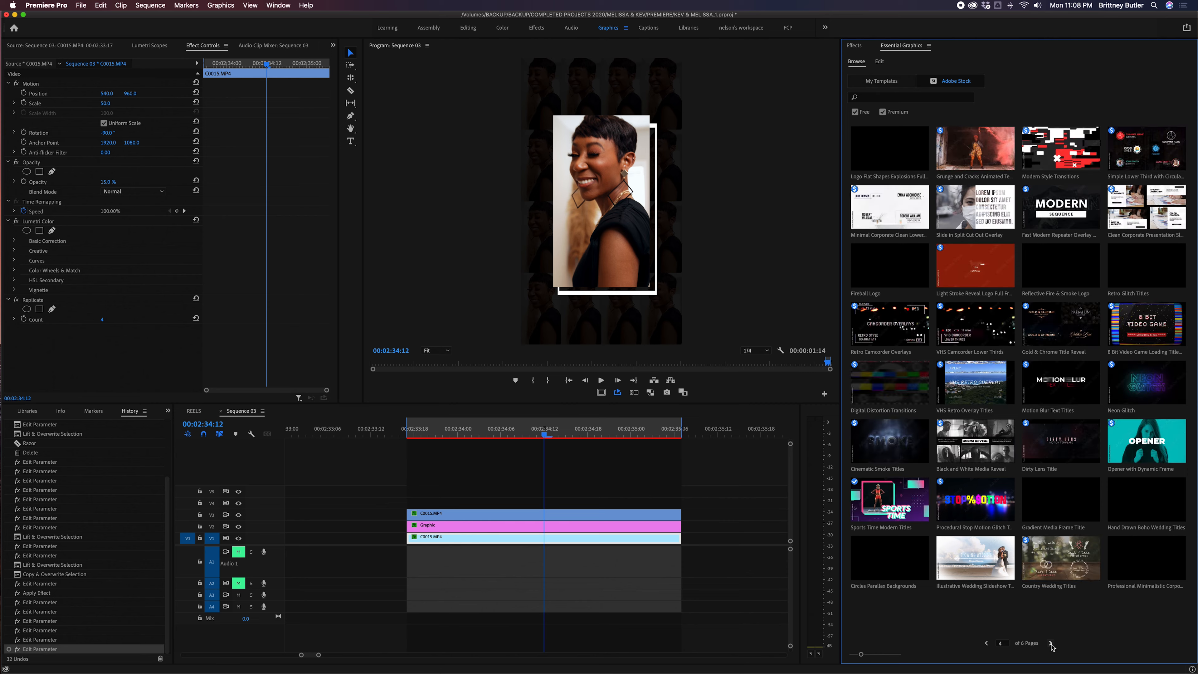
Page through the free Adobe Stock title templates looking for a repeater title overlay
click(1051, 643)
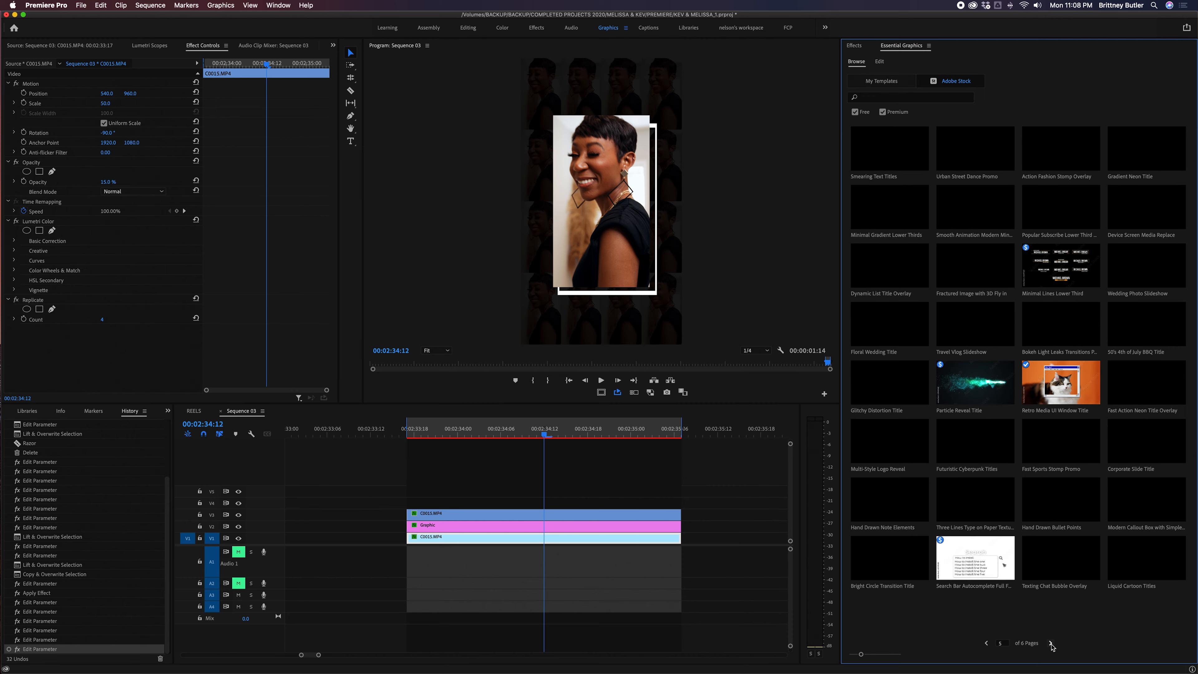
click(1051, 643)
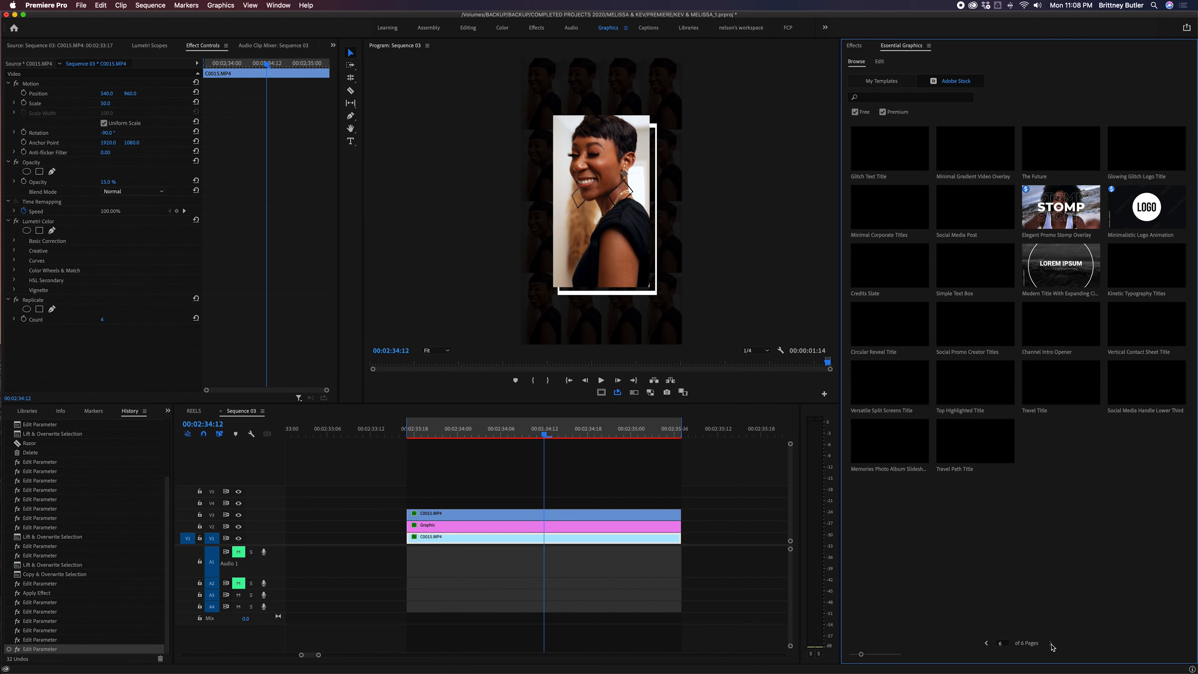
click(880, 81)
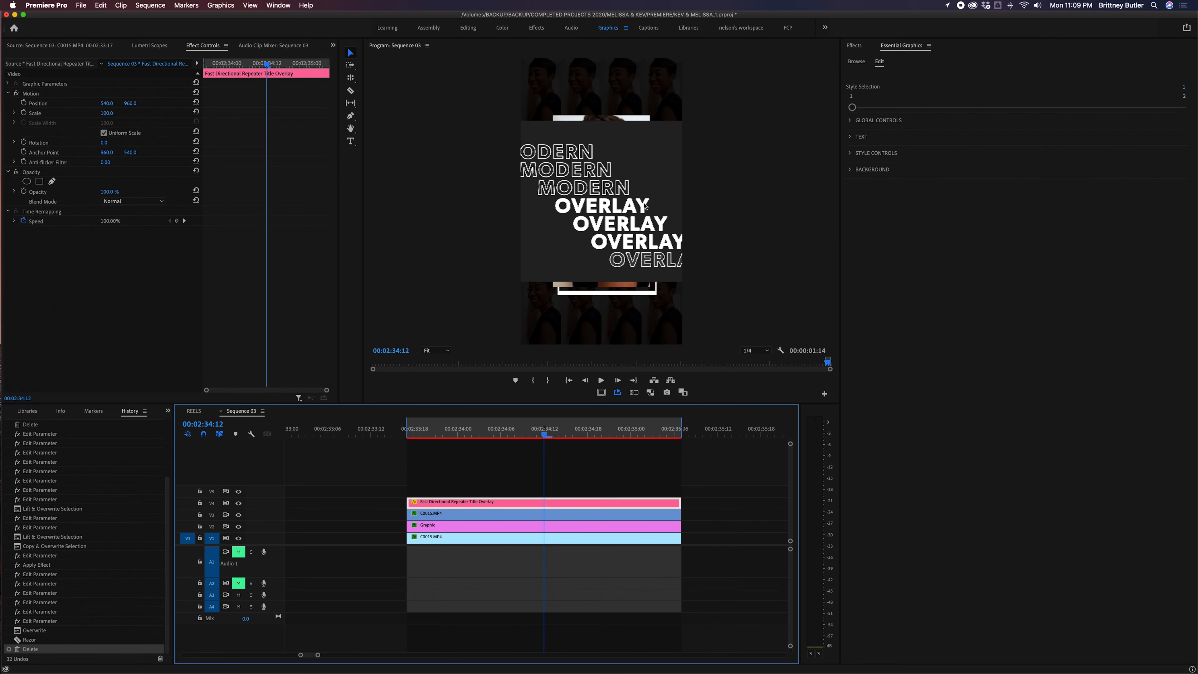
mouse_move(890, 60)
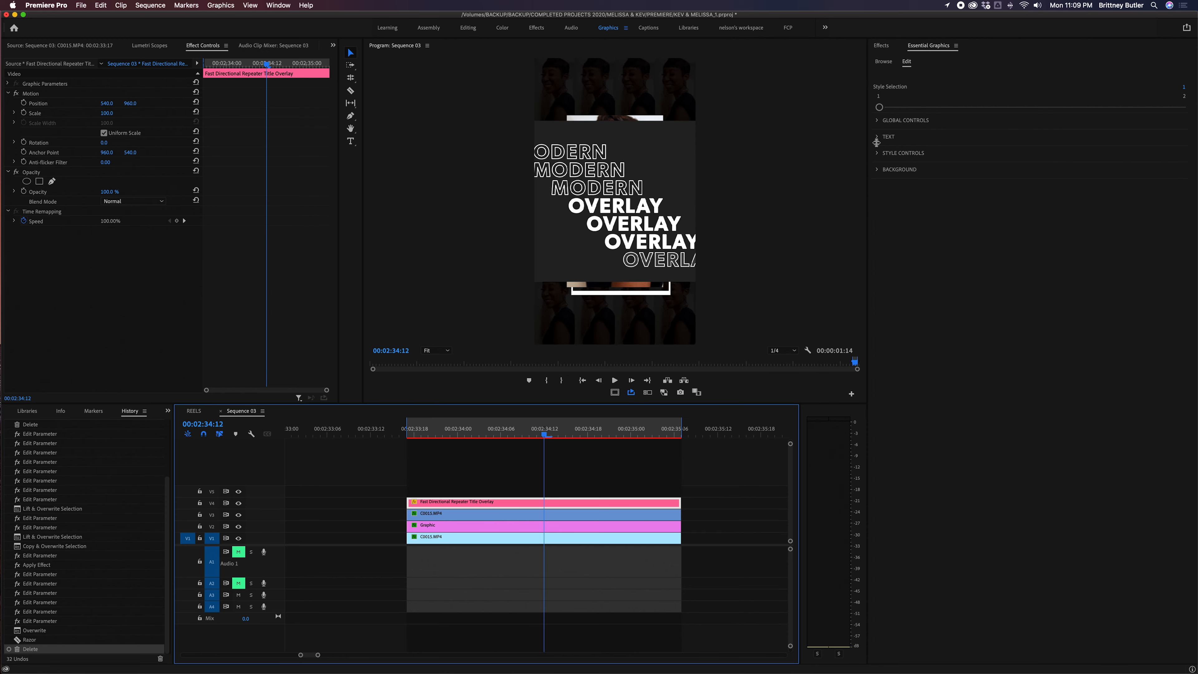
Shift the title overlay's Position Y from 960 to about 1458.6 so the text sits near the bottom
click(877, 170)
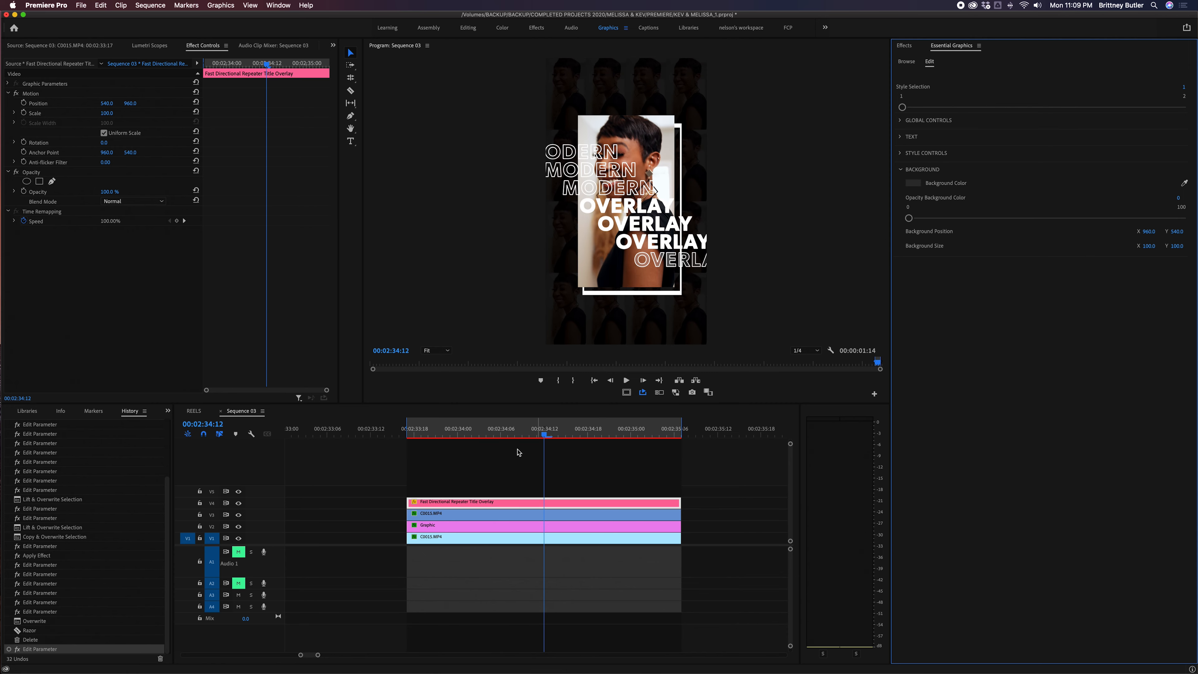
click(419, 434)
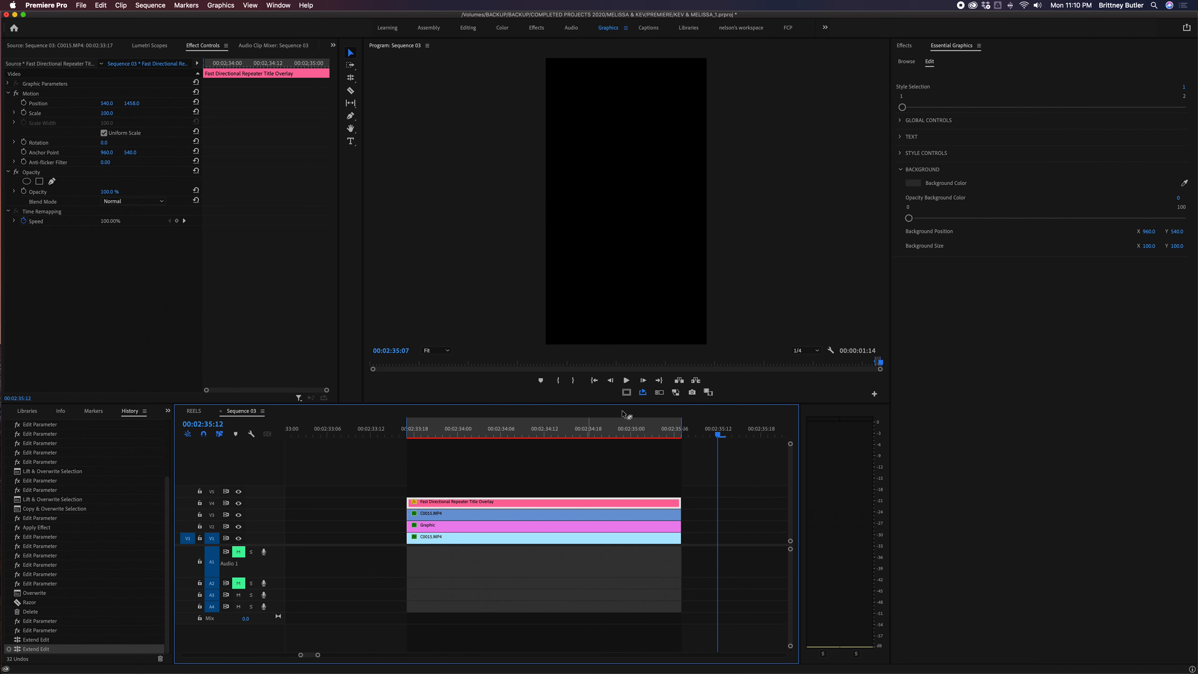
Replace the overlay's sub text line with FASHION INFLUENCER
click(653, 436)
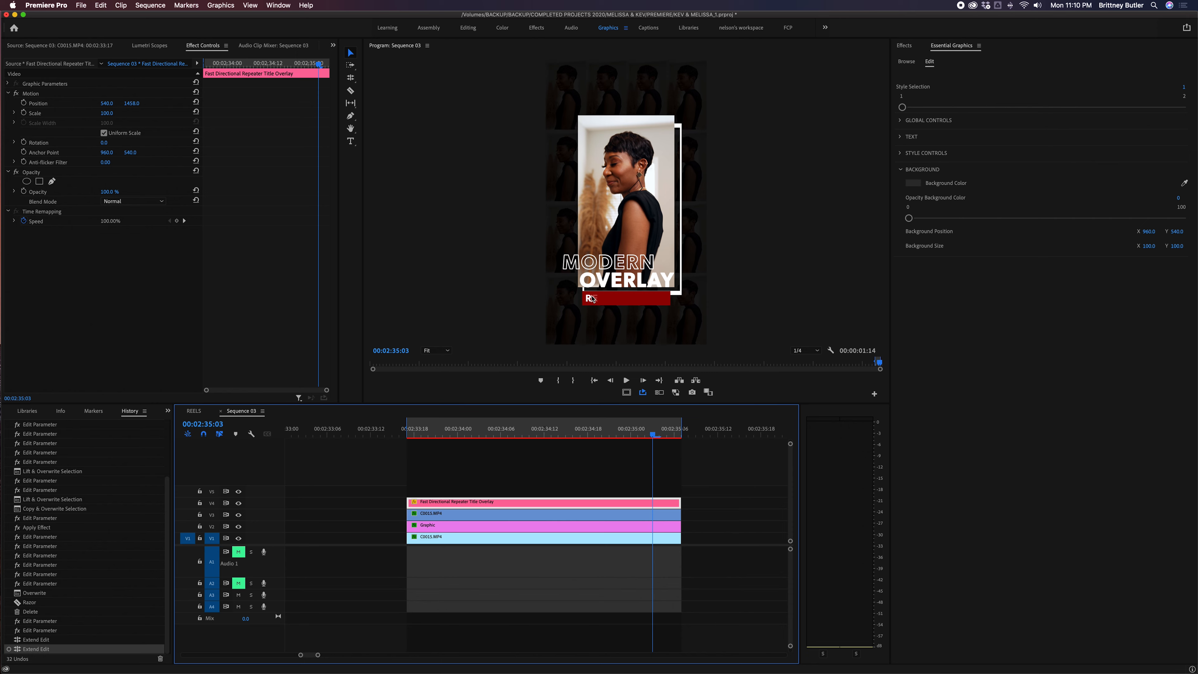
mouse_move(626, 235)
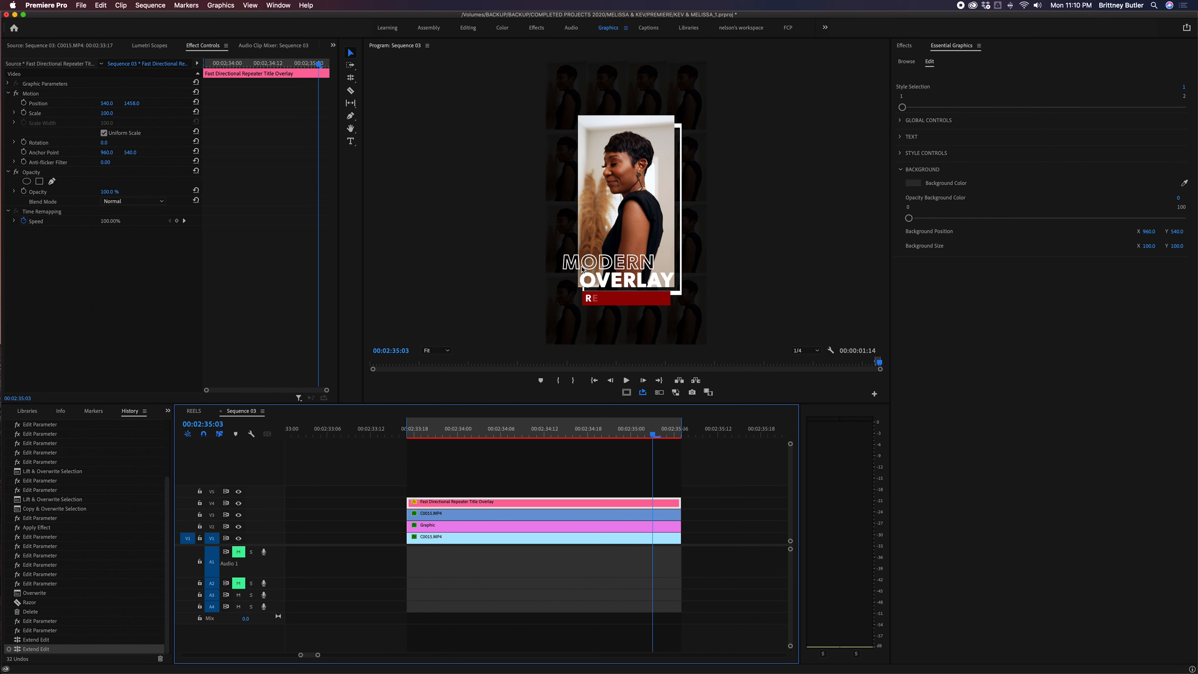
mouse_move(738, 289)
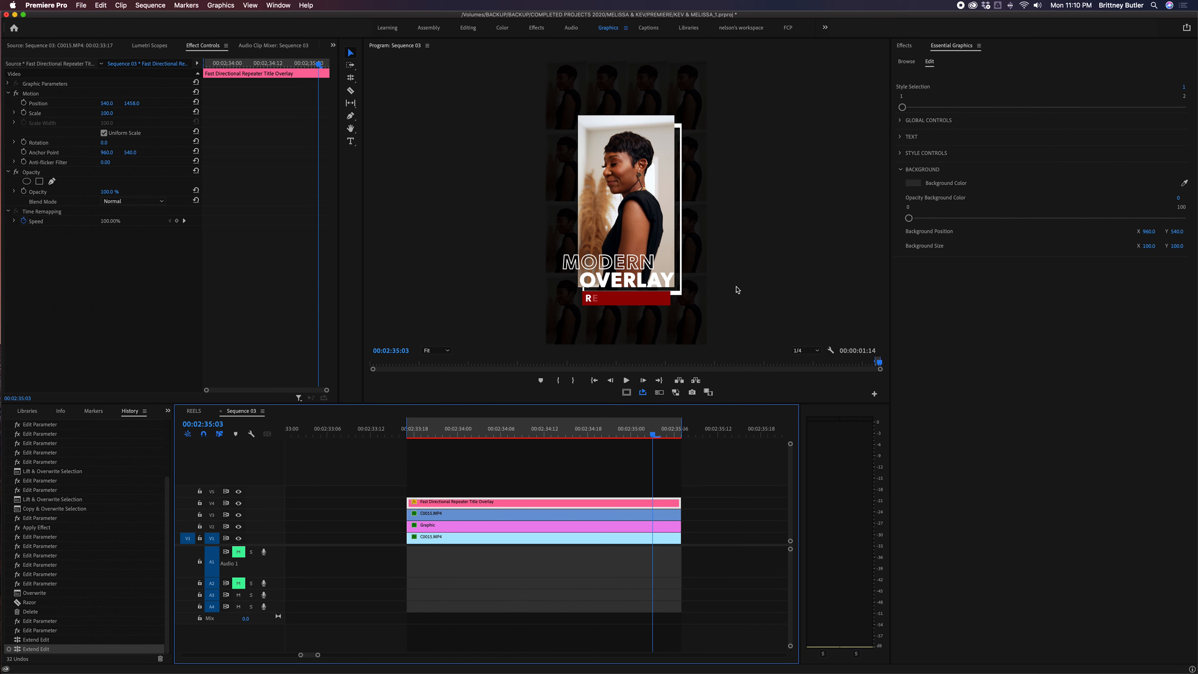
mouse_move(694, 511)
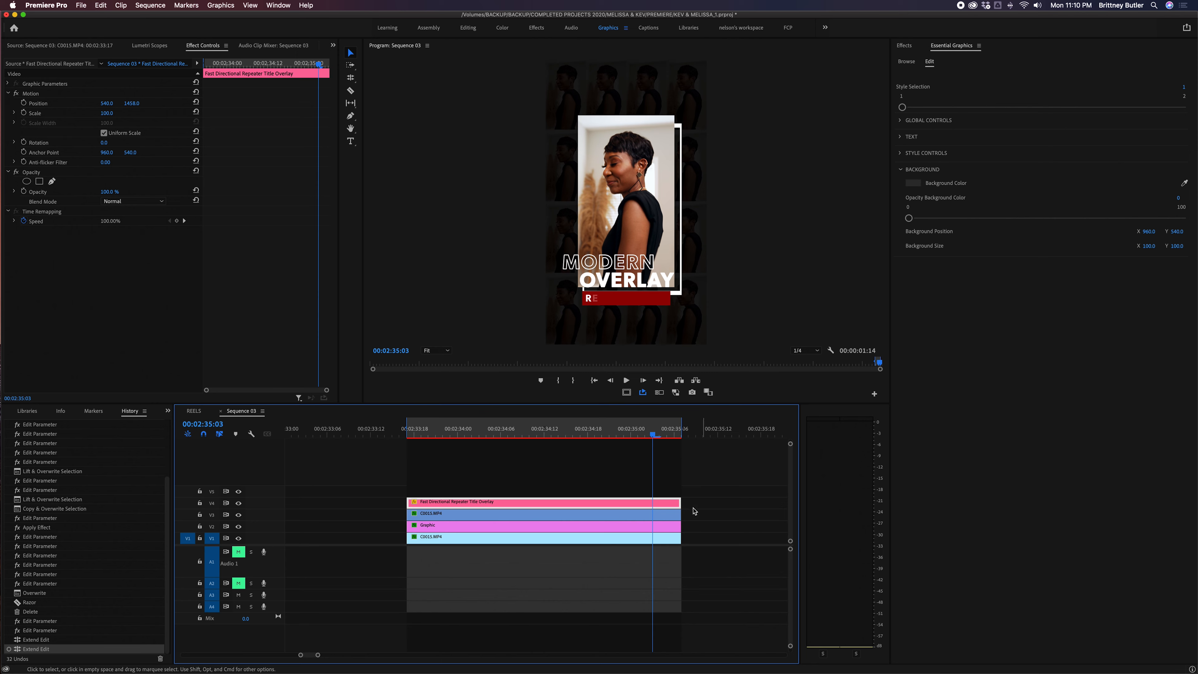
click(901, 136)
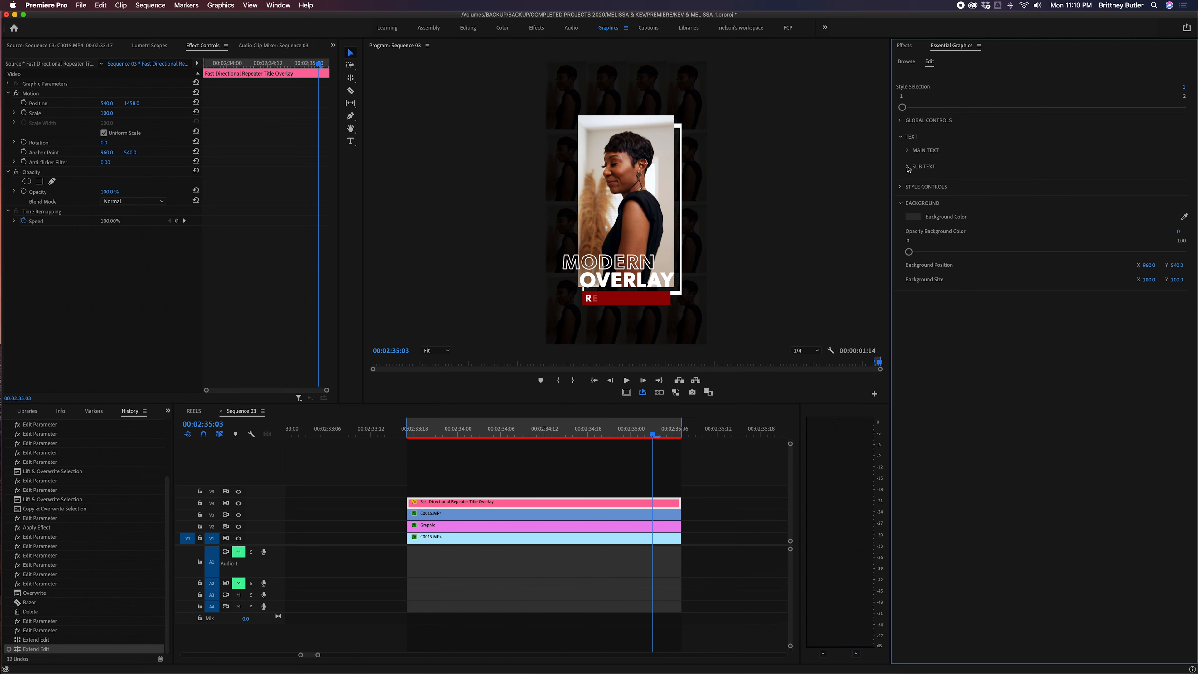
click(904, 167)
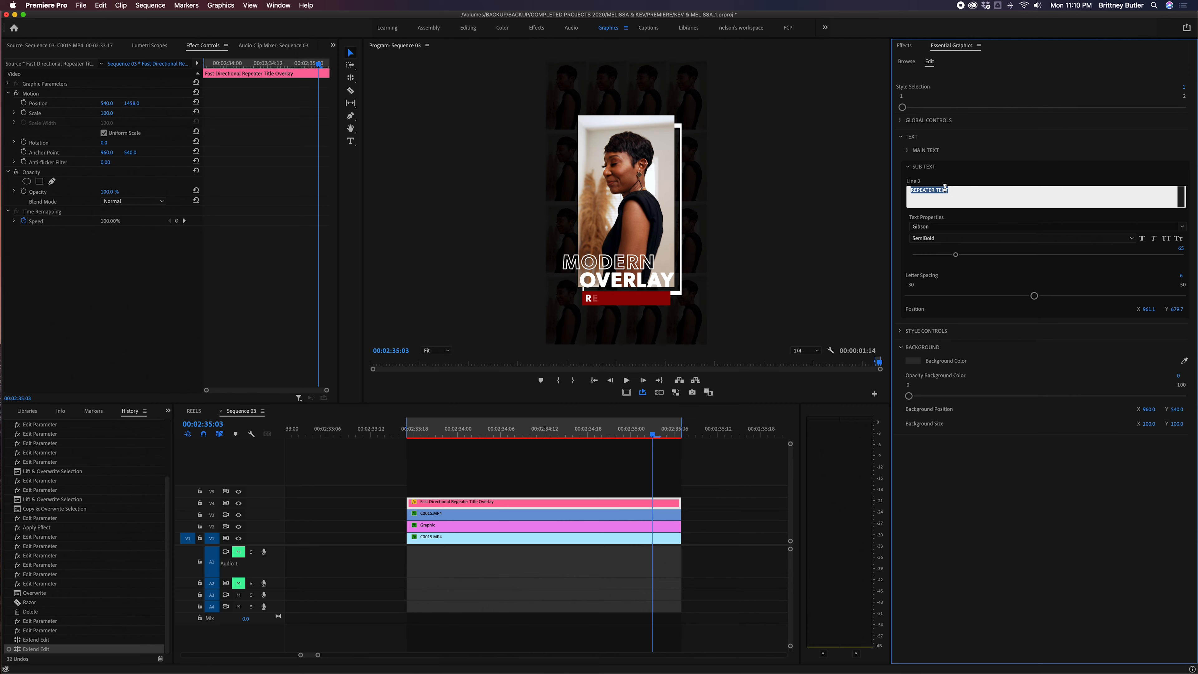
text(FASHION IN)
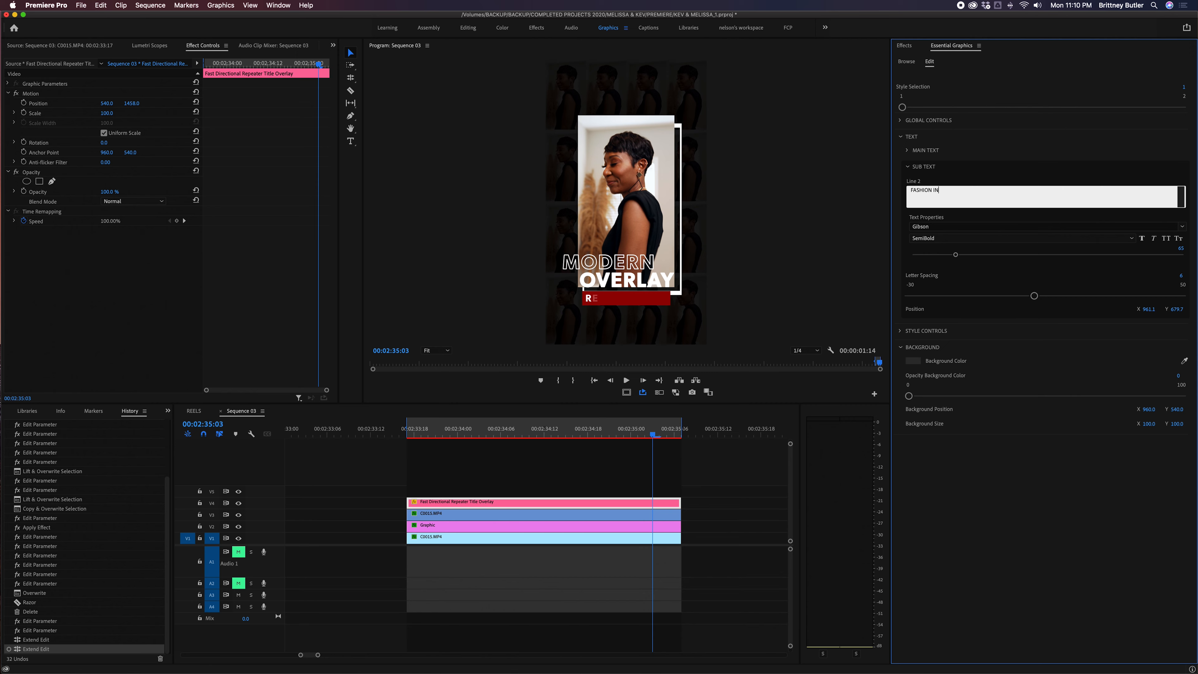
text(FLUENCER)
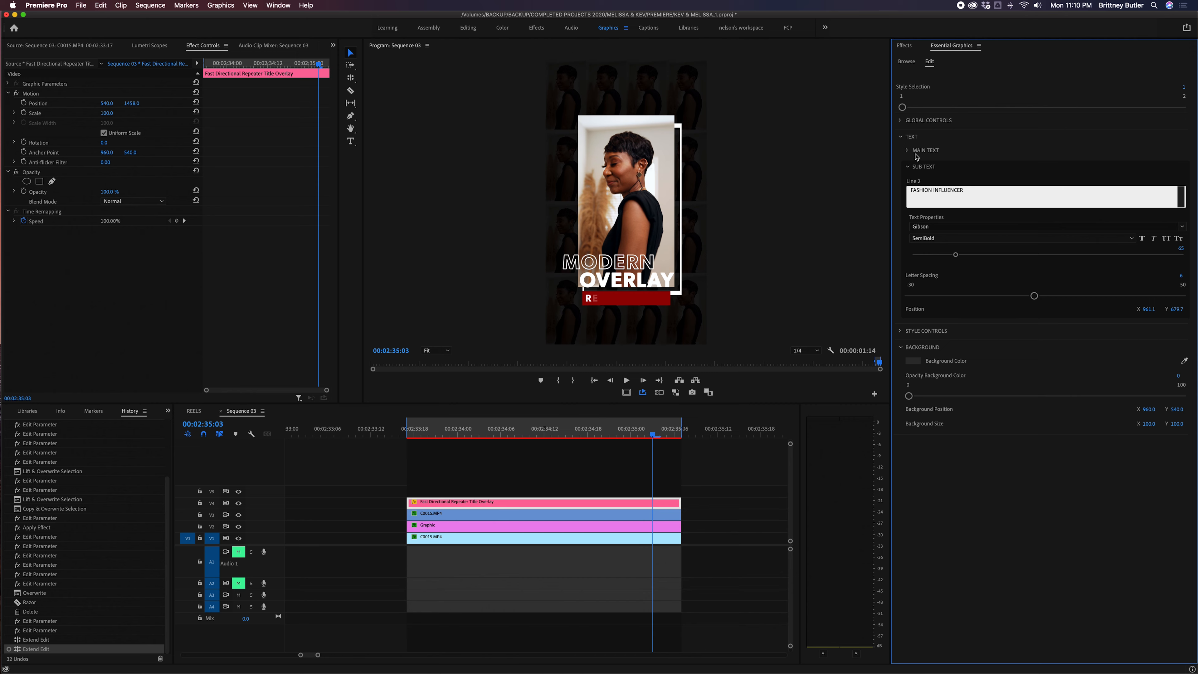
click(918, 150)
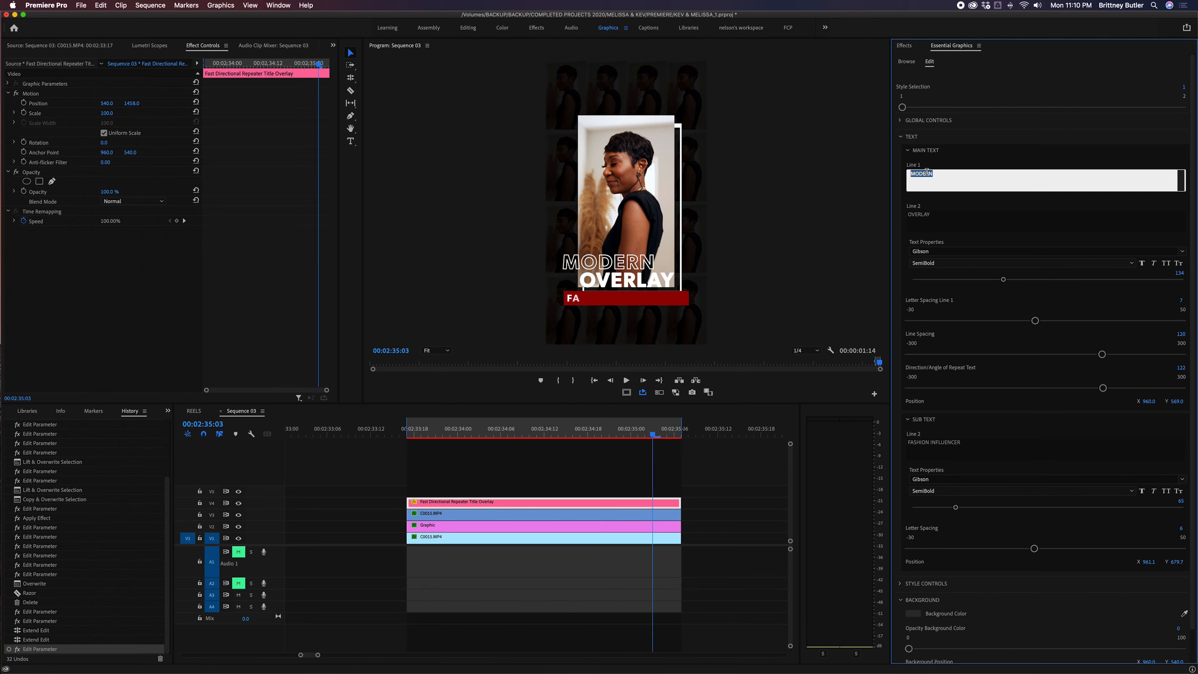
text(MELISSA)
click(1044, 214)
text(F)
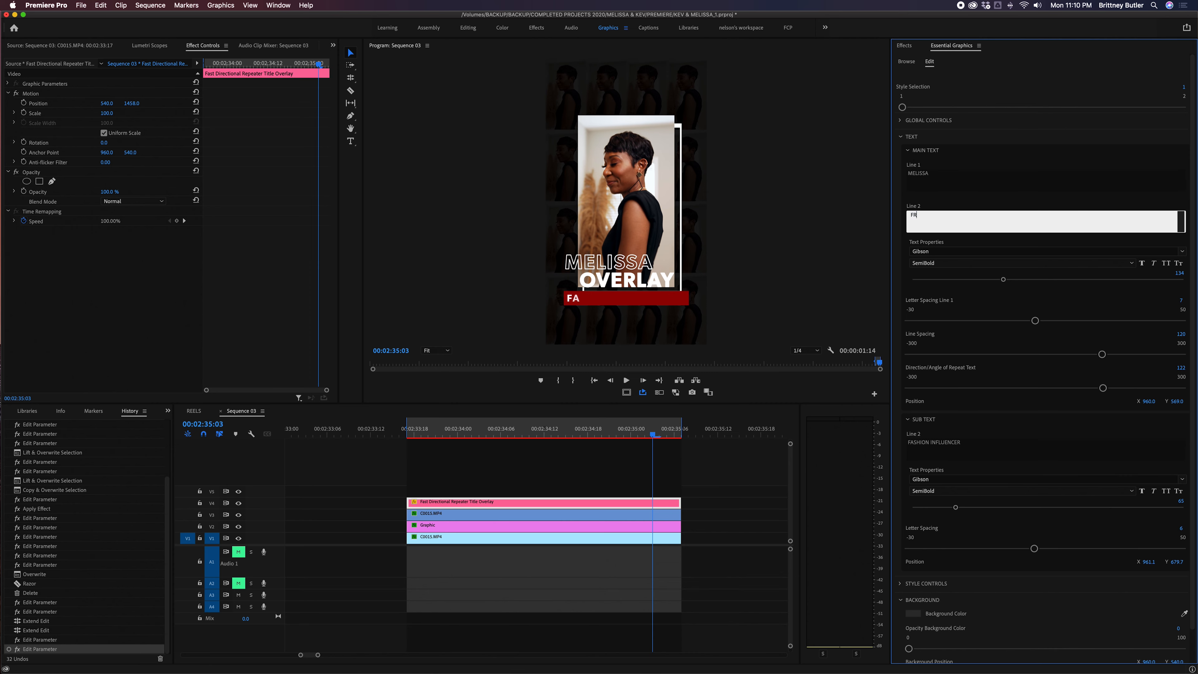
text(REDERICKS)
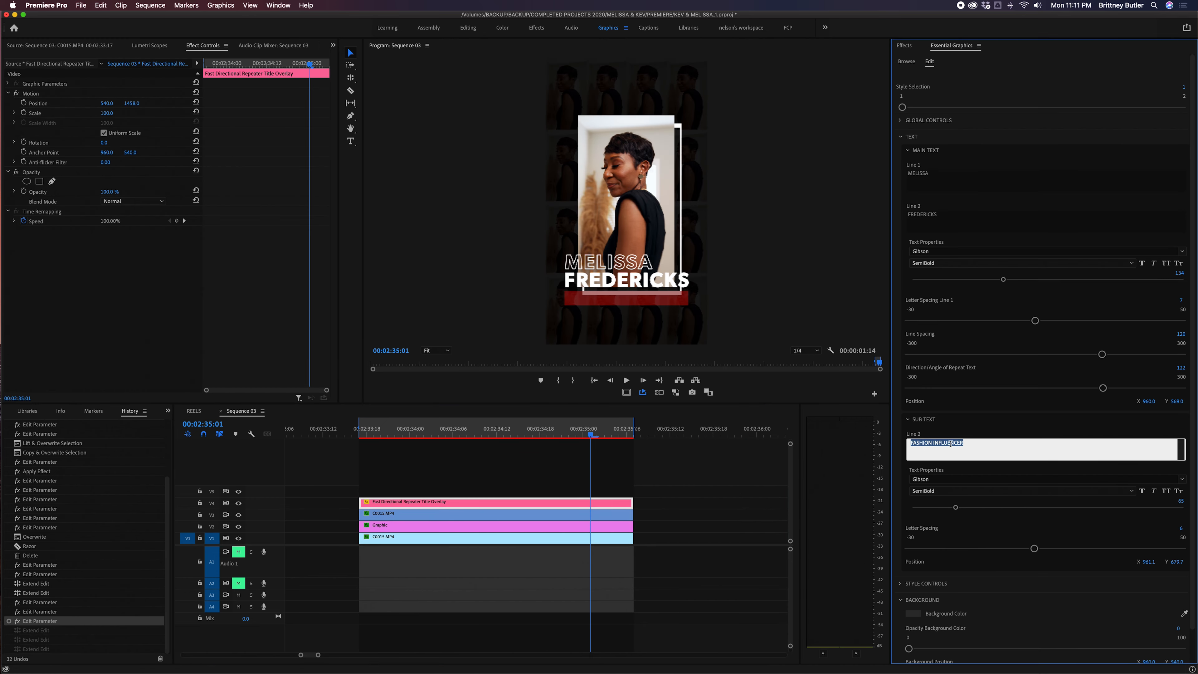
Clear the sub text, set the main lines to FASHION and INFLUENCER, and hide the sub text box
key(delete)
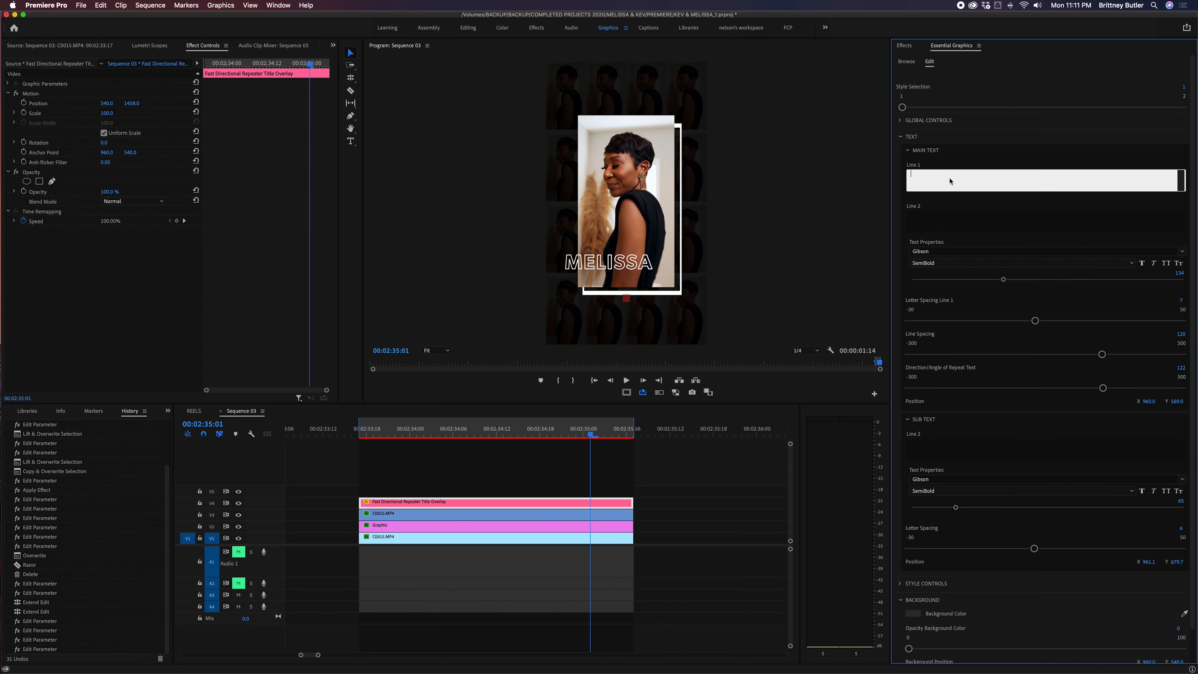
text(FASHION)
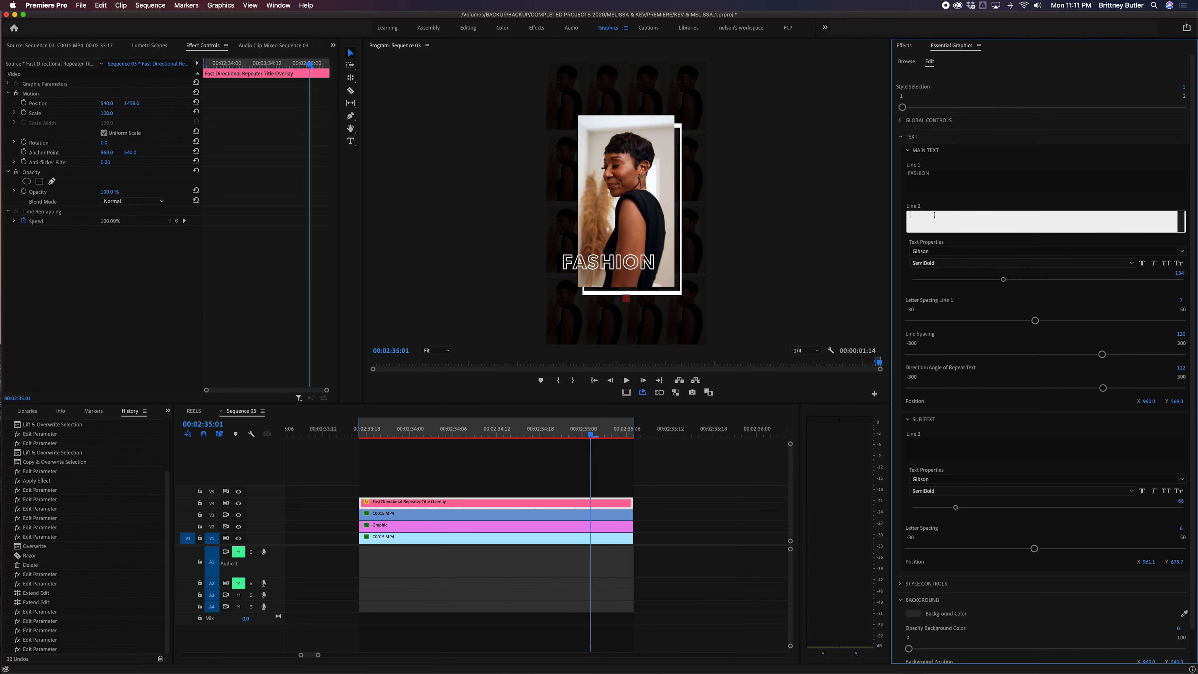
text(INFLUENCER)
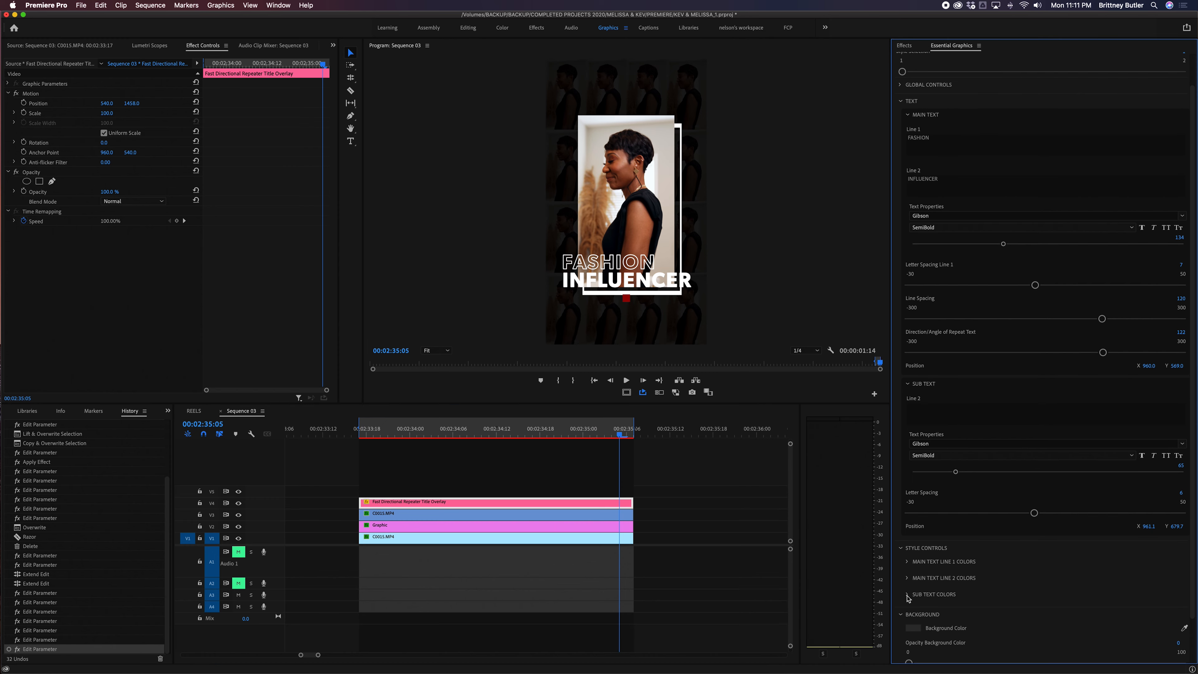
click(908, 593)
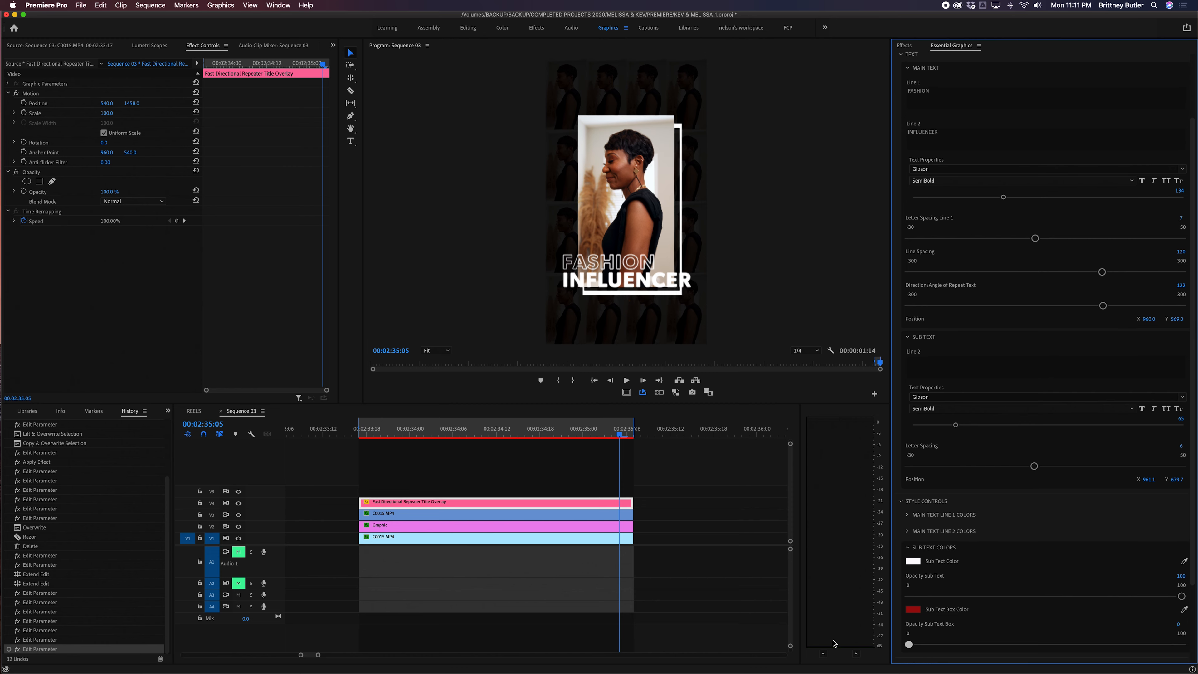
Scrub the timeline to preview the FASHION INFLUENCER overlay animation
click(404, 434)
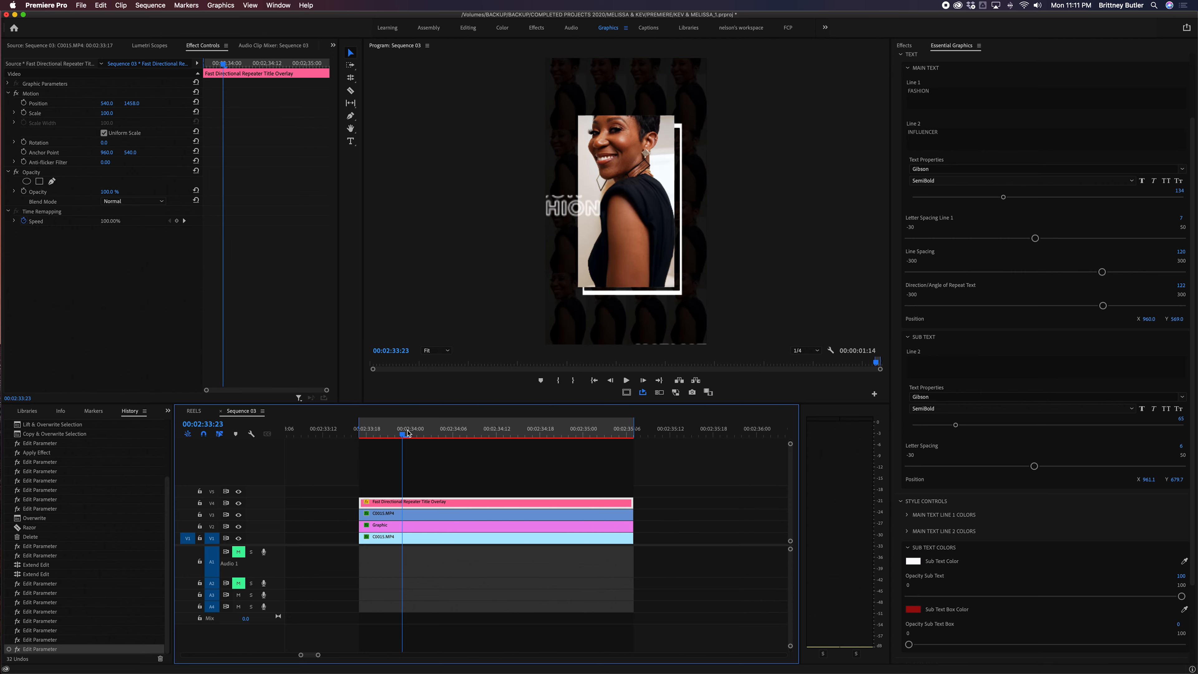
click(360, 436)
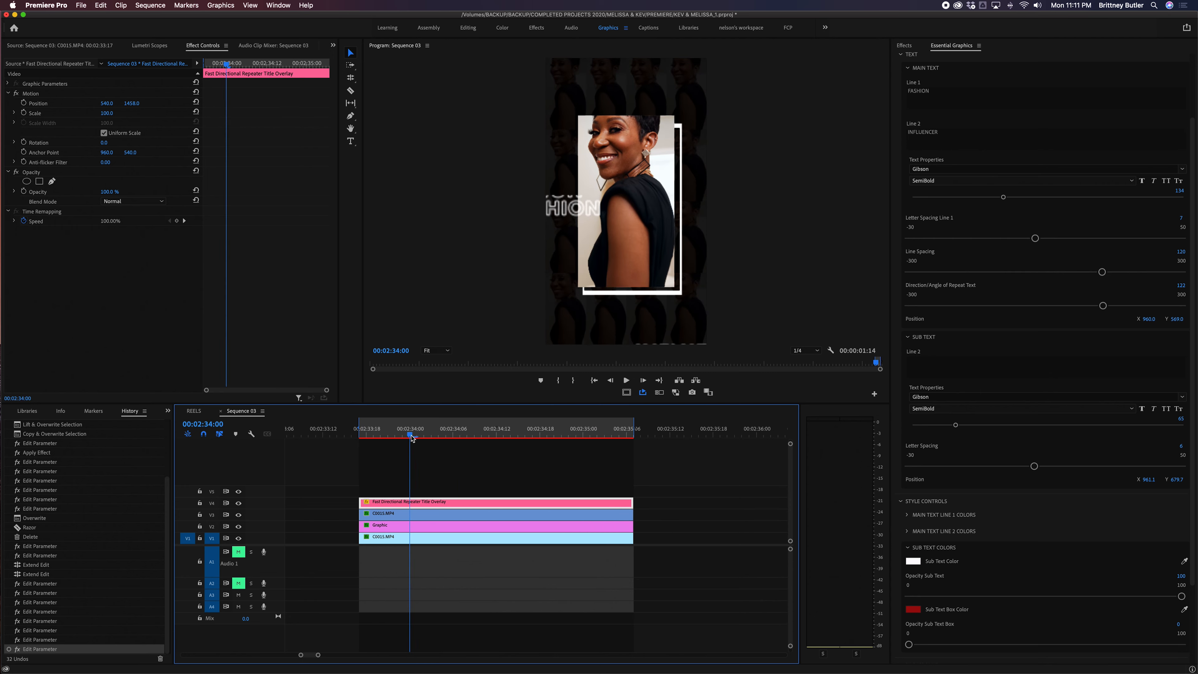
click(151, 6)
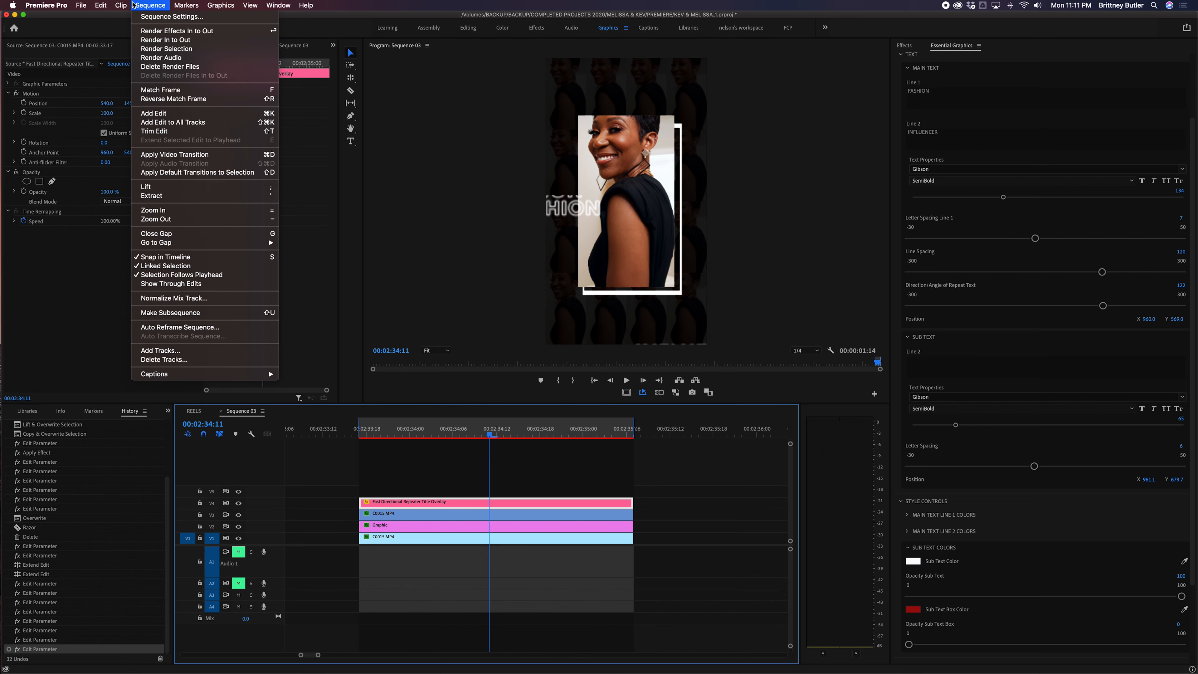
Copy & Overwrite a plain full-frame C0015.MP4 just ahead of the titled composite
click(176, 31)
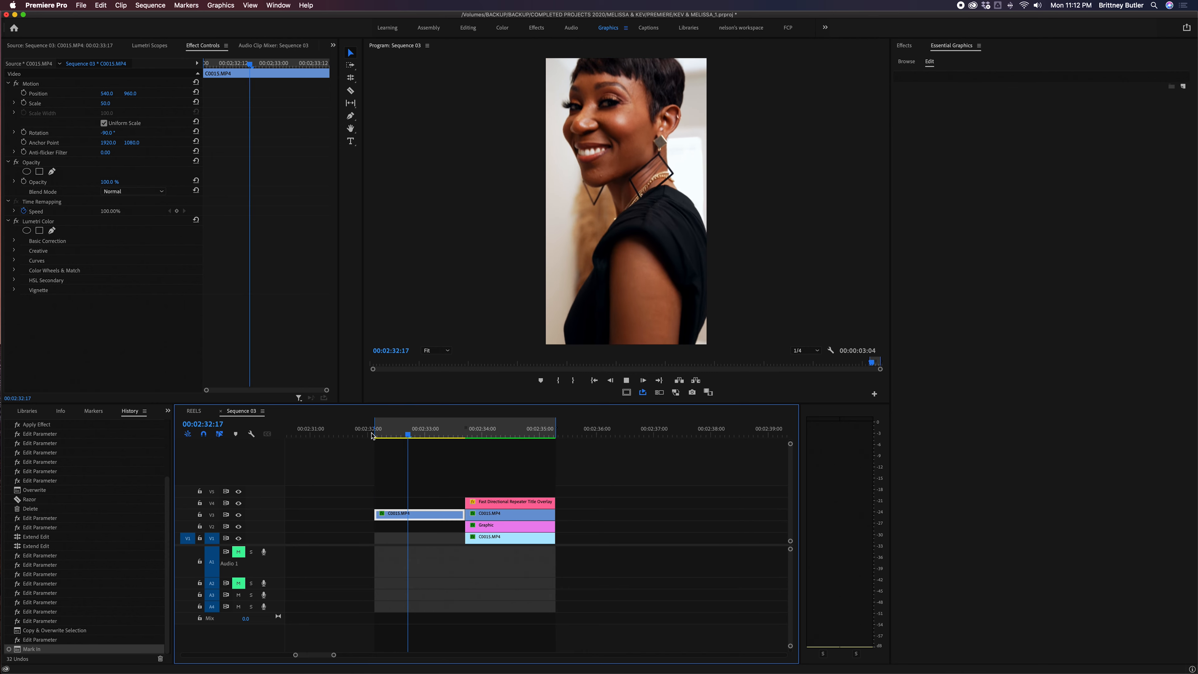
click(518, 435)
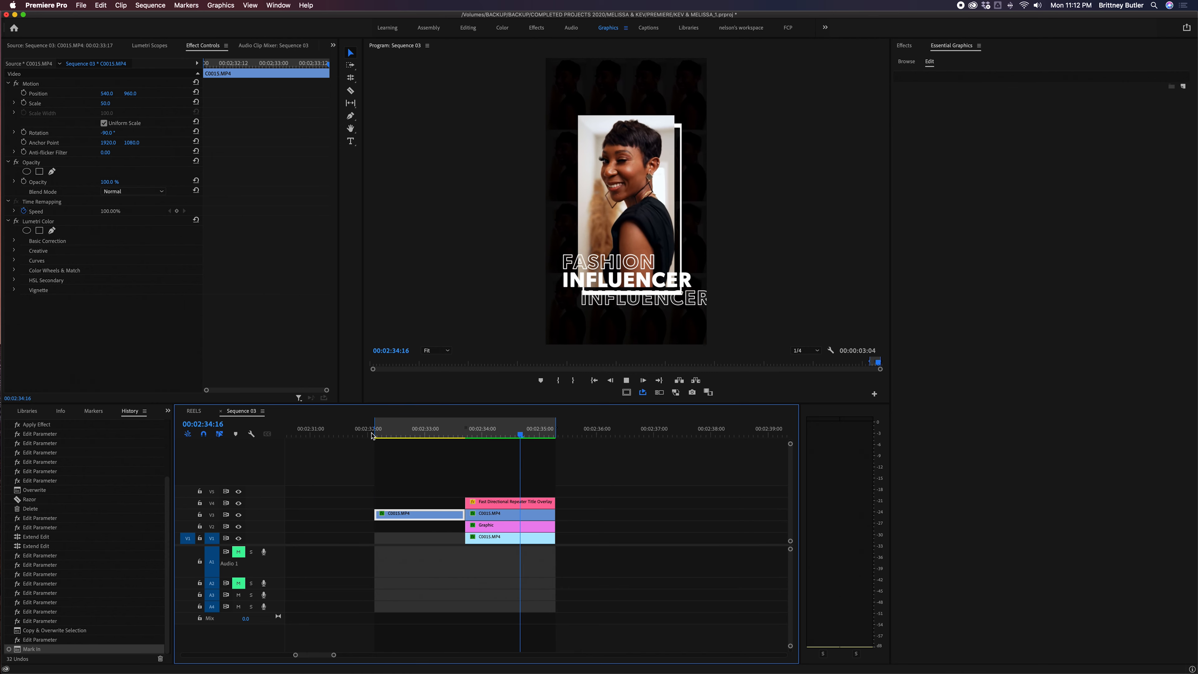
click(453, 435)
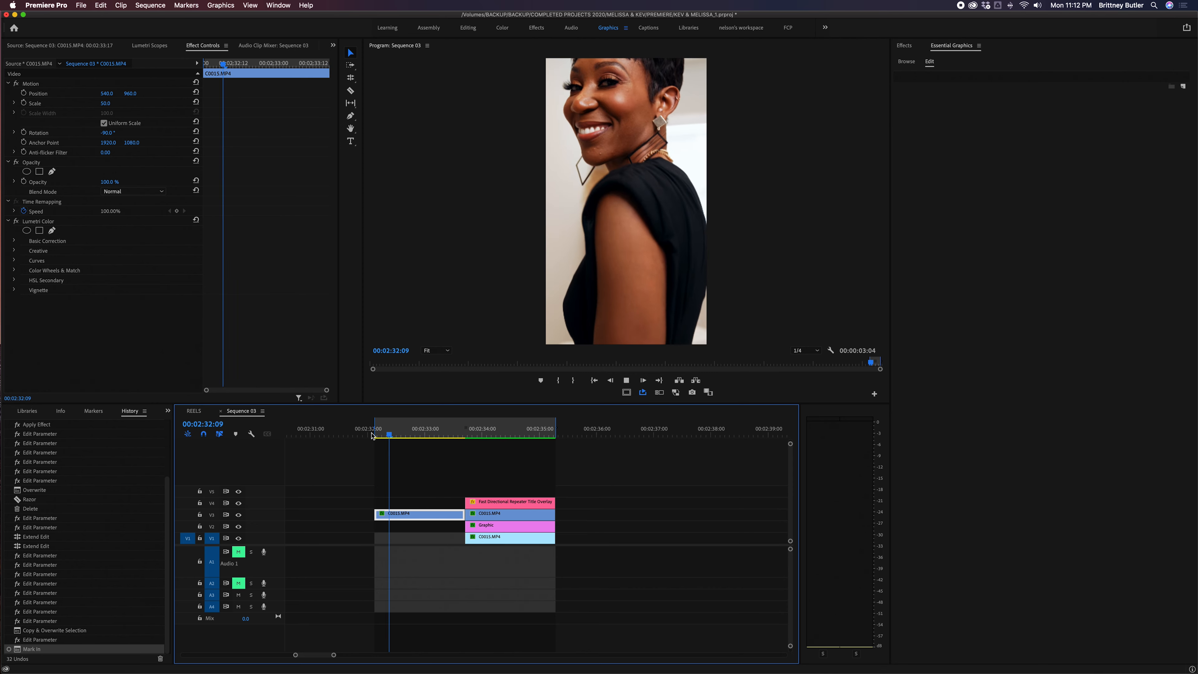
click(501, 434)
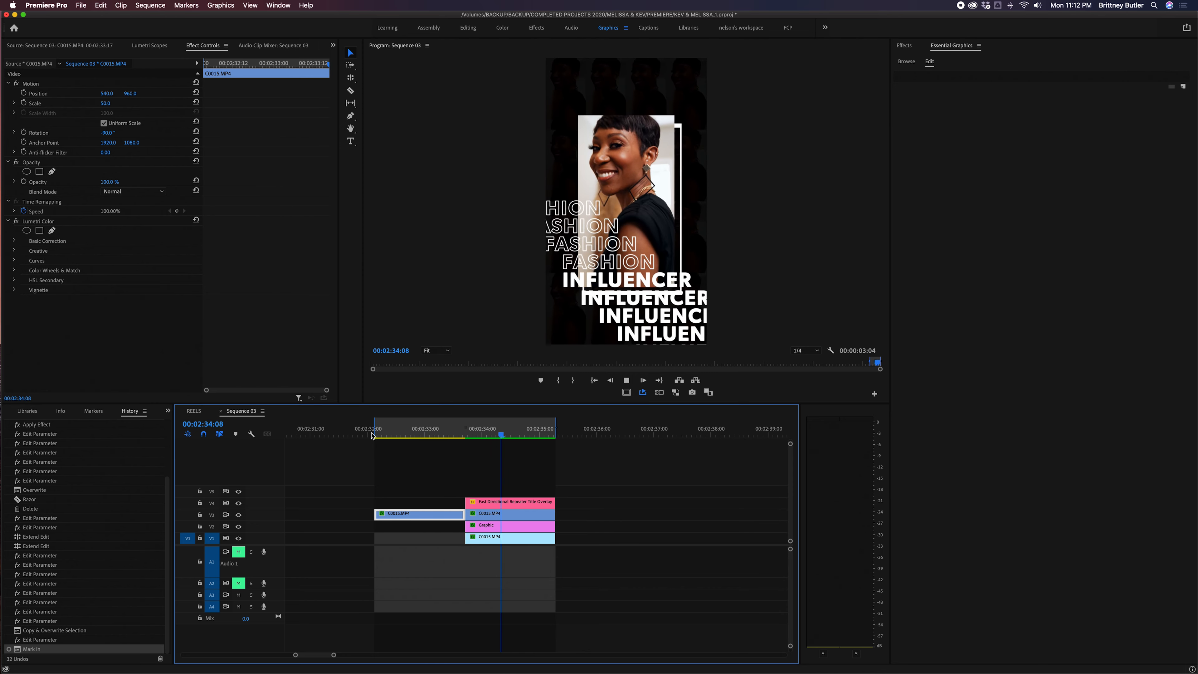
click(436, 428)
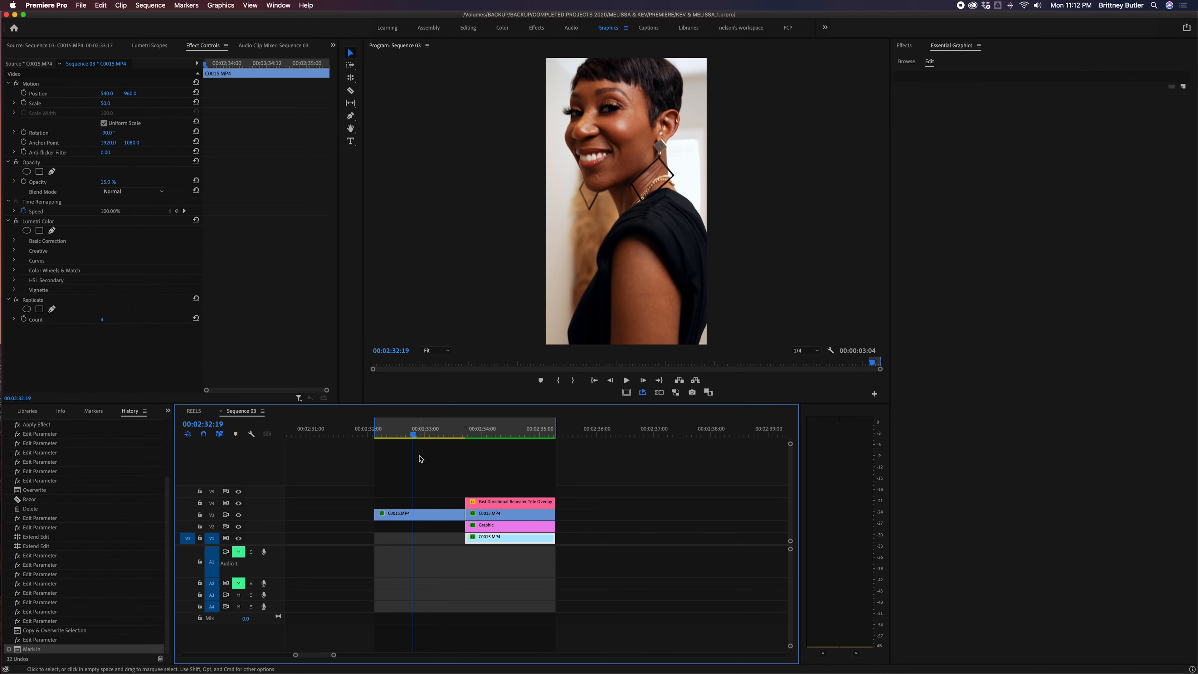
click(443, 433)
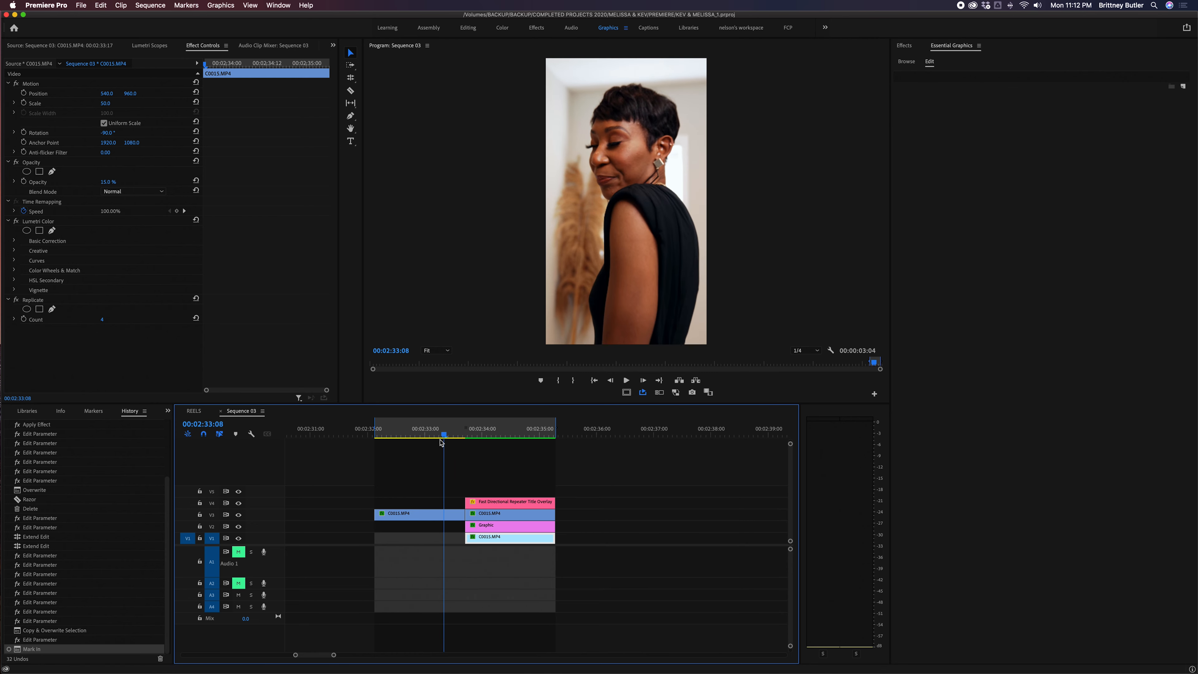
click(382, 435)
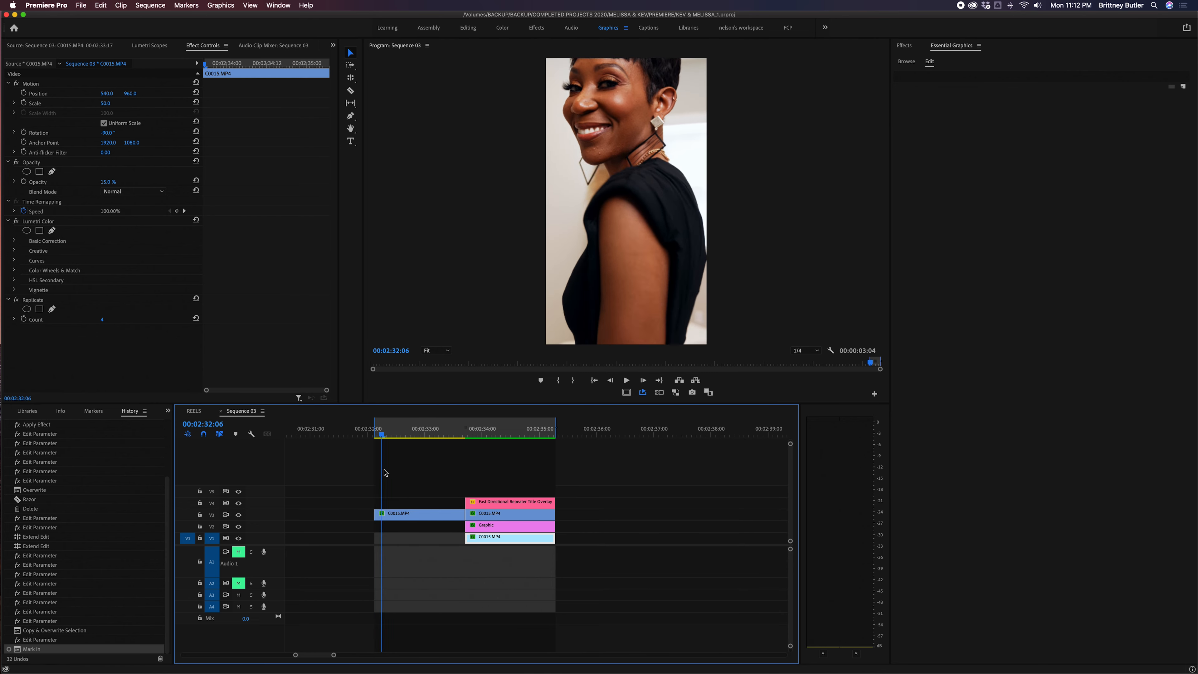
click(535, 434)
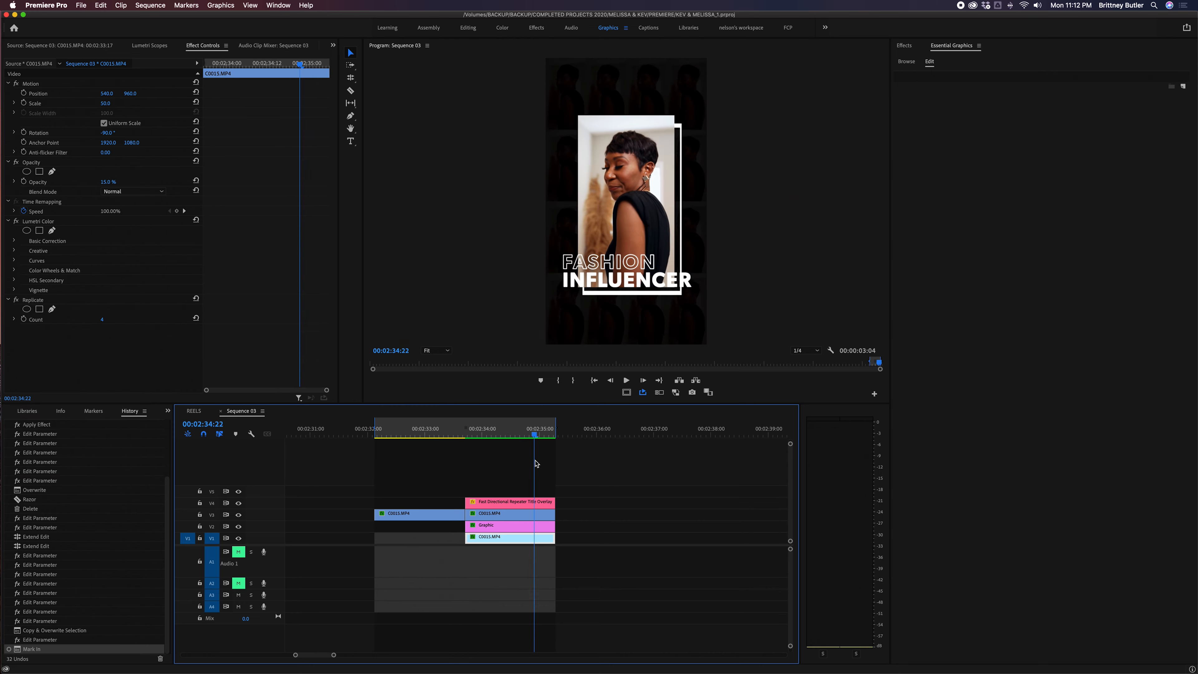